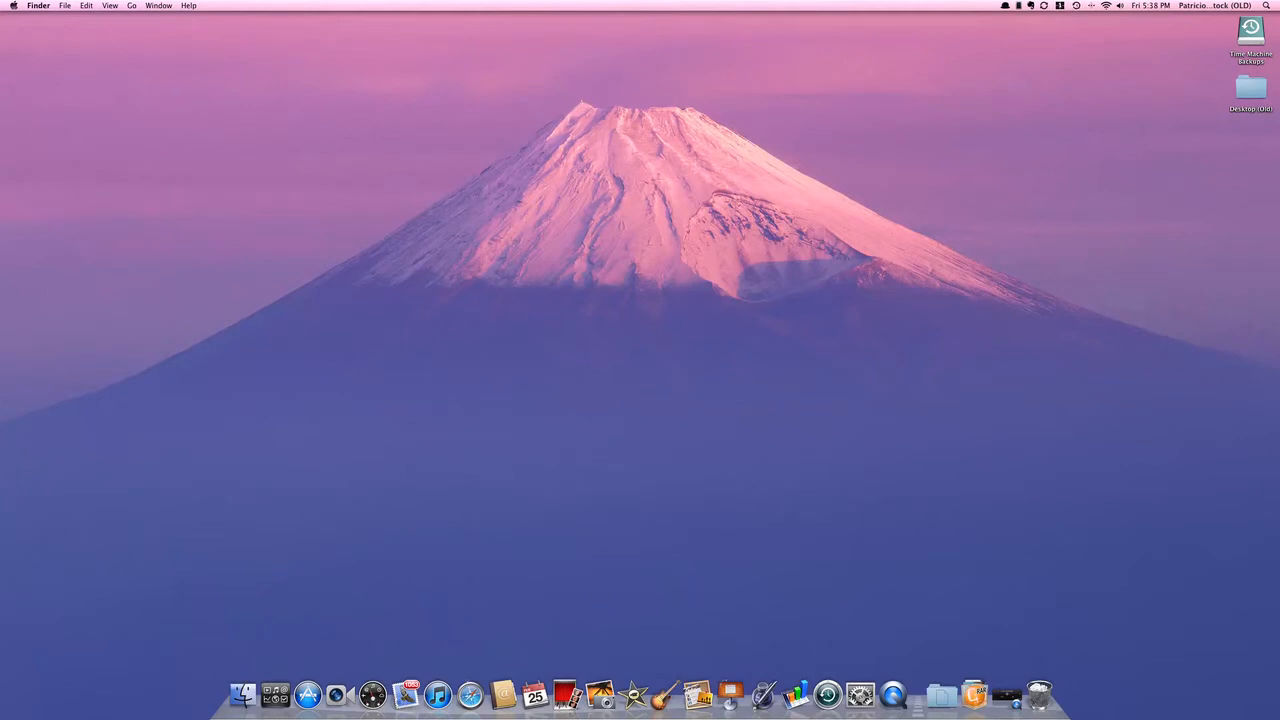
Step: View the About This Mac system overview and dismiss it
left_click(12, 6)
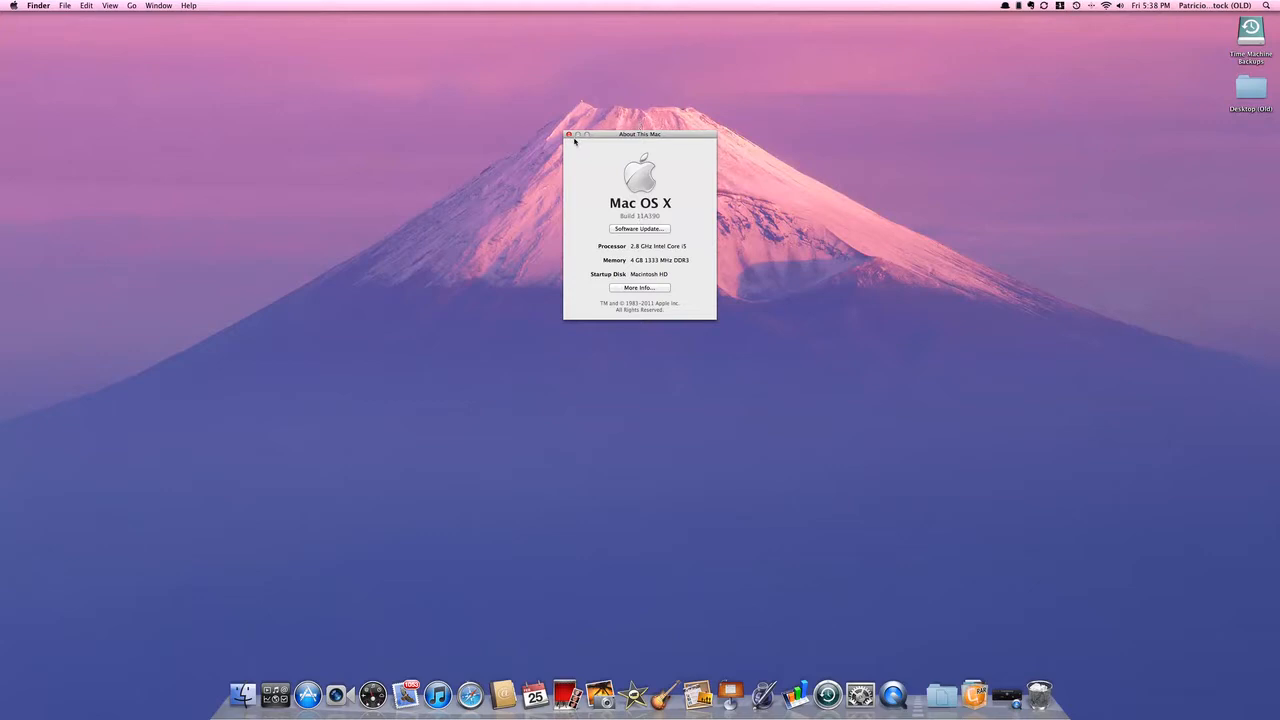
left_click(568, 134)
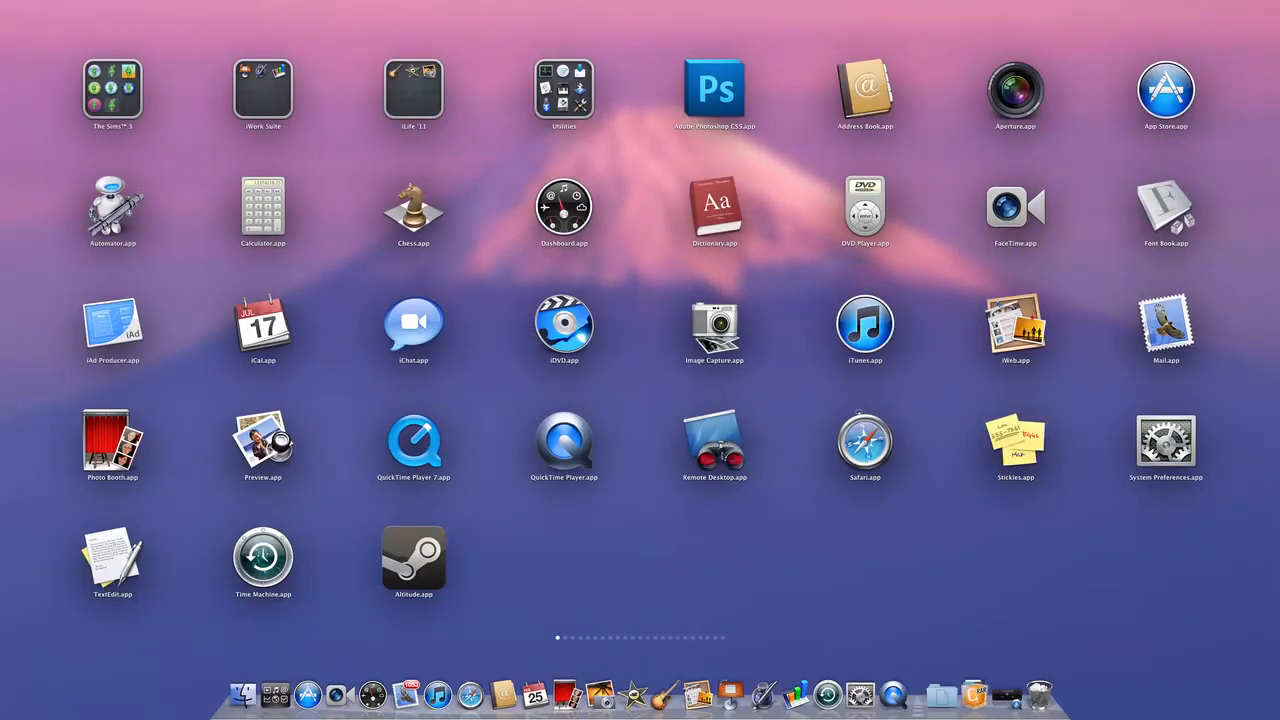
scroll("left", 3)
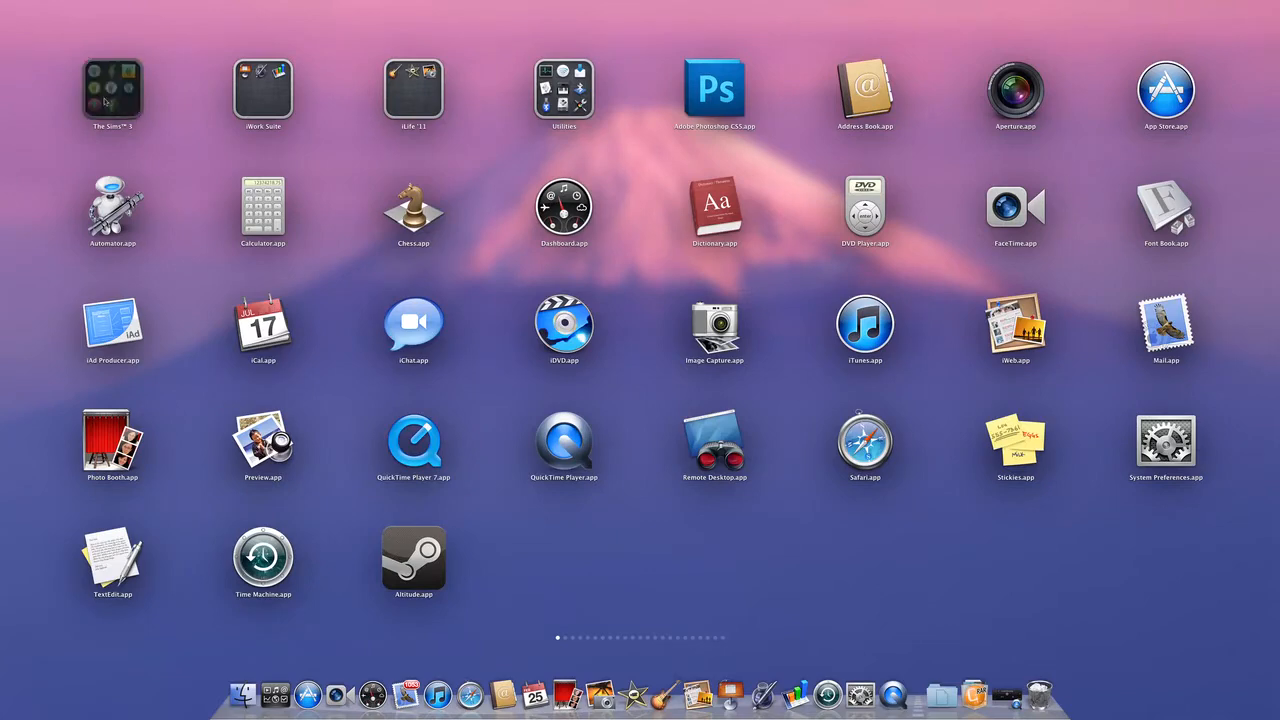
left_click(112, 90)
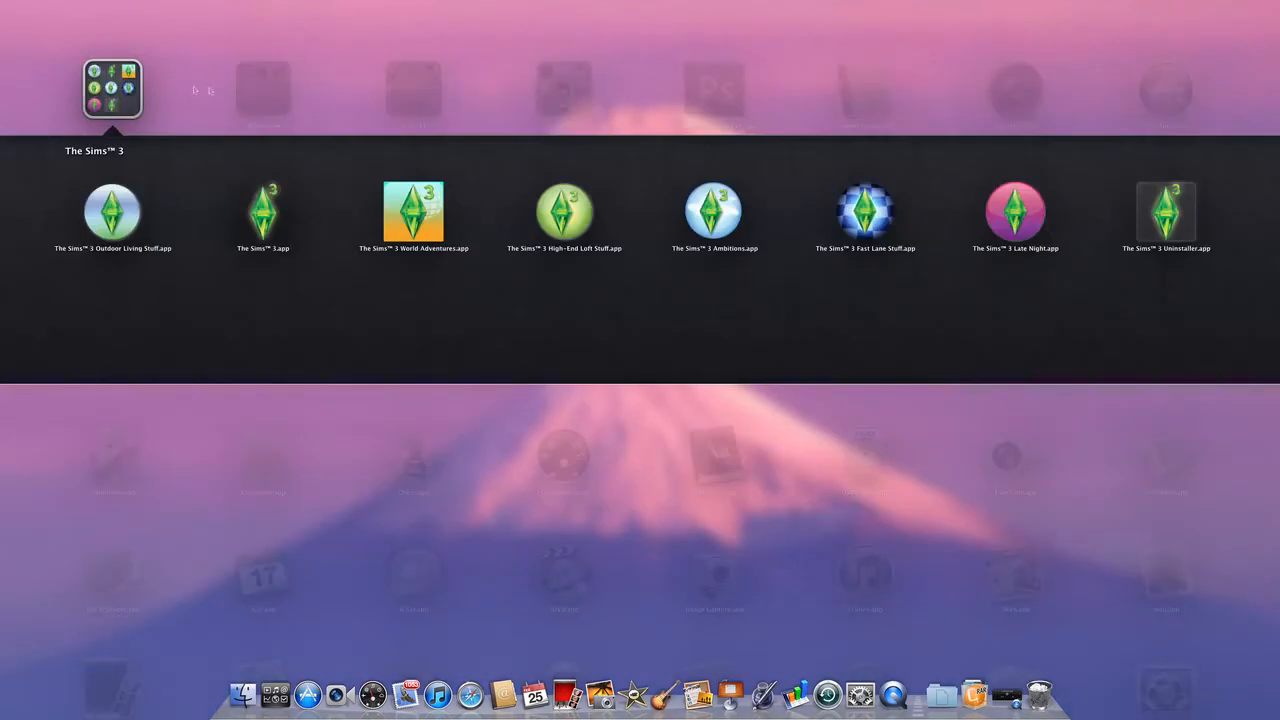
left_click(264, 88)
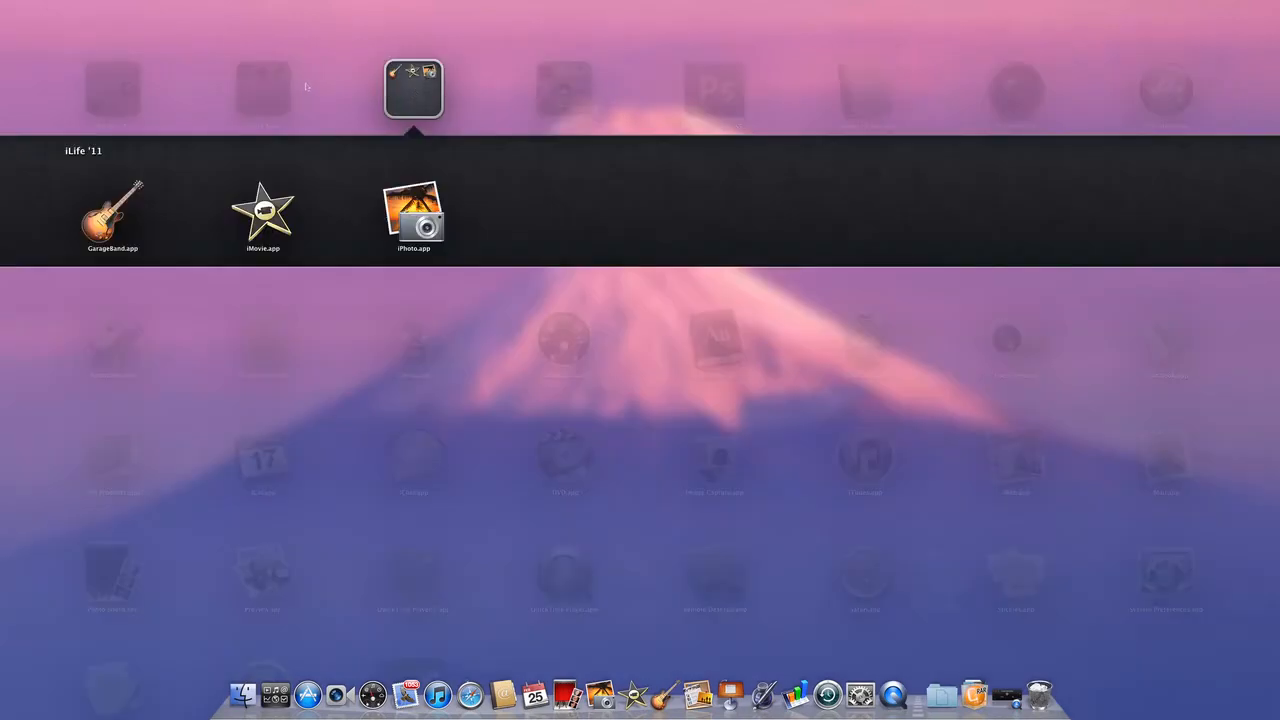
left_click(564, 88)
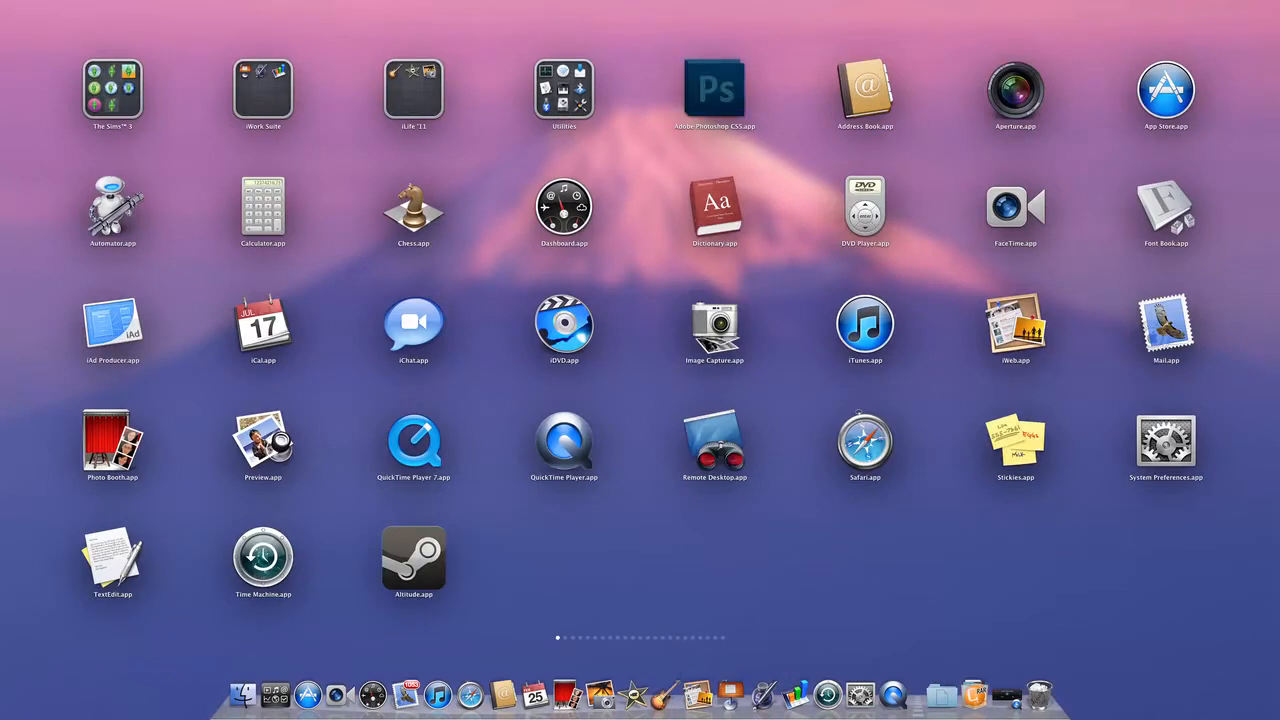
Step: Flip to another page of apps in Launchpad
left_click_drag(716, 90, 750, 444)
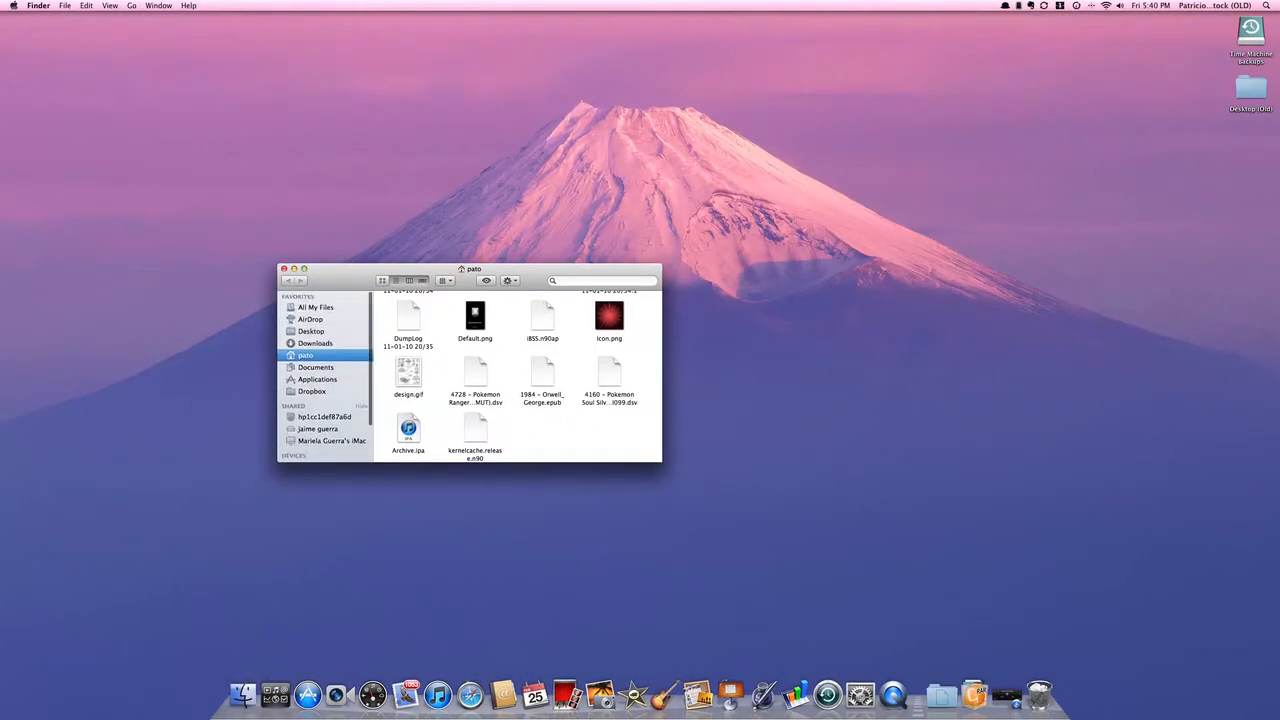
Step: Browse All My Files, then switch the Finder window to AirDrop
left_click(316, 308)
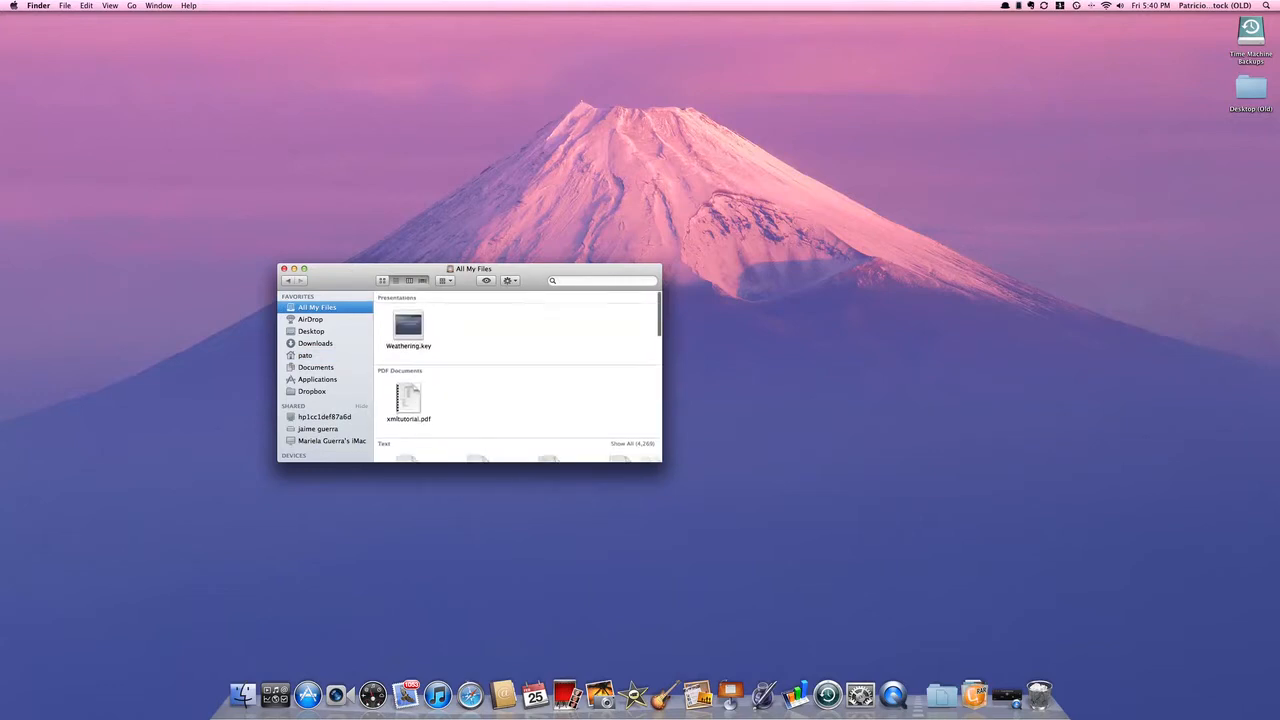
scroll("down", 3)
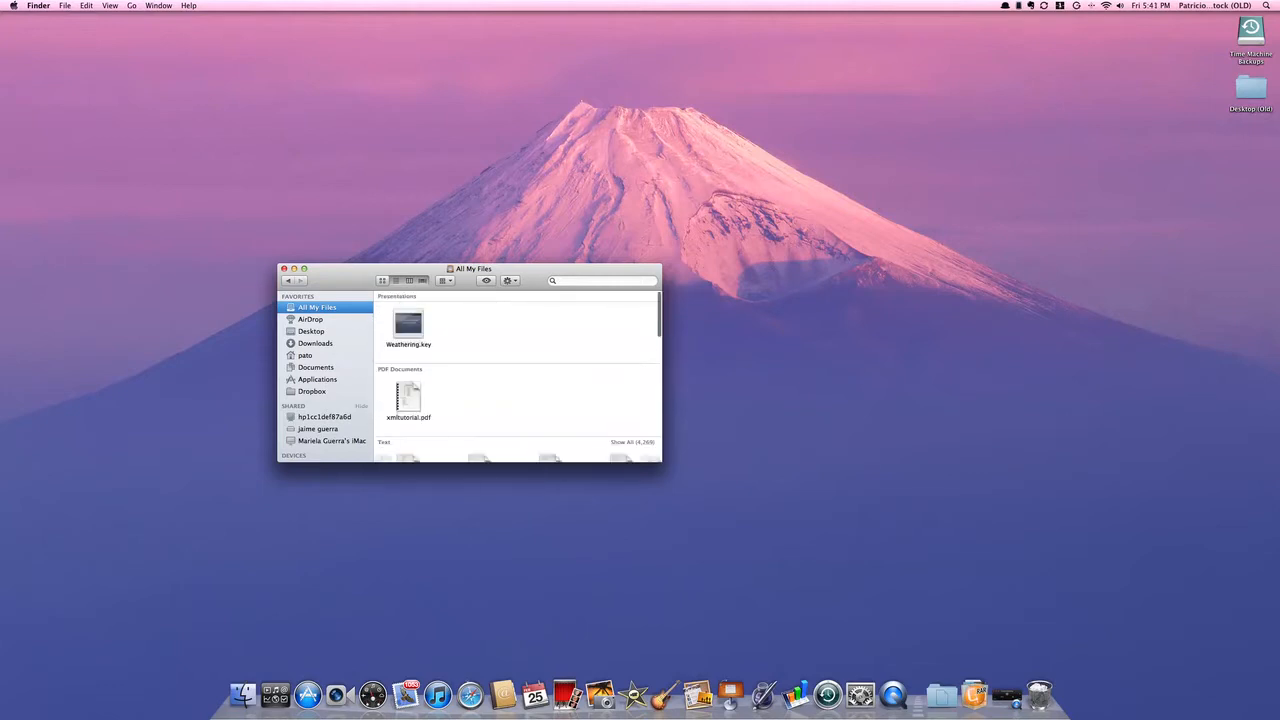
scroll("down", 3)
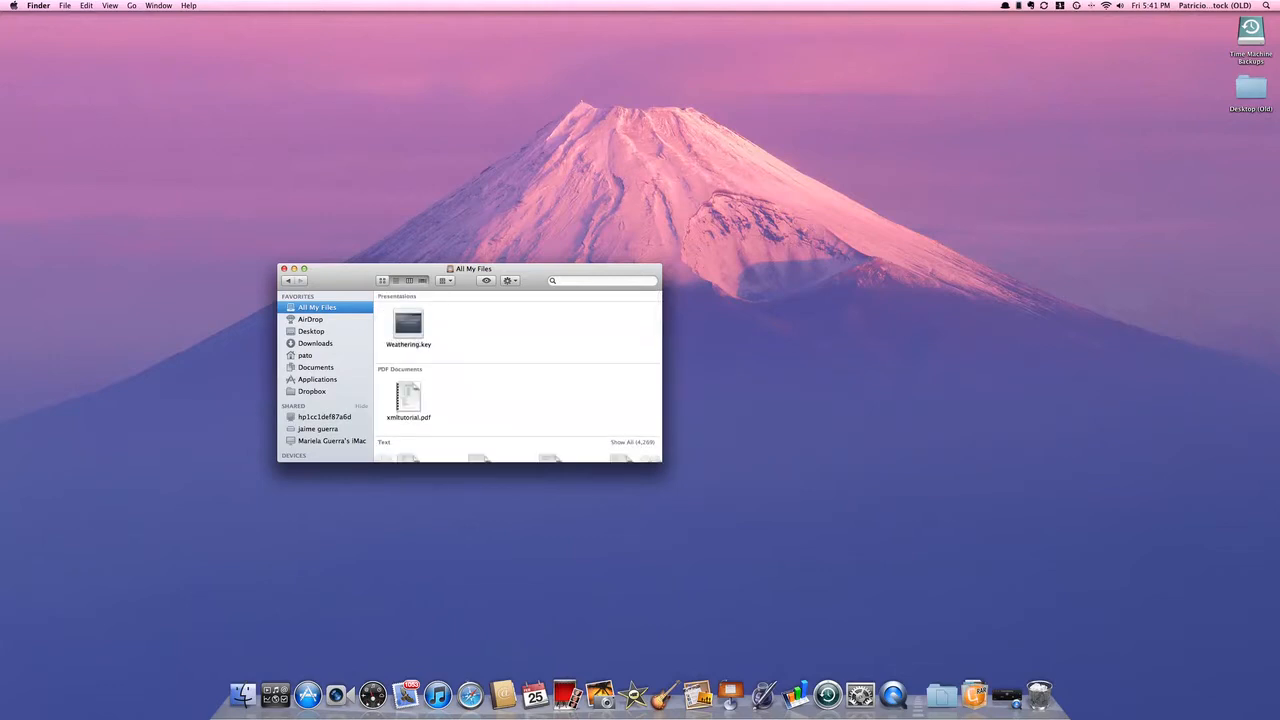
mouse_move(432, 684)
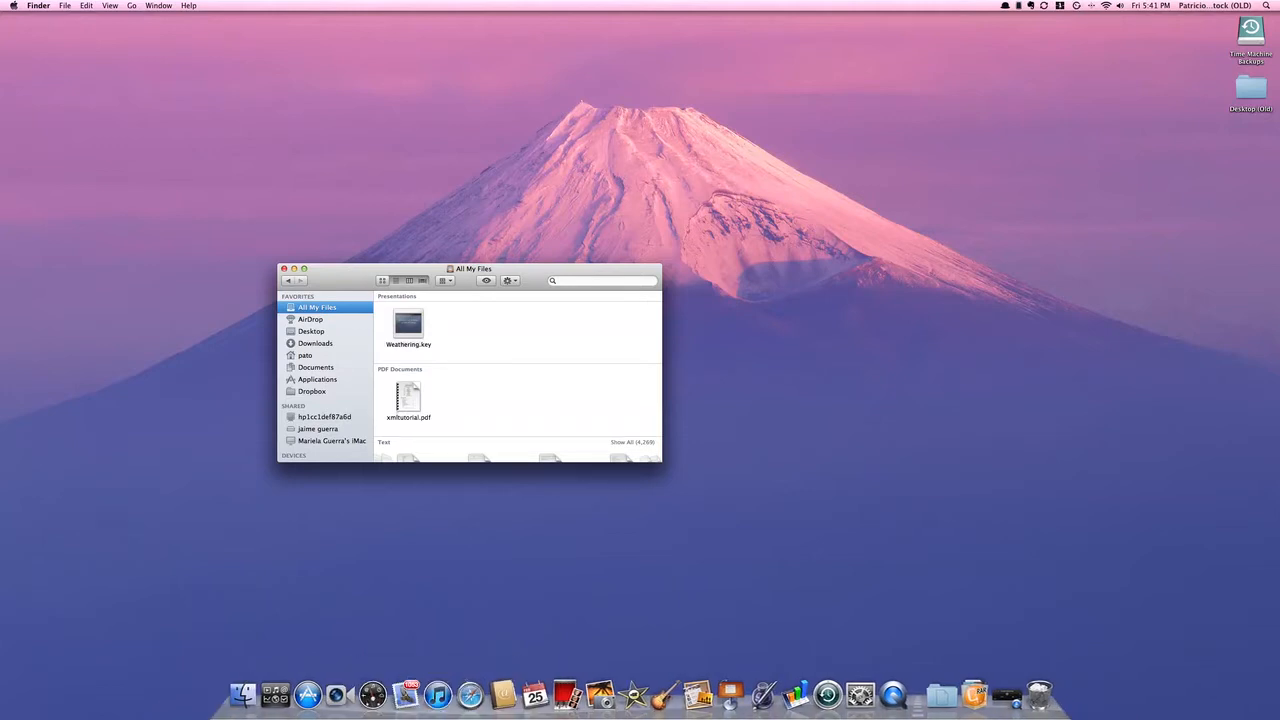
left_click(310, 320)
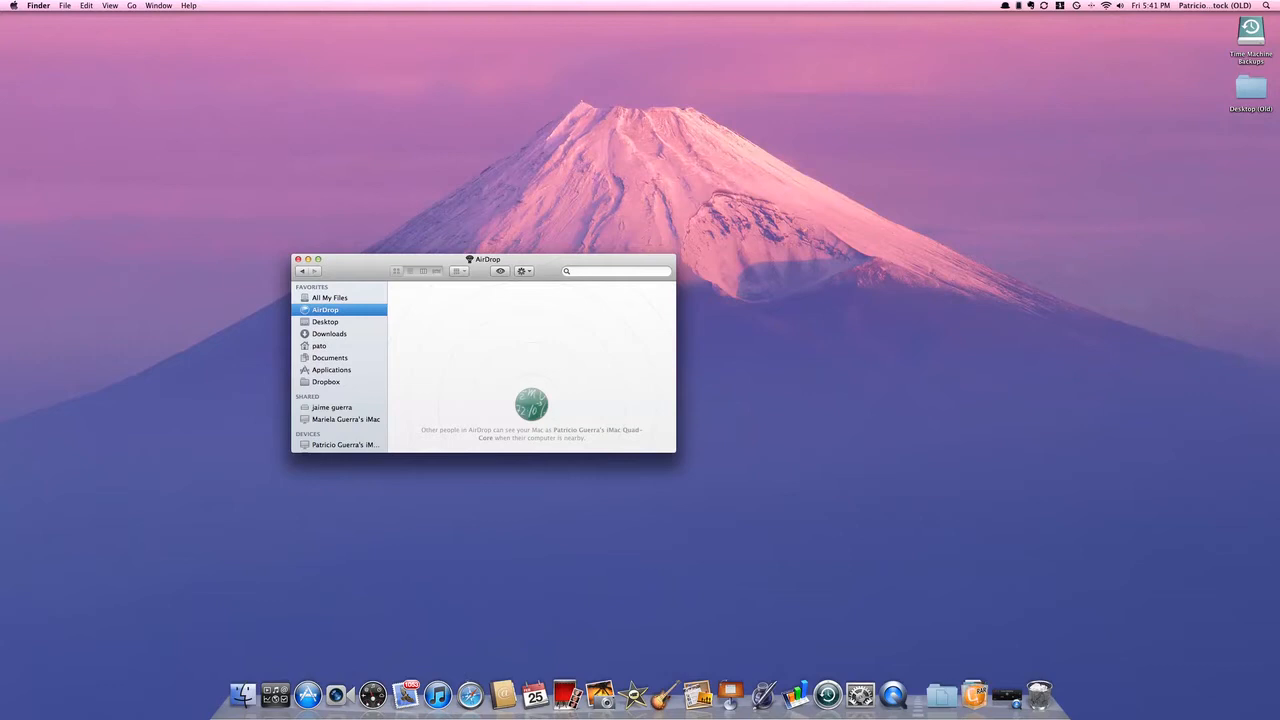
Step: Visit Desktop, Documents, Dropbox, the computer, All My Files and Downloads in the sidebar
left_click(324, 320)
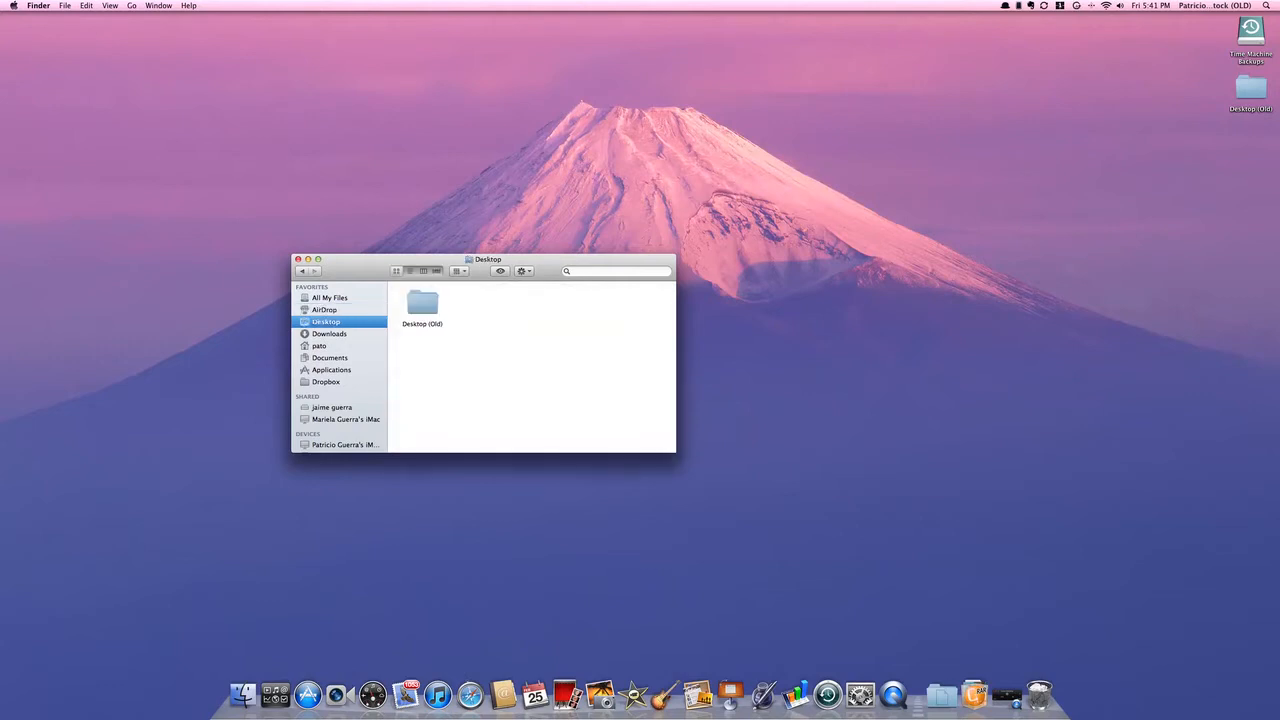
left_click(330, 356)
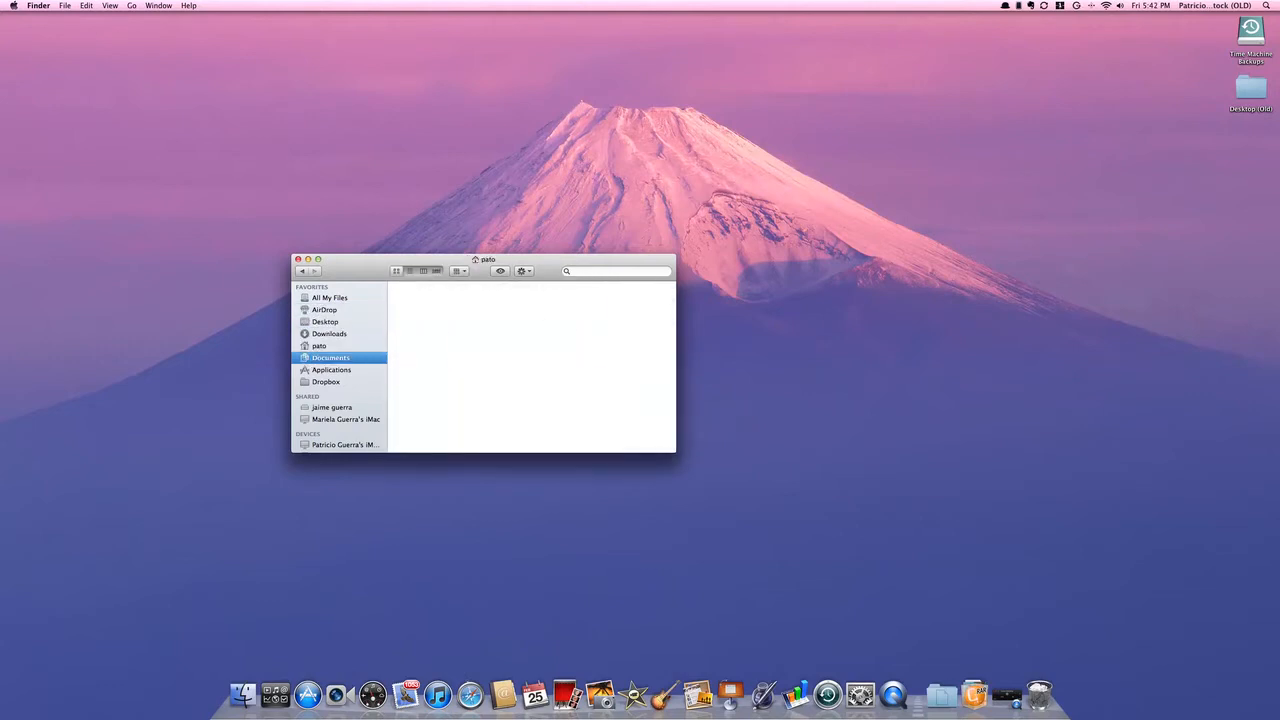
left_click(326, 380)
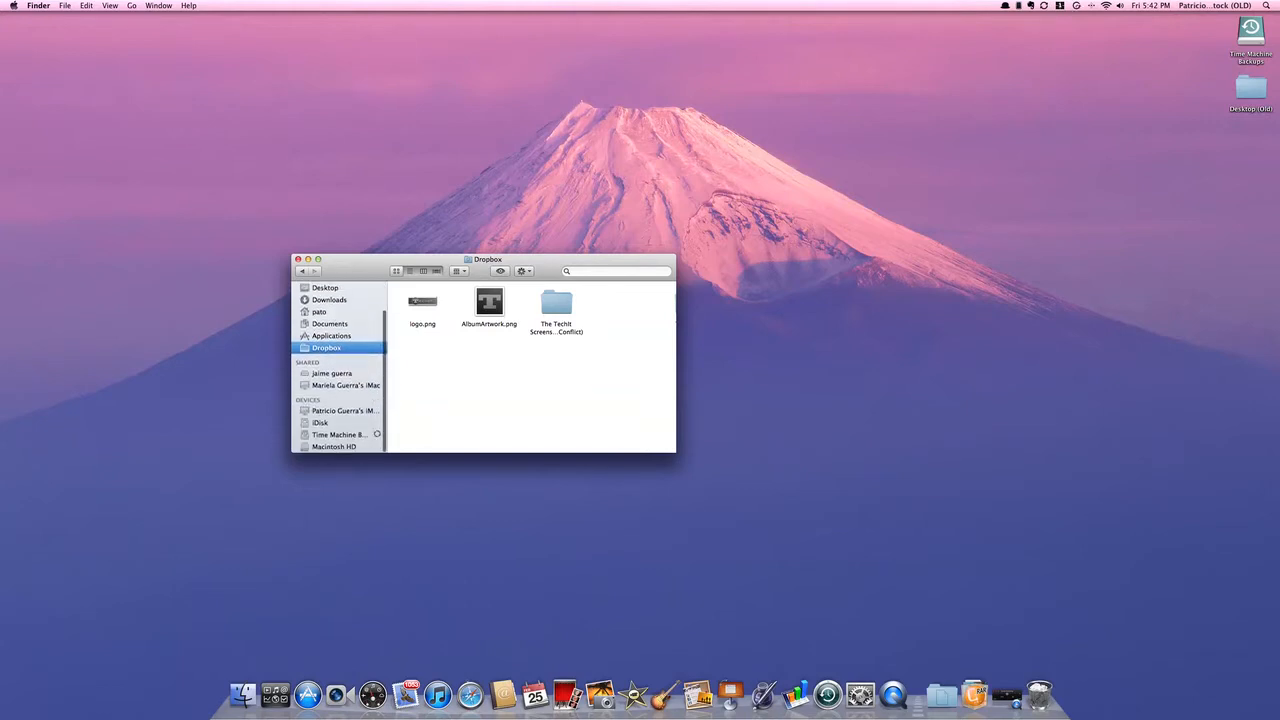
left_click(320, 422)
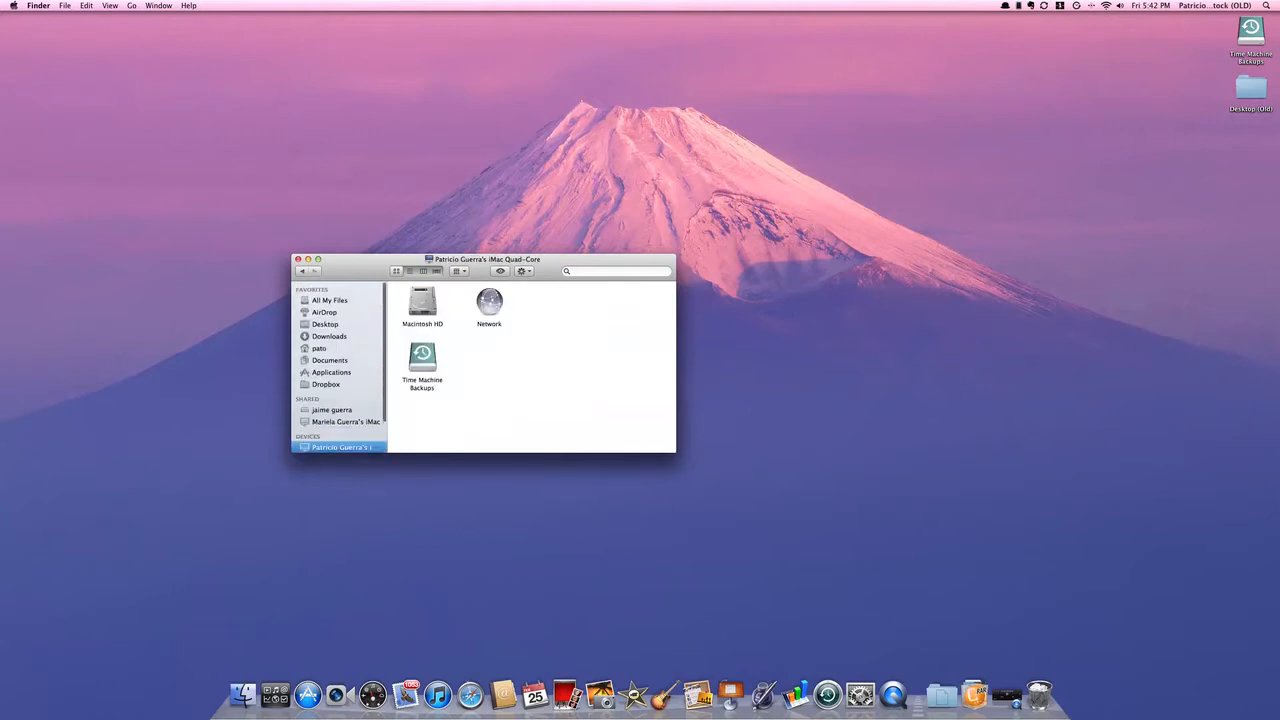
left_click(330, 292)
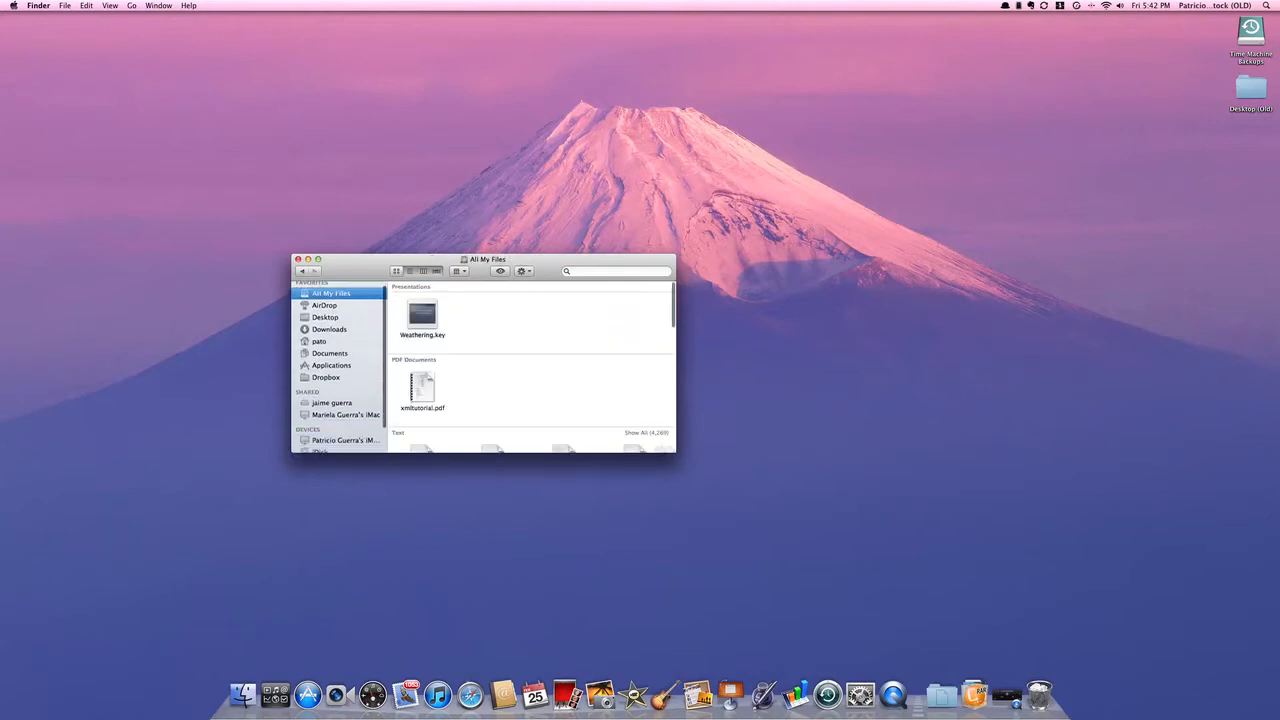
left_click(330, 332)
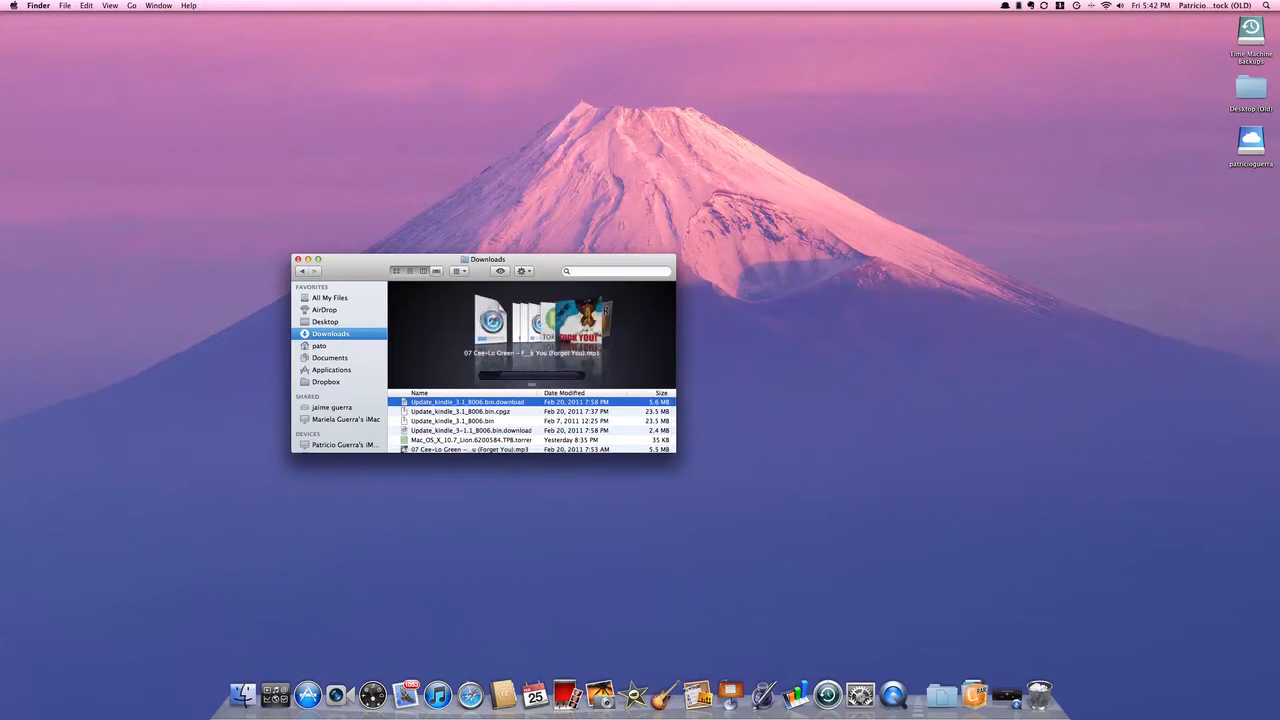
Step: Quick Look the mp3 song in Downloads, then close the Finder window
left_click(456, 272)
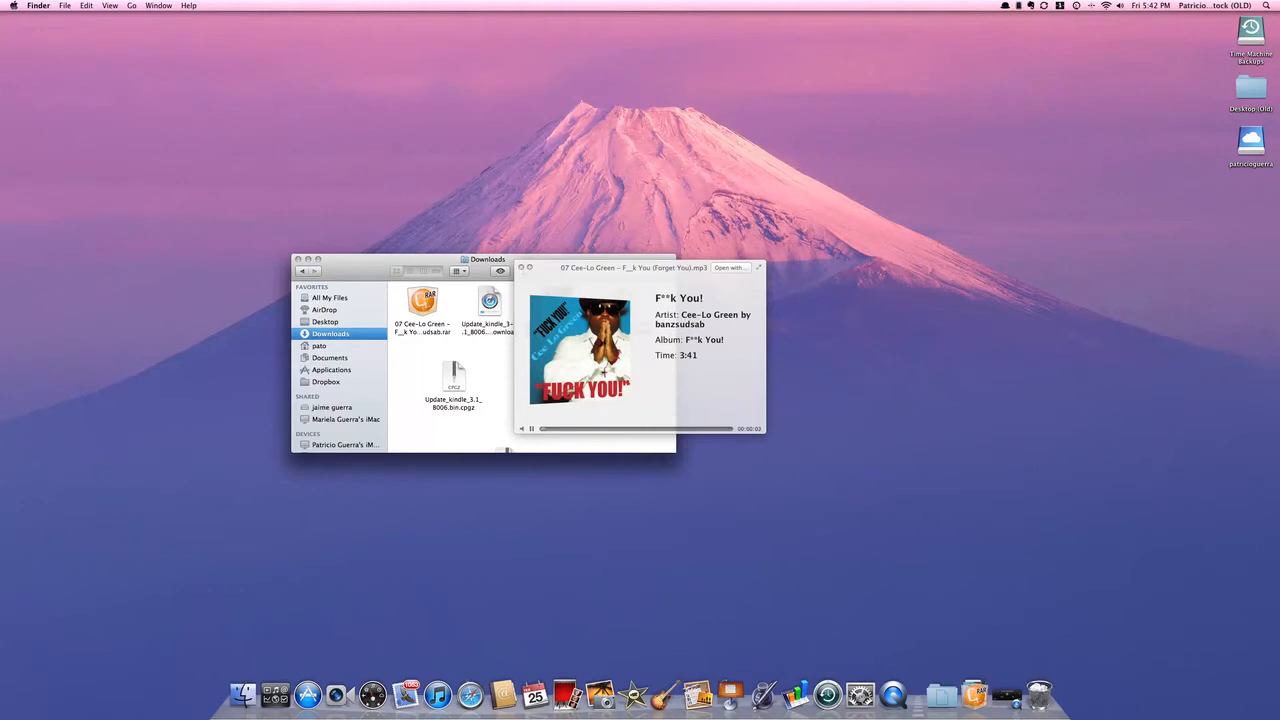
left_click(520, 268)
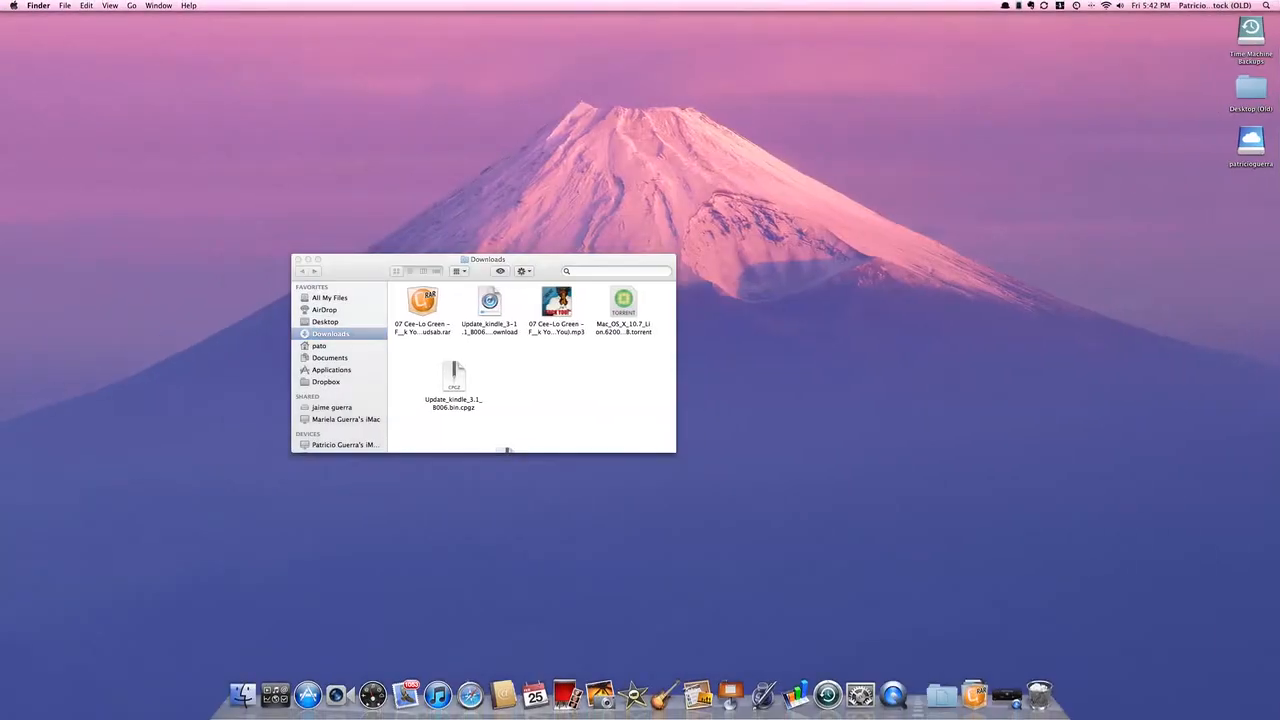
left_click(298, 260)
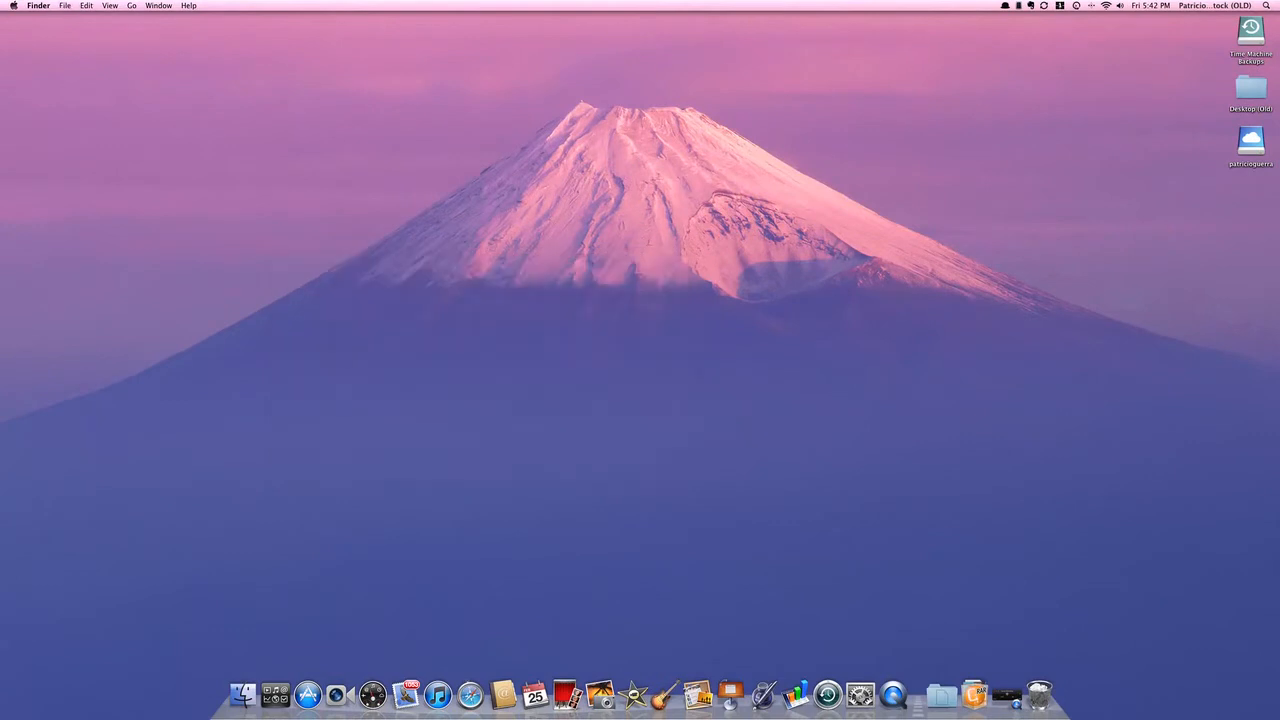
mouse_move(308, 664)
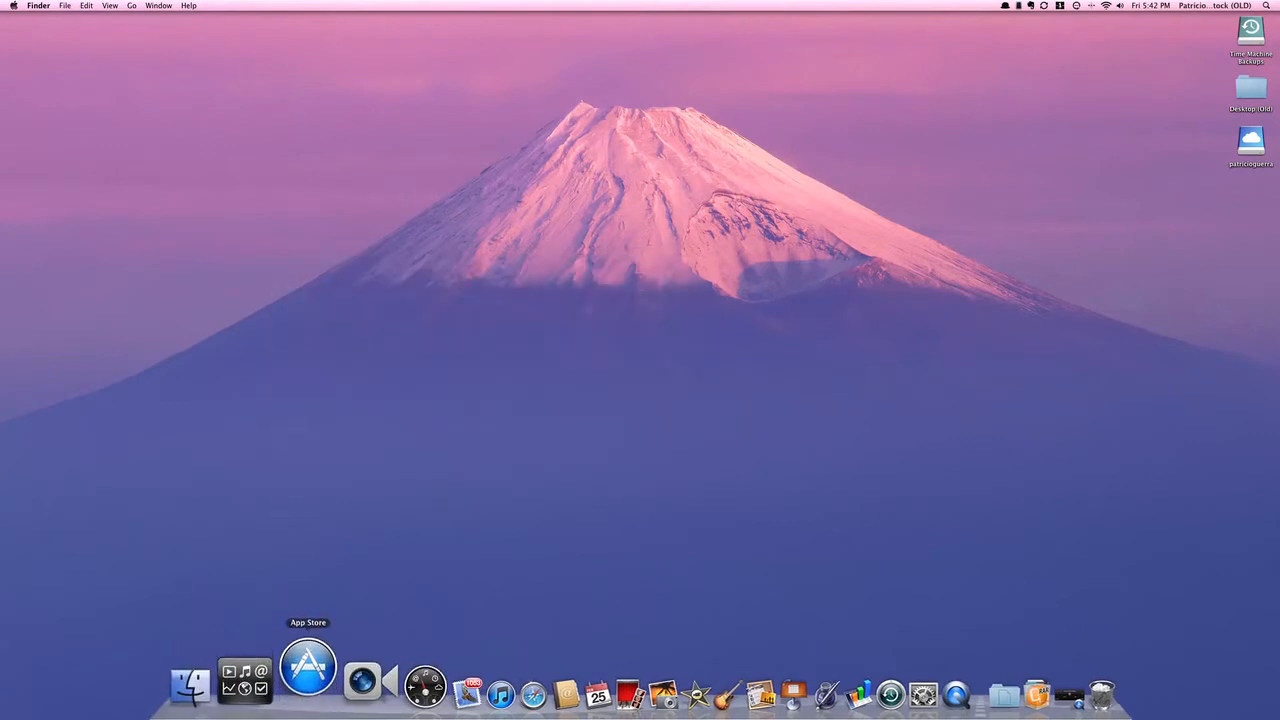
Step: Launch the App Store and browse Featured and Top Charts
left_click(308, 664)
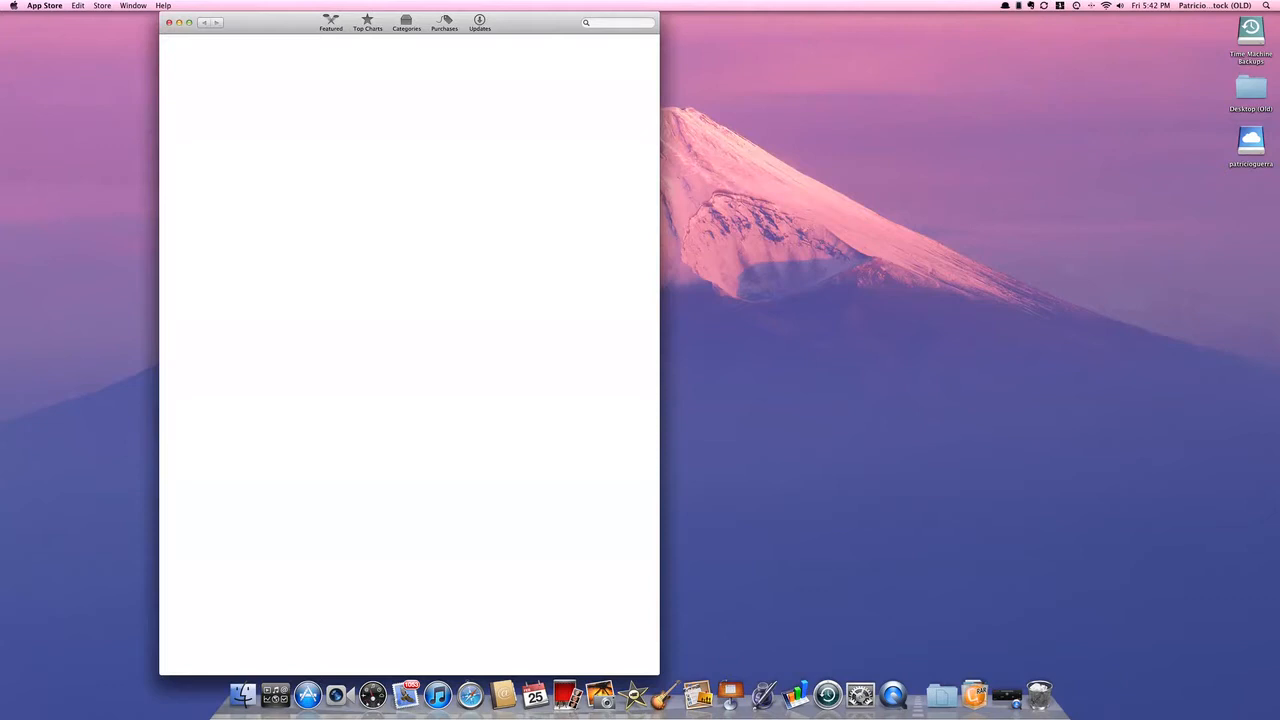
left_click(44, 6)
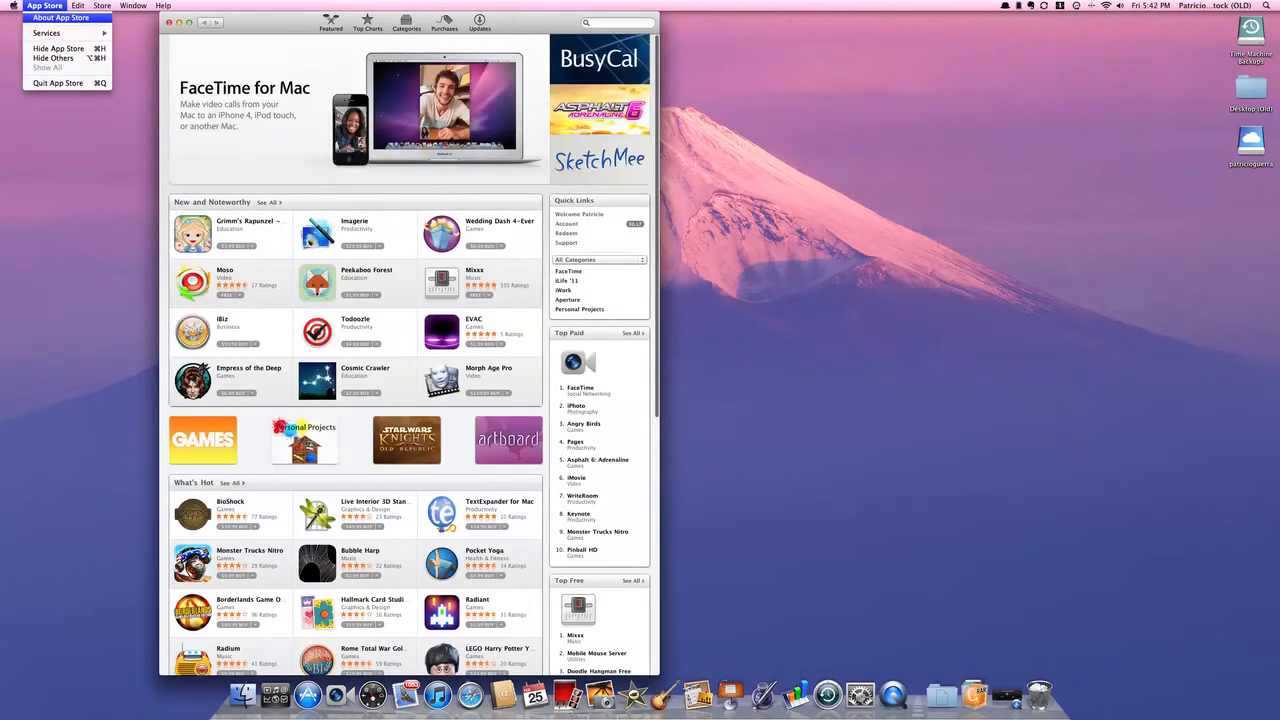
left_click(60, 16)
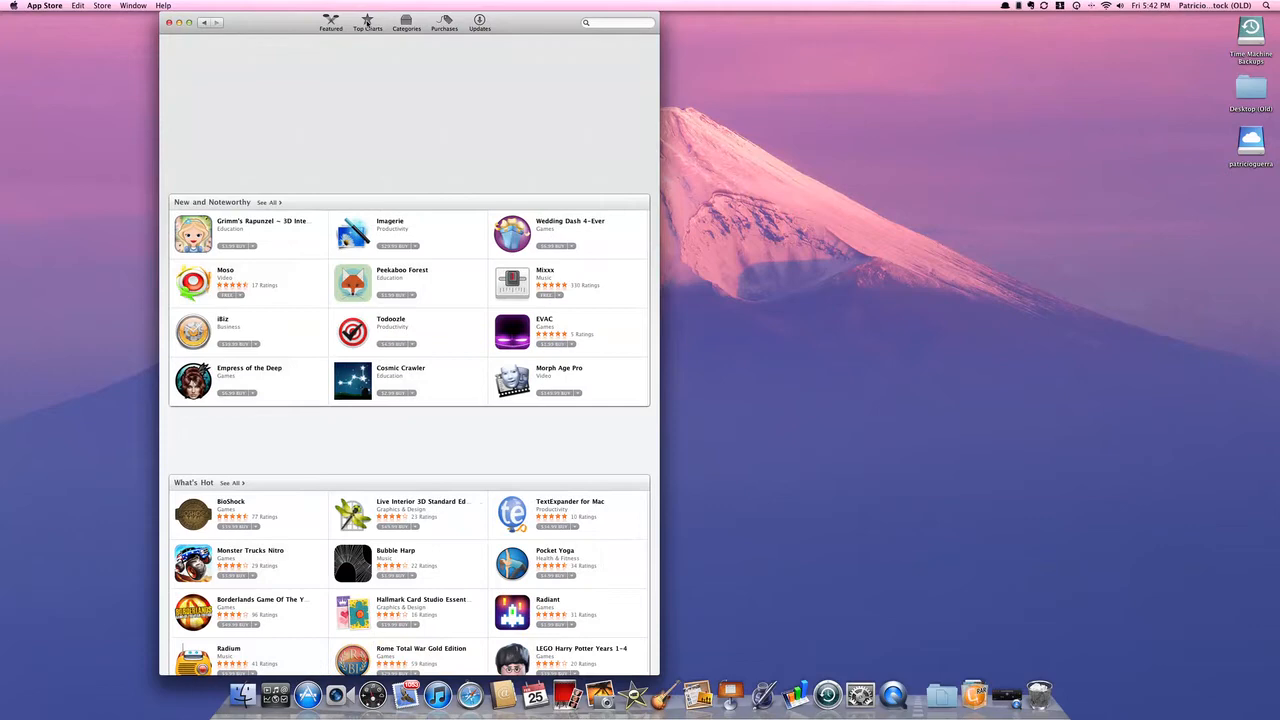
left_click(368, 22)
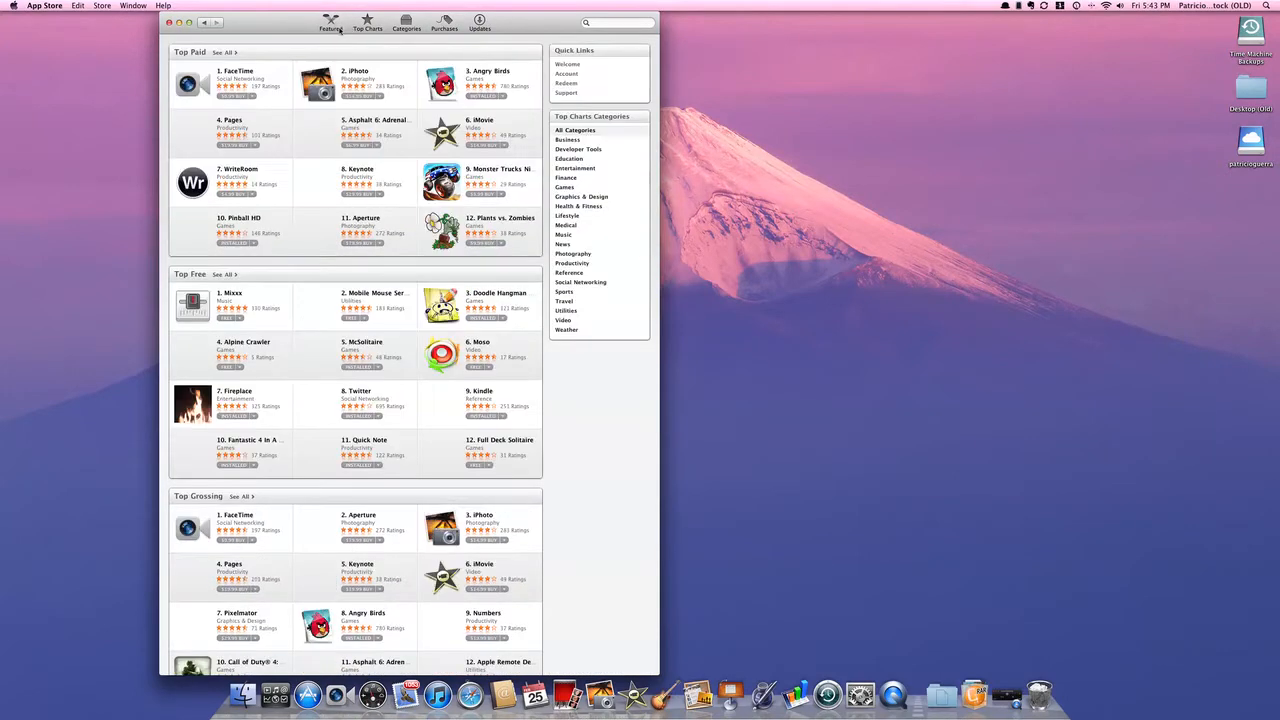
left_click(330, 22)
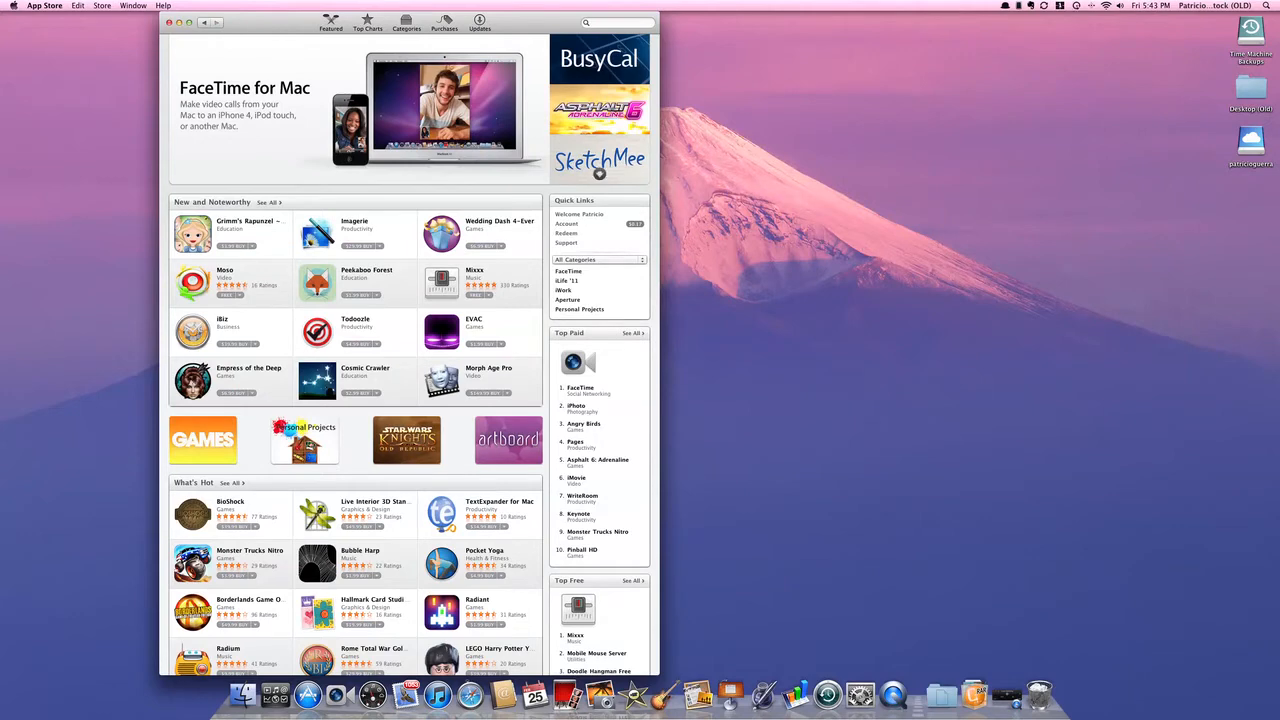
scroll("down", 3)
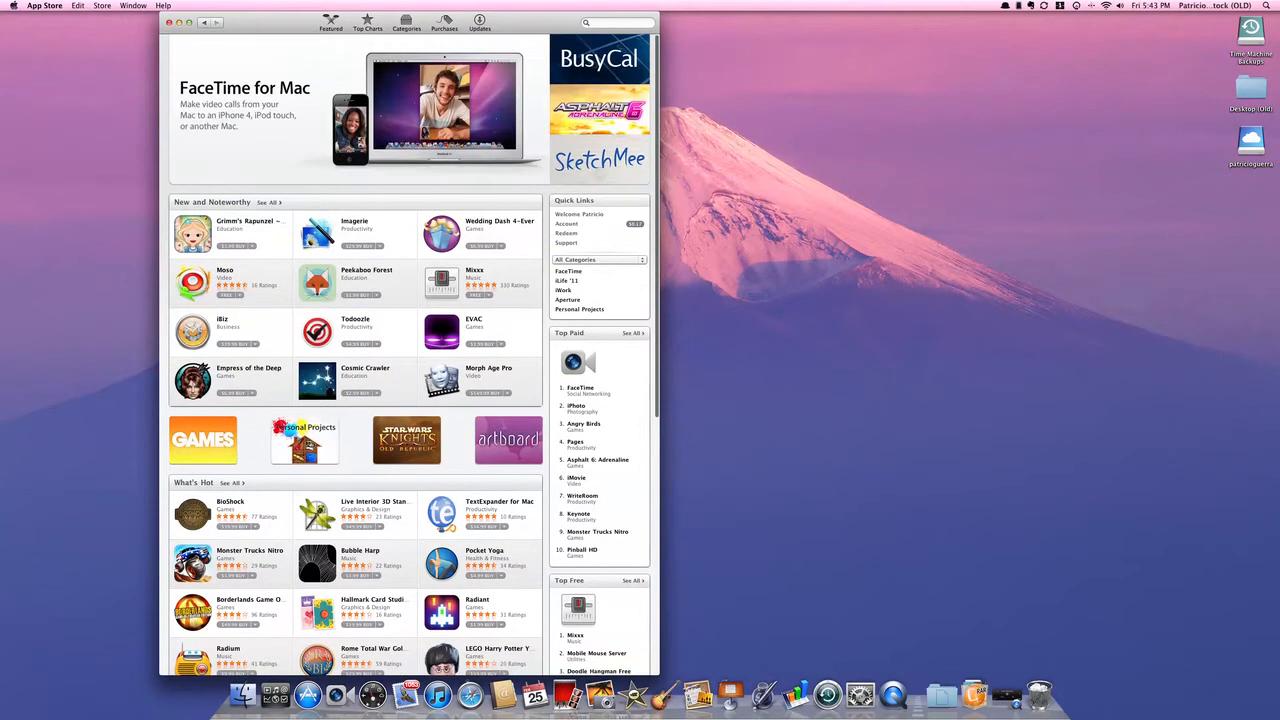
Step: Check Updates, confirming all apps are up to date, then quit the App Store
left_click(480, 22)
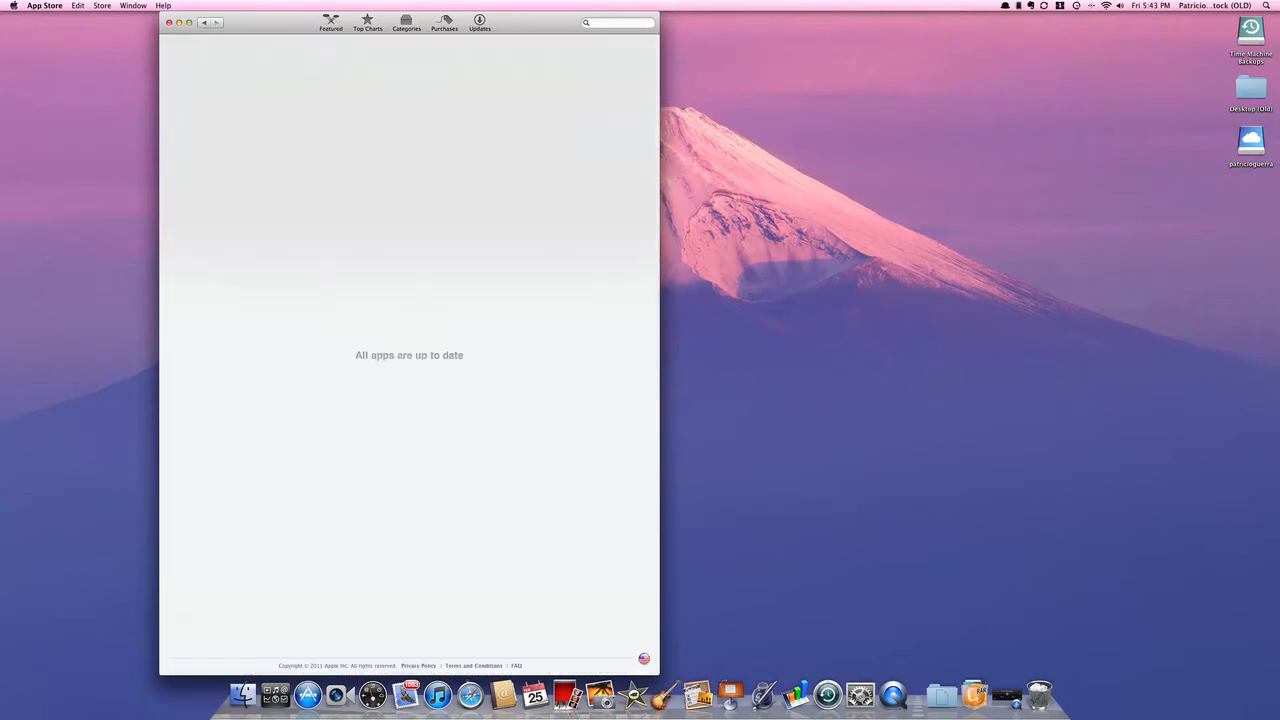
left_click(406, 22)
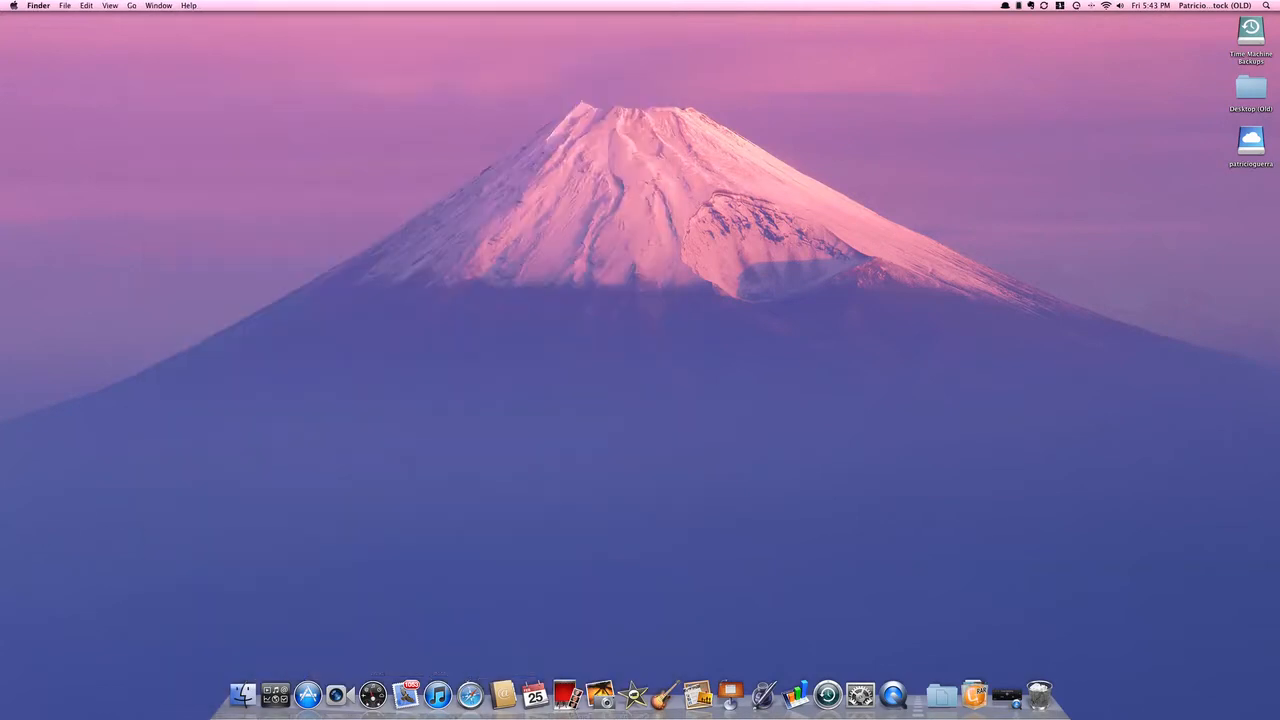
mouse_move(304, 690)
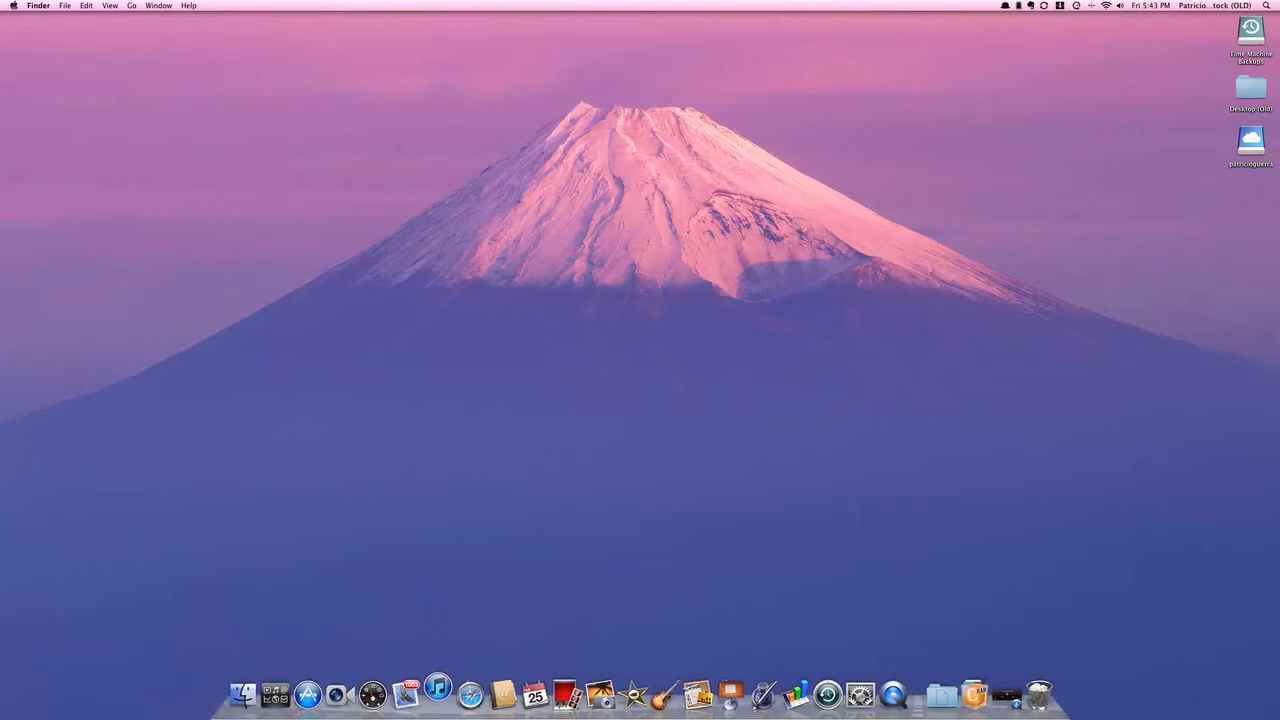
mouse_move(470, 692)
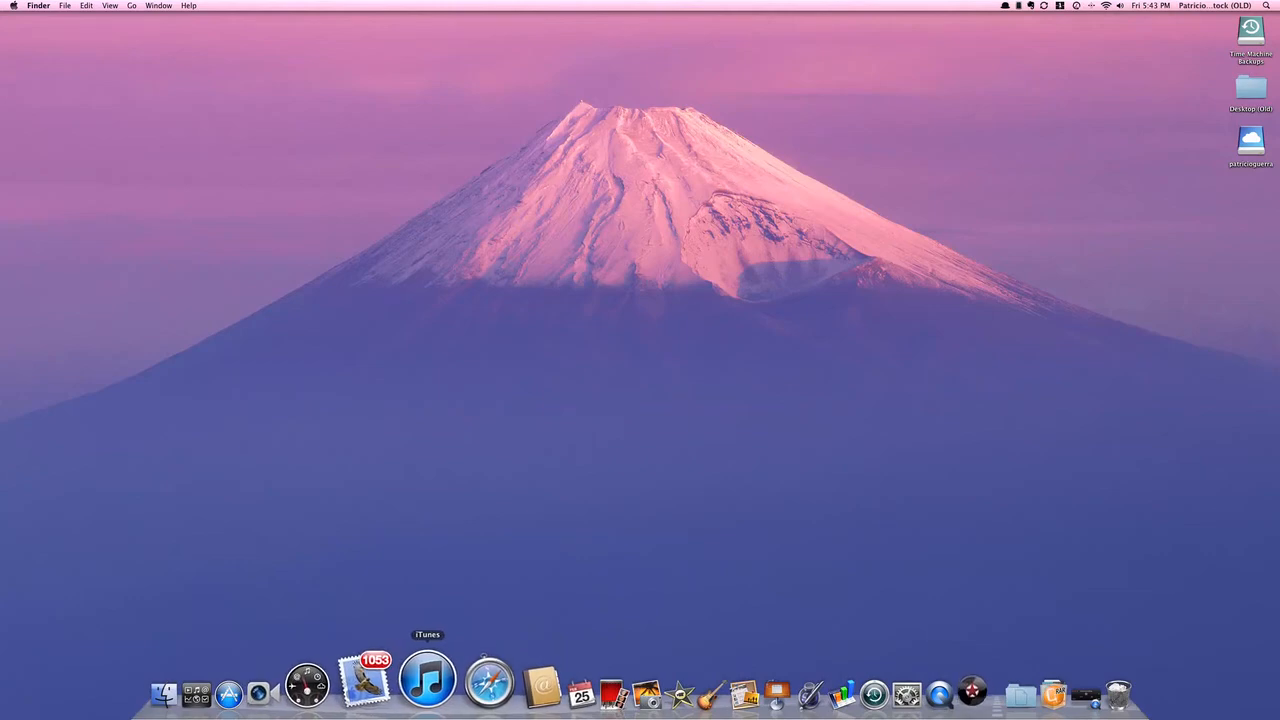
left_click(428, 684)
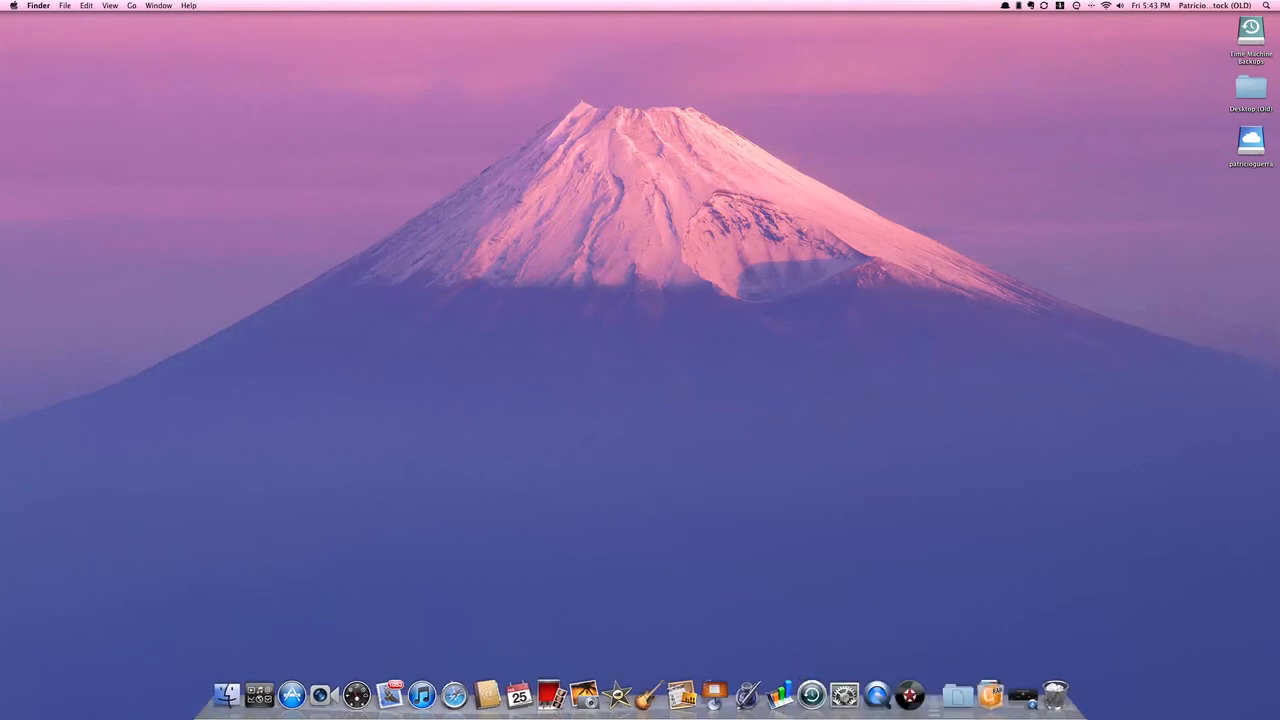
key("cmd+tab")
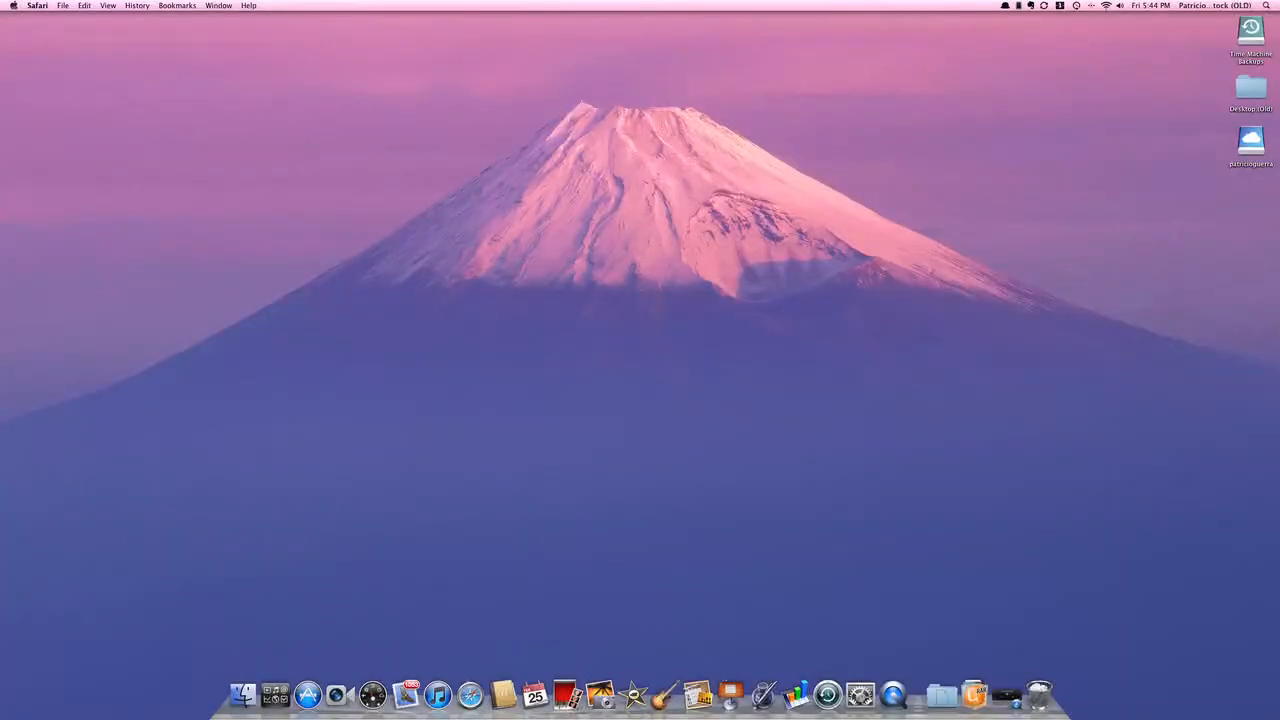
Step: View the Mail inbox full screen and scroll through its messages
left_click(308, 692)
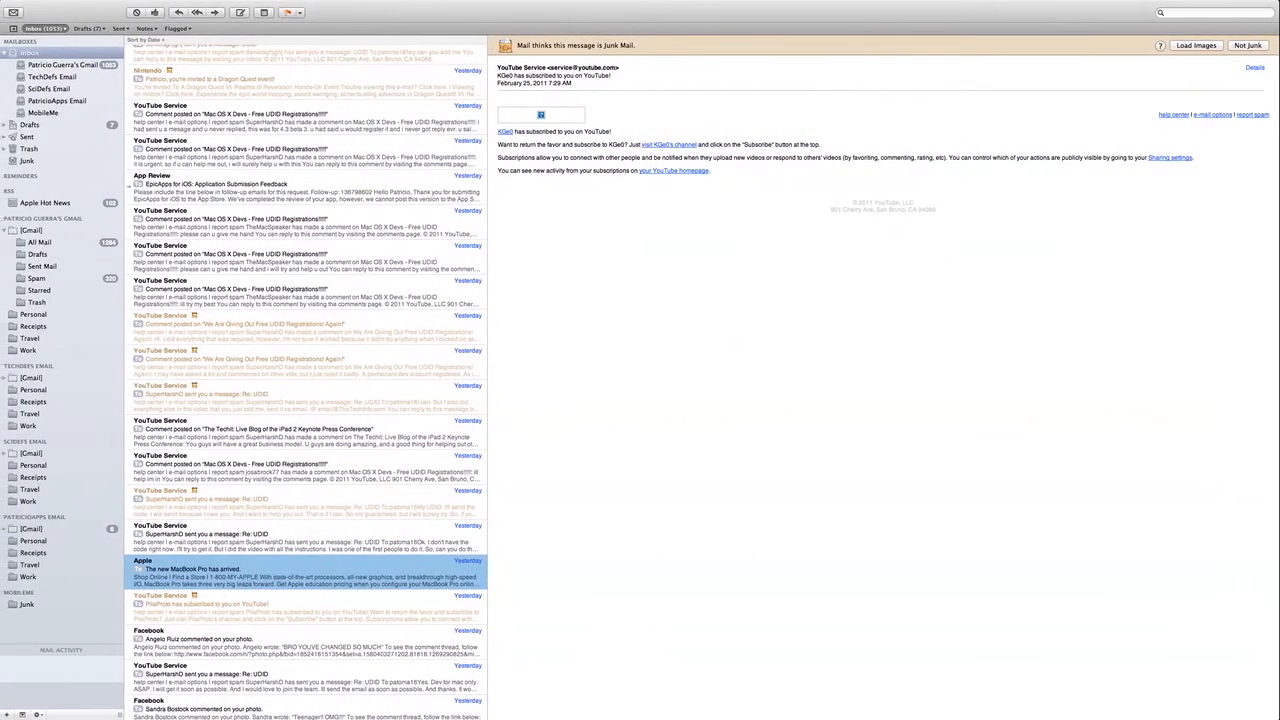
scroll("down", 3)
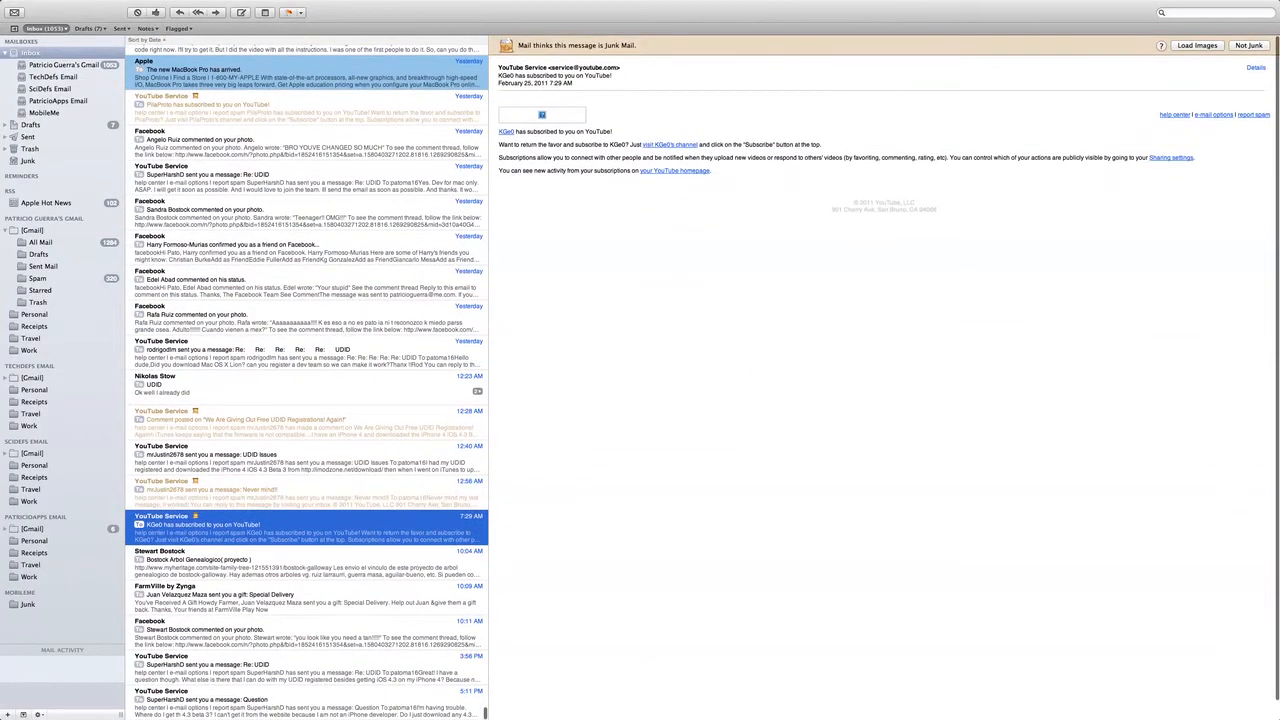
scroll("down", 3)
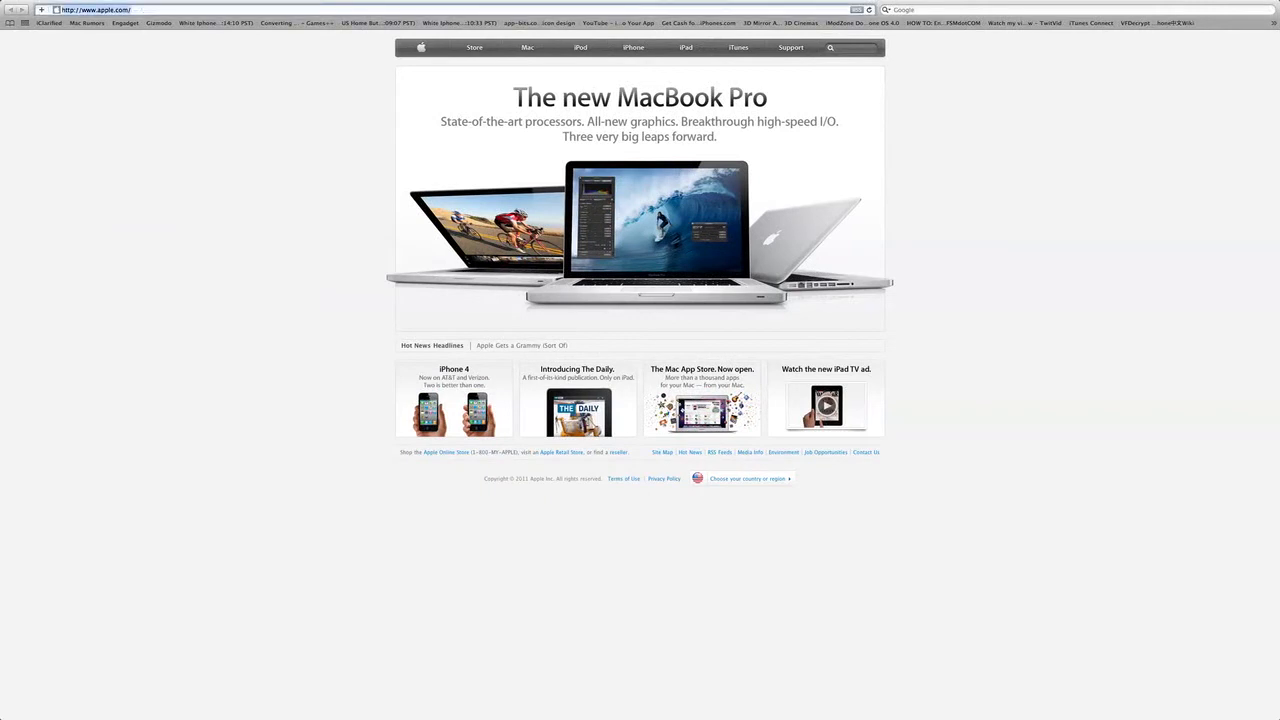
Step: Enter thetechit.com in Safari's address bar
type("thetechit.com")
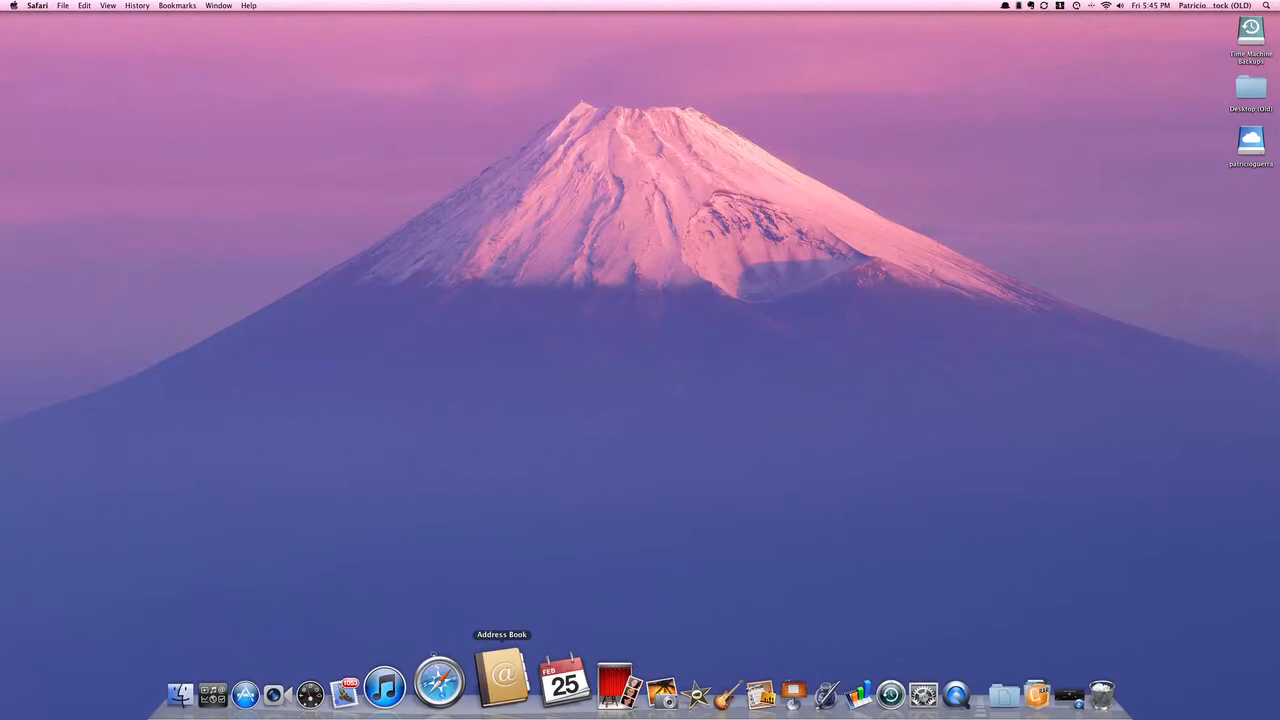
Step: Look through the Address Book contact list, then quit it
left_click(502, 690)
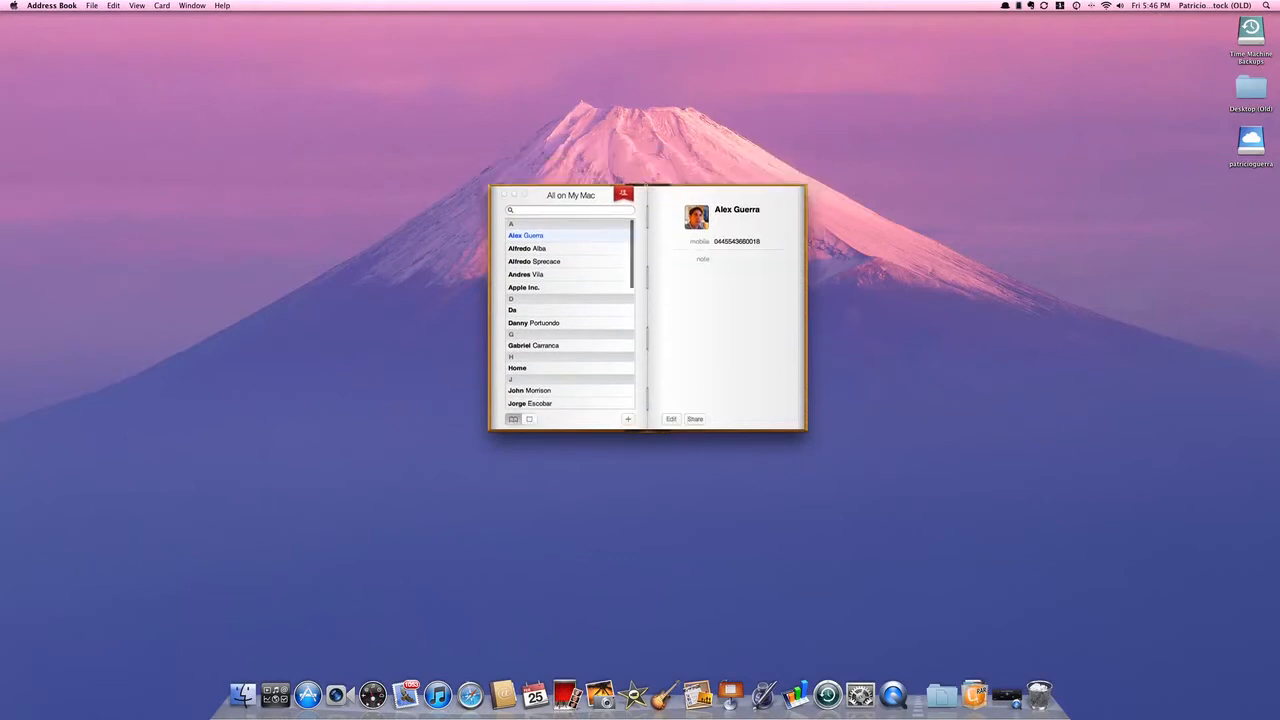
scroll("down", 3)
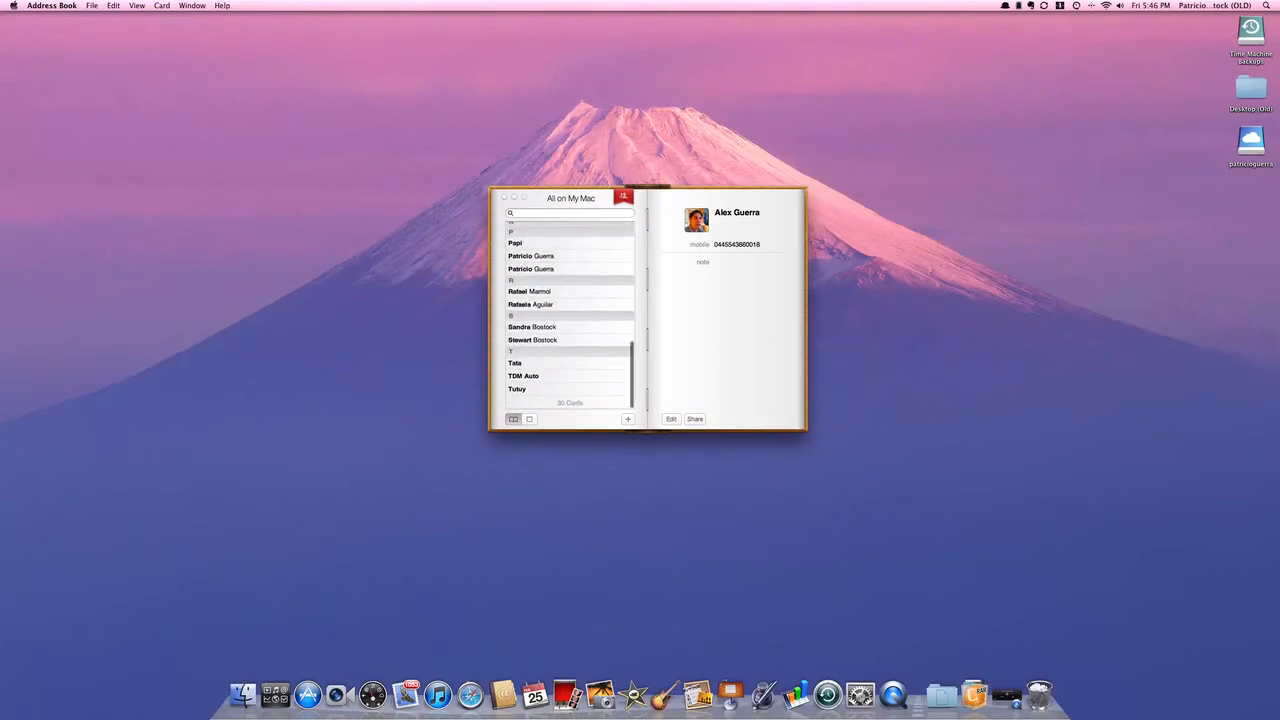
left_click(524, 376)
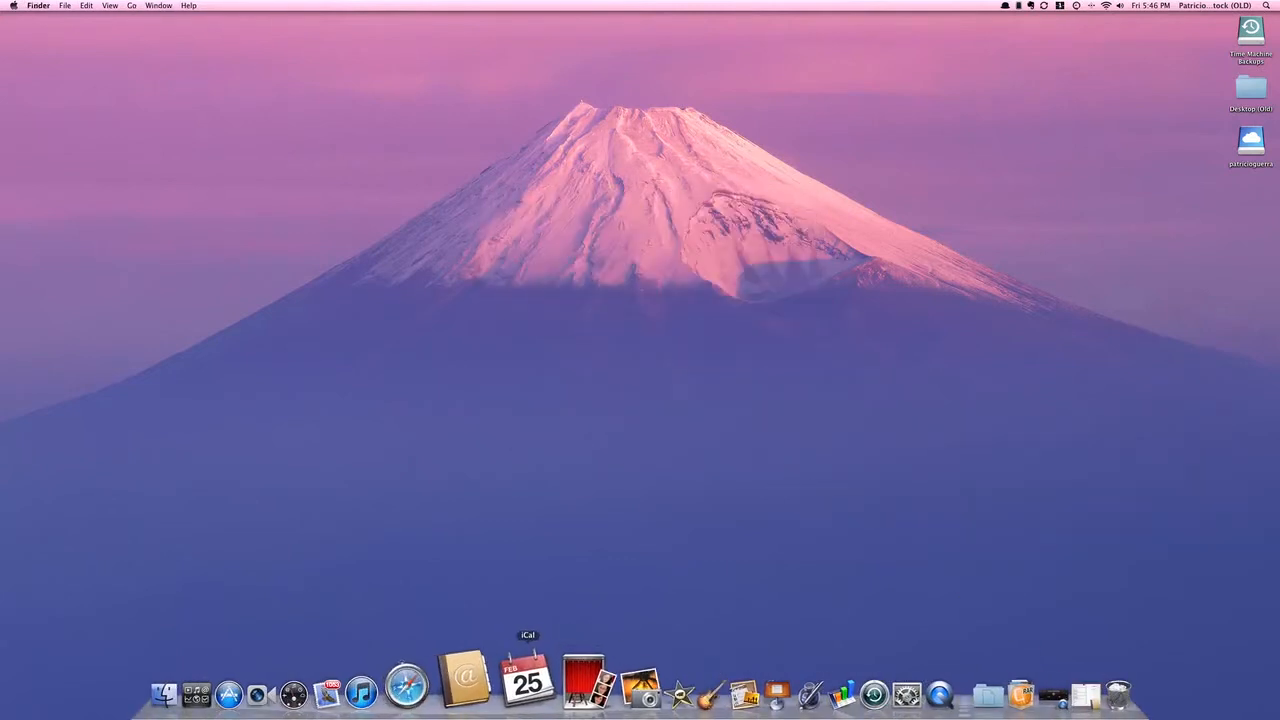
Step: View the February 20–26, 2011 week in iCal full screen, then leave full screen
left_click(528, 688)
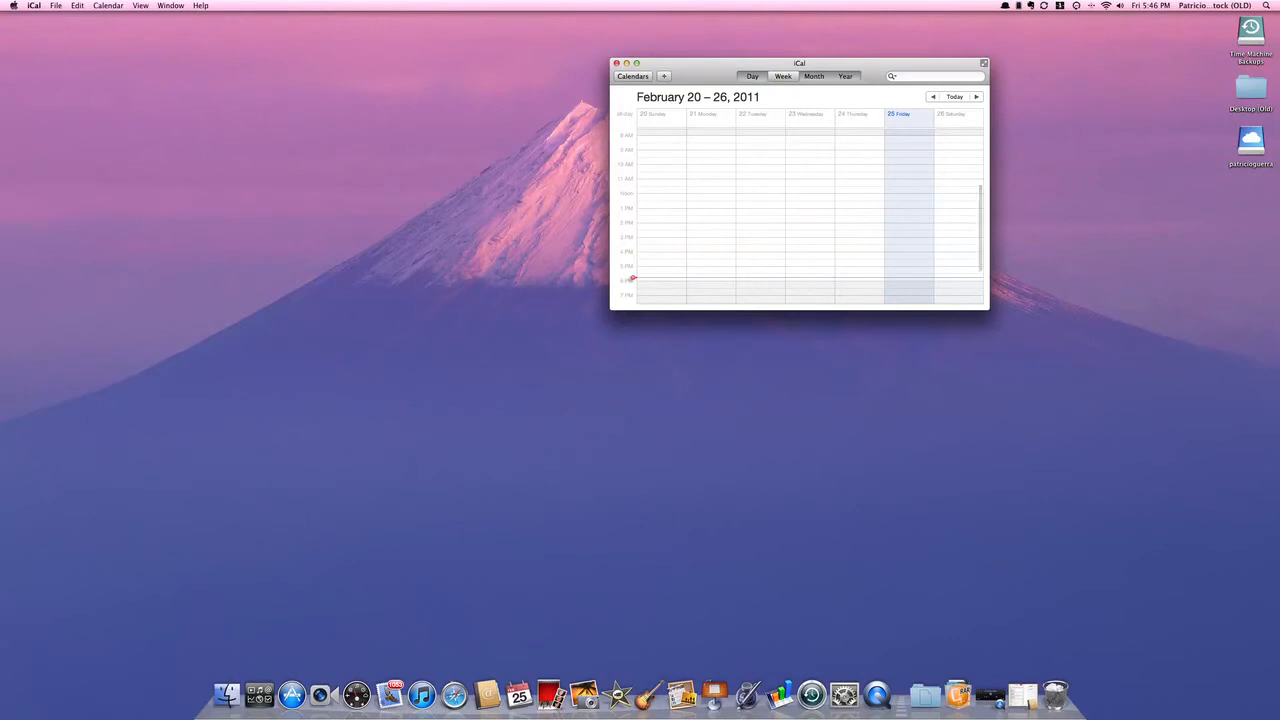
left_click(616, 62)
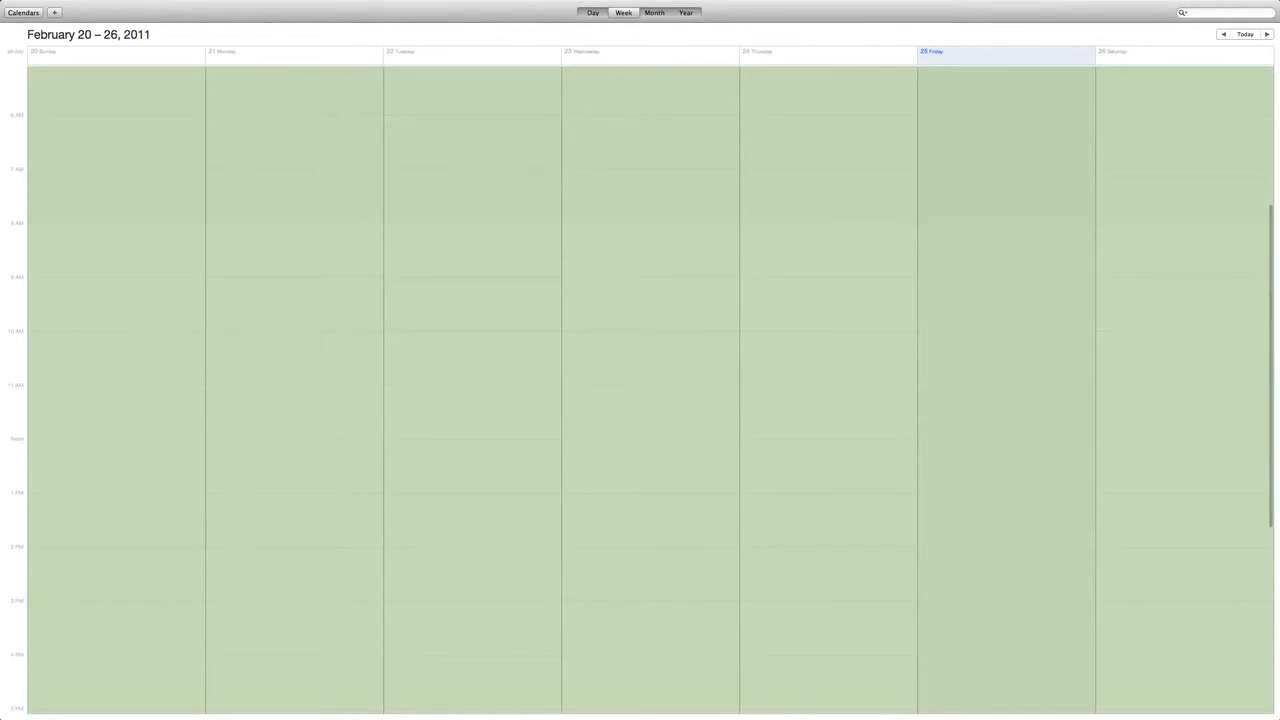
left_click(684, 12)
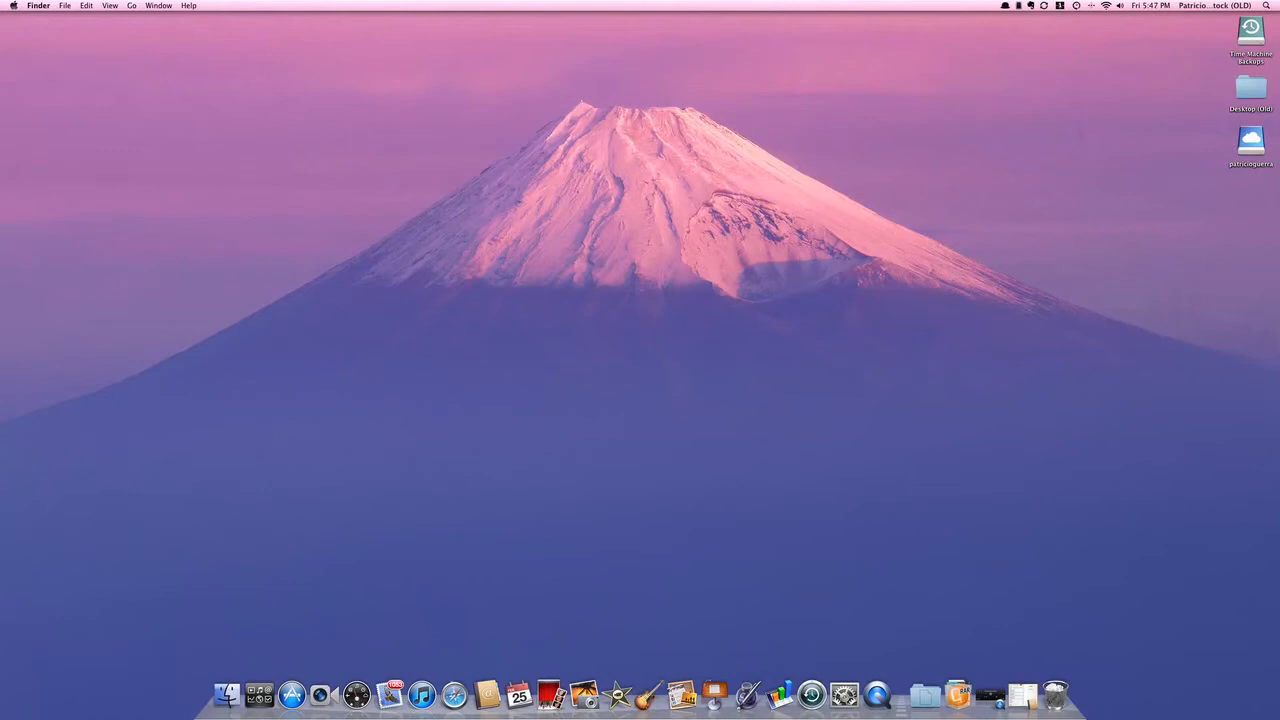
mouse_move(800, 692)
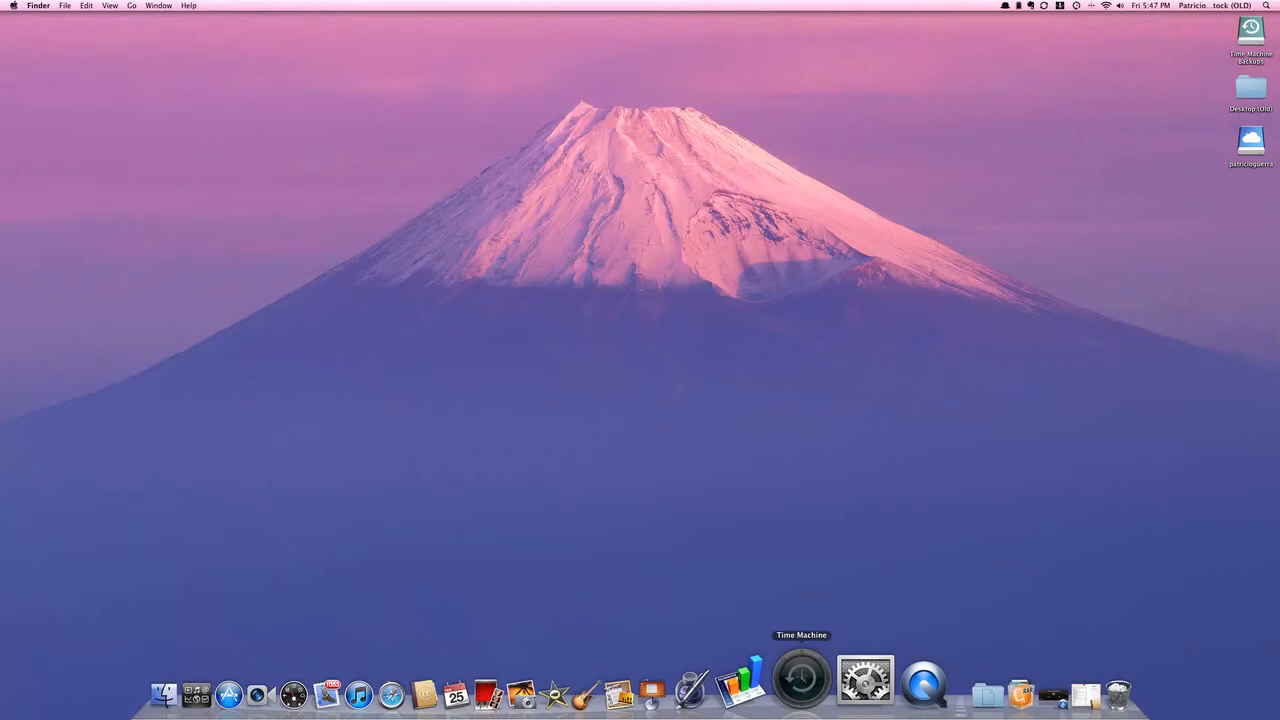
Step: Launch System Preferences from the Dock
right_click(800, 680)
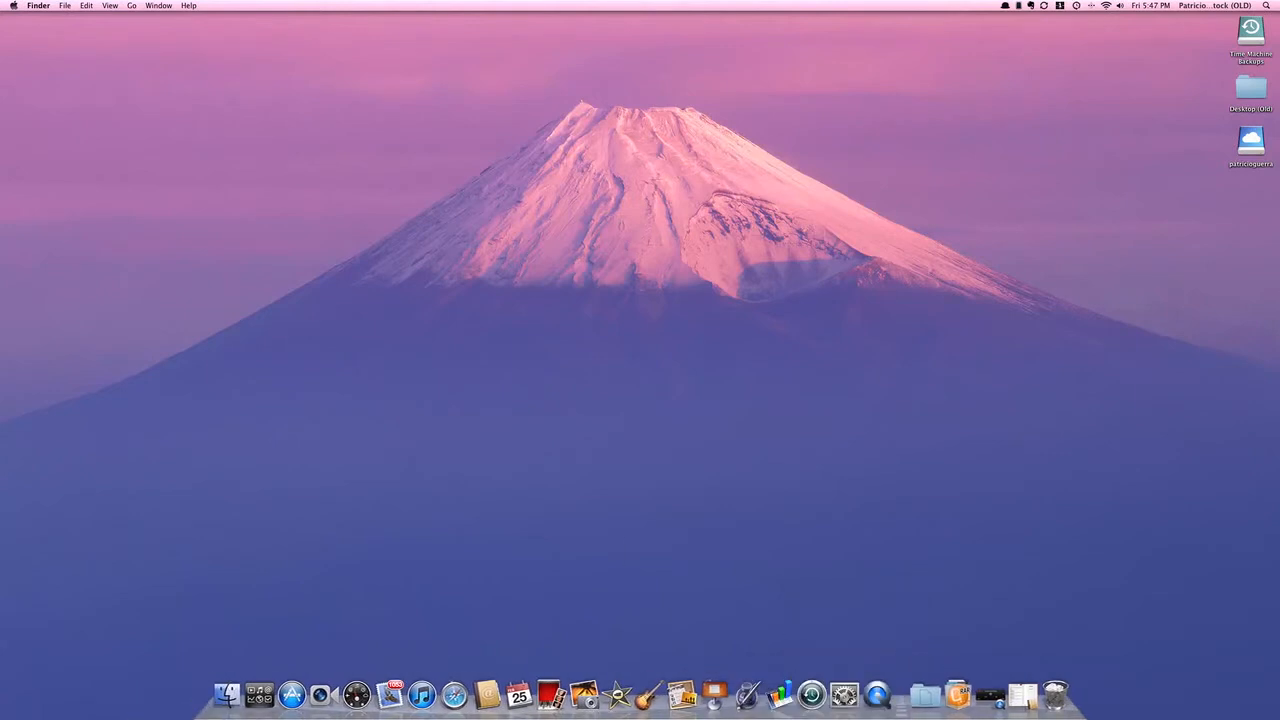
mouse_move(858, 684)
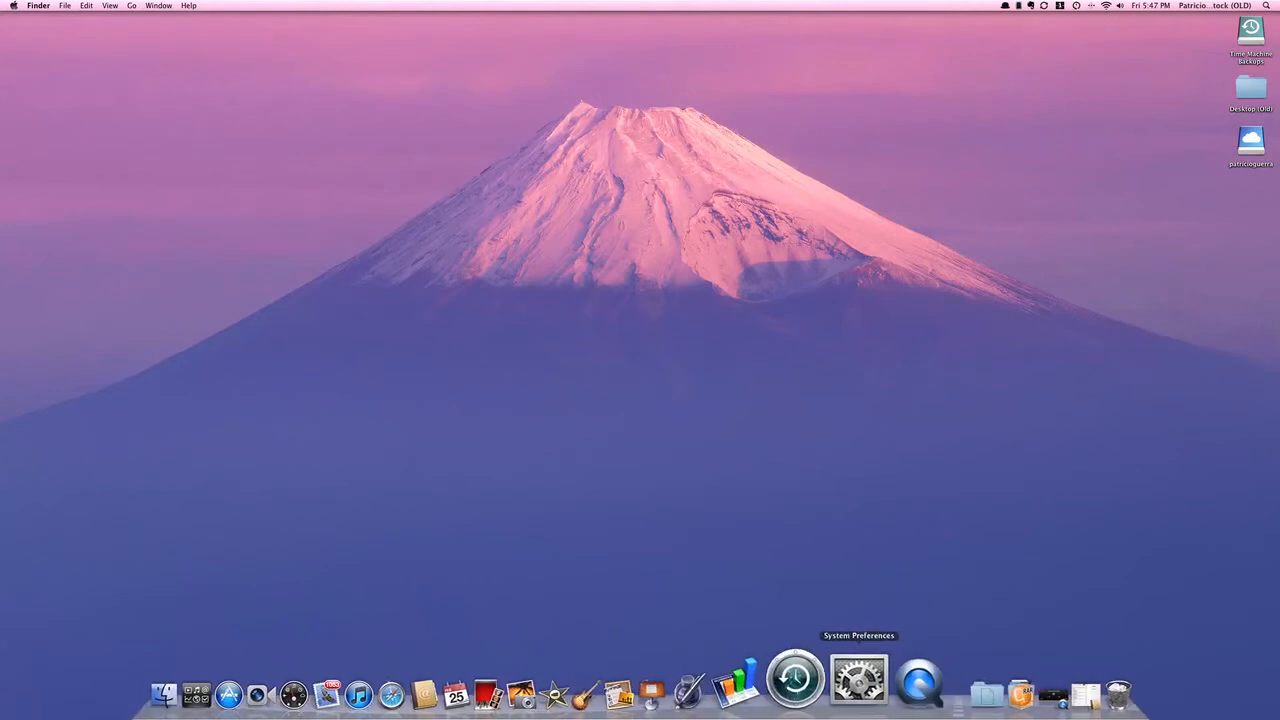
left_click(858, 692)
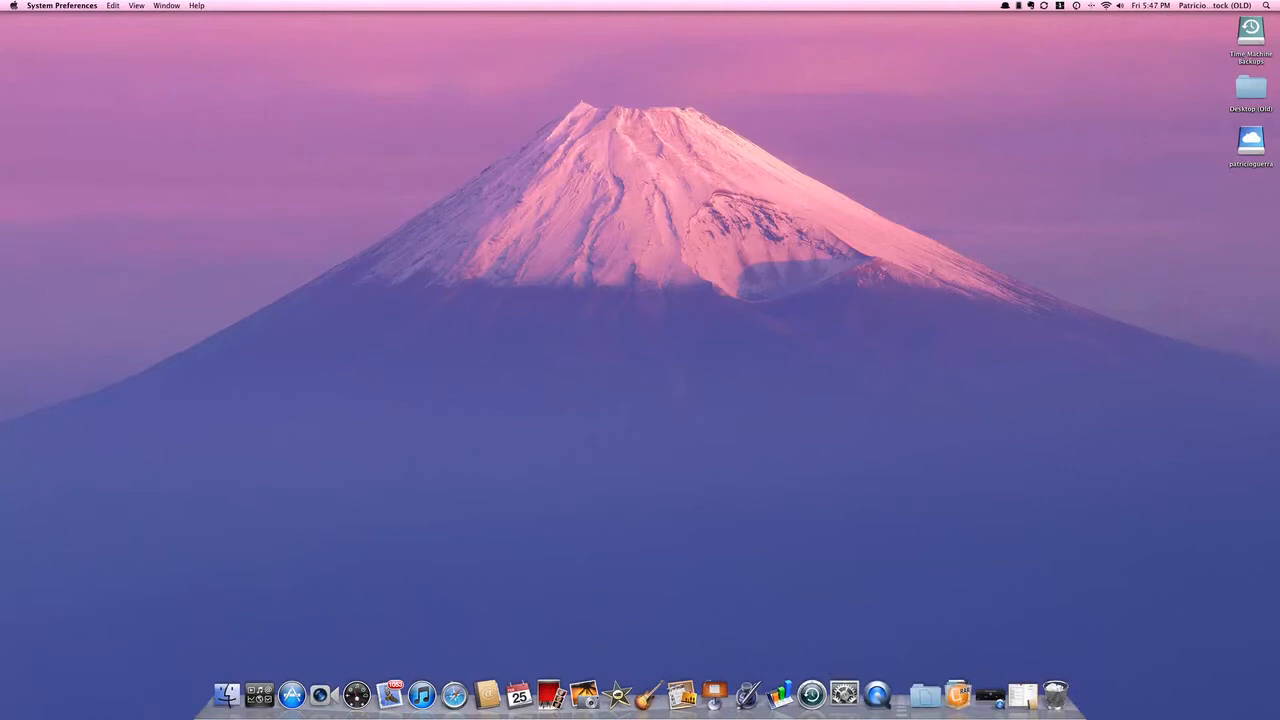
Step: Bring up System Preferences and enter the Desktop & Screen Saver pane
left_click(844, 692)
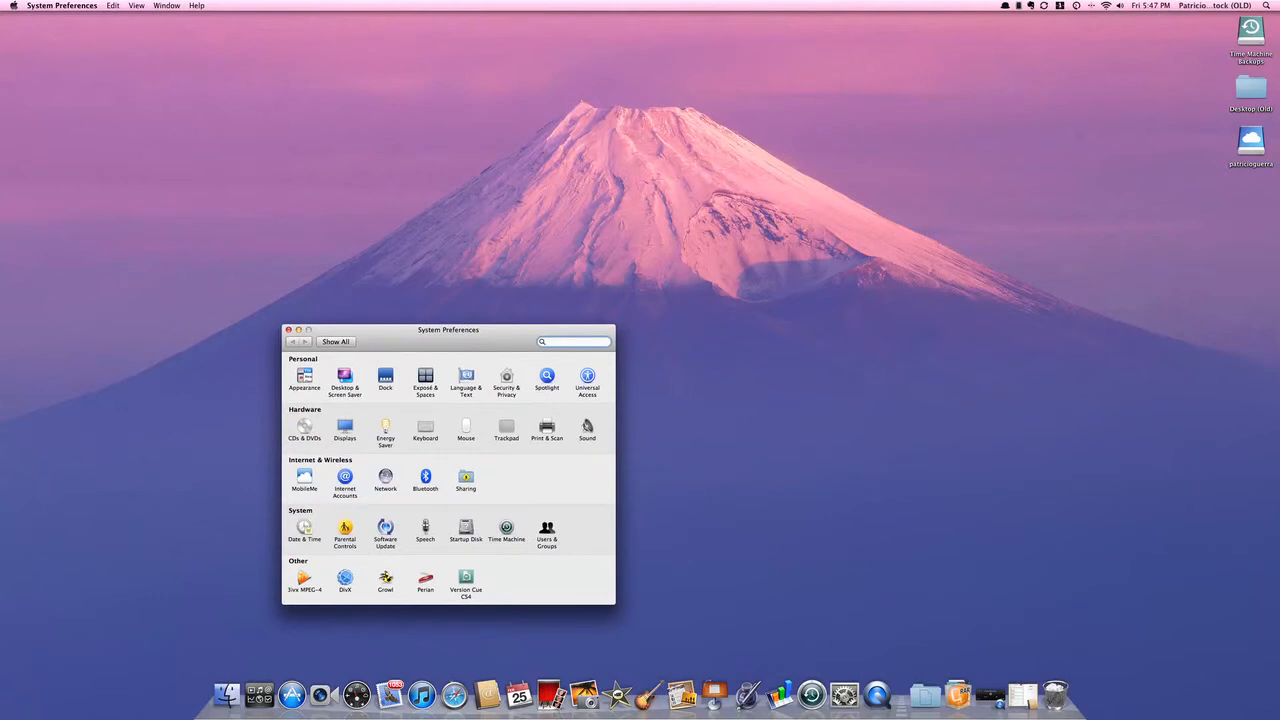
left_click(576, 340)
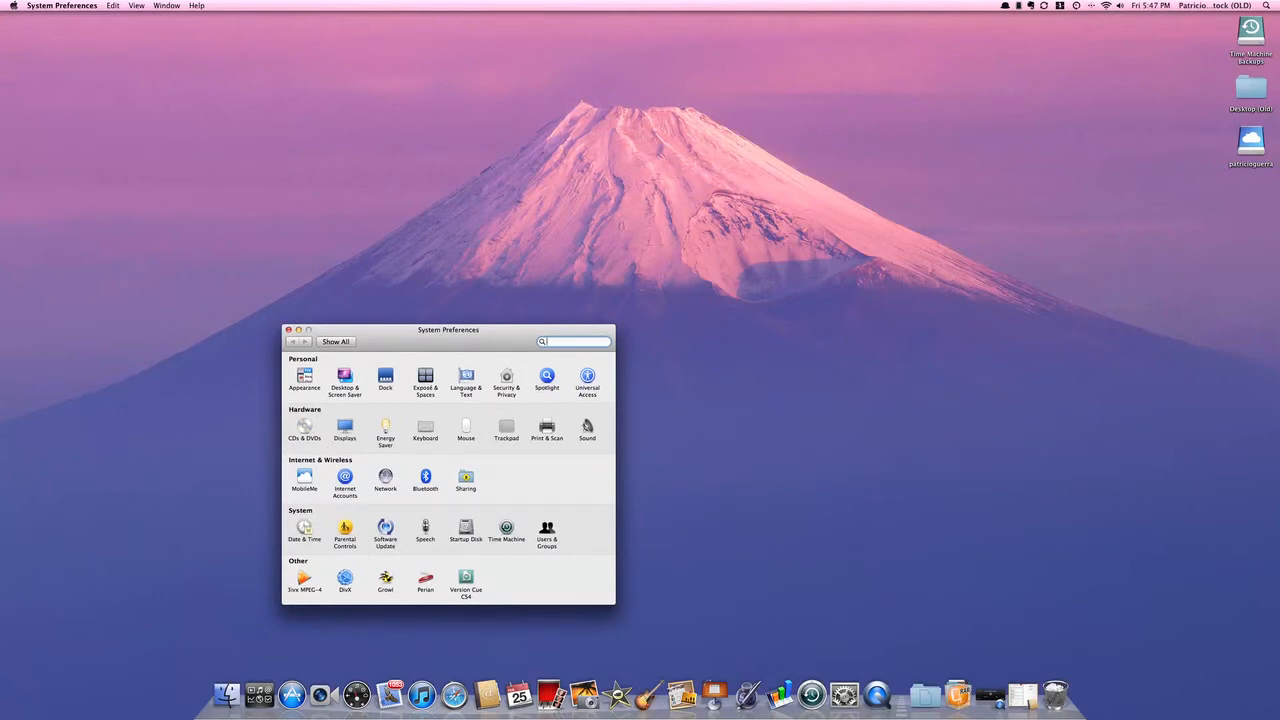
left_click(344, 378)
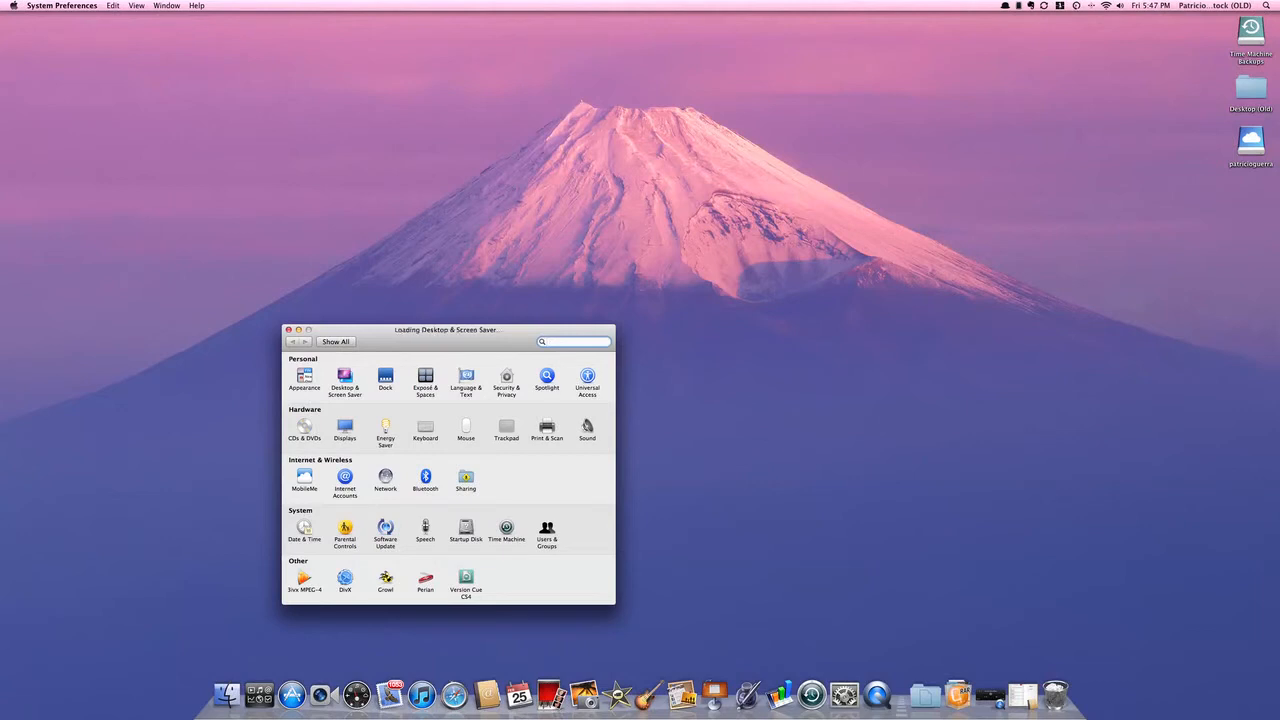
left_click(344, 378)
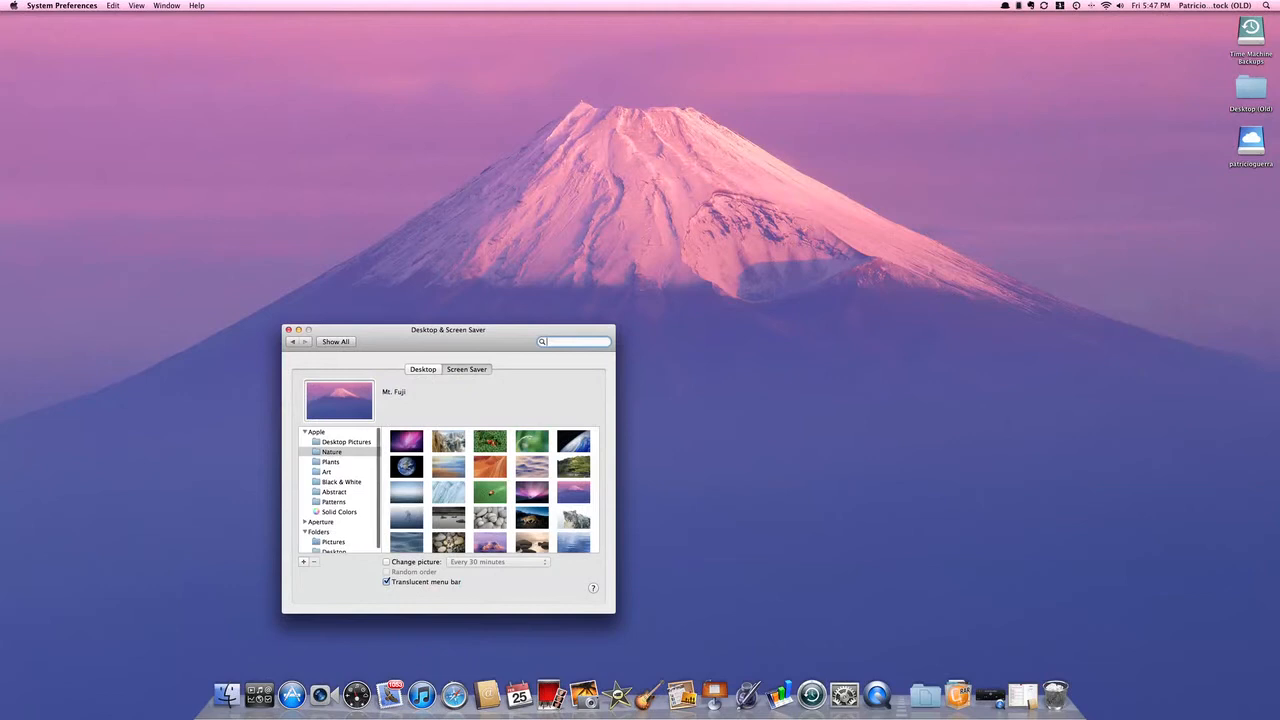
Step: Show the Screen Saver choices with the iapp.pl screen saver previewing
scroll("down", 3)
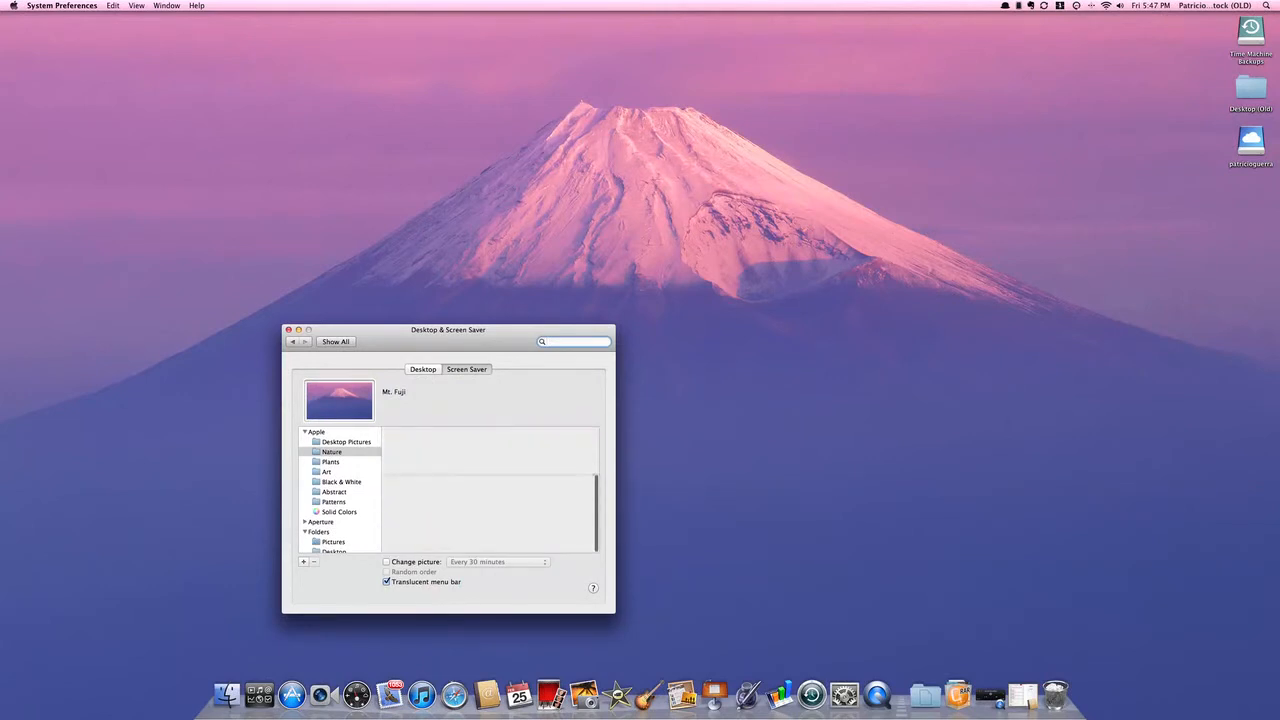
left_click(332, 452)
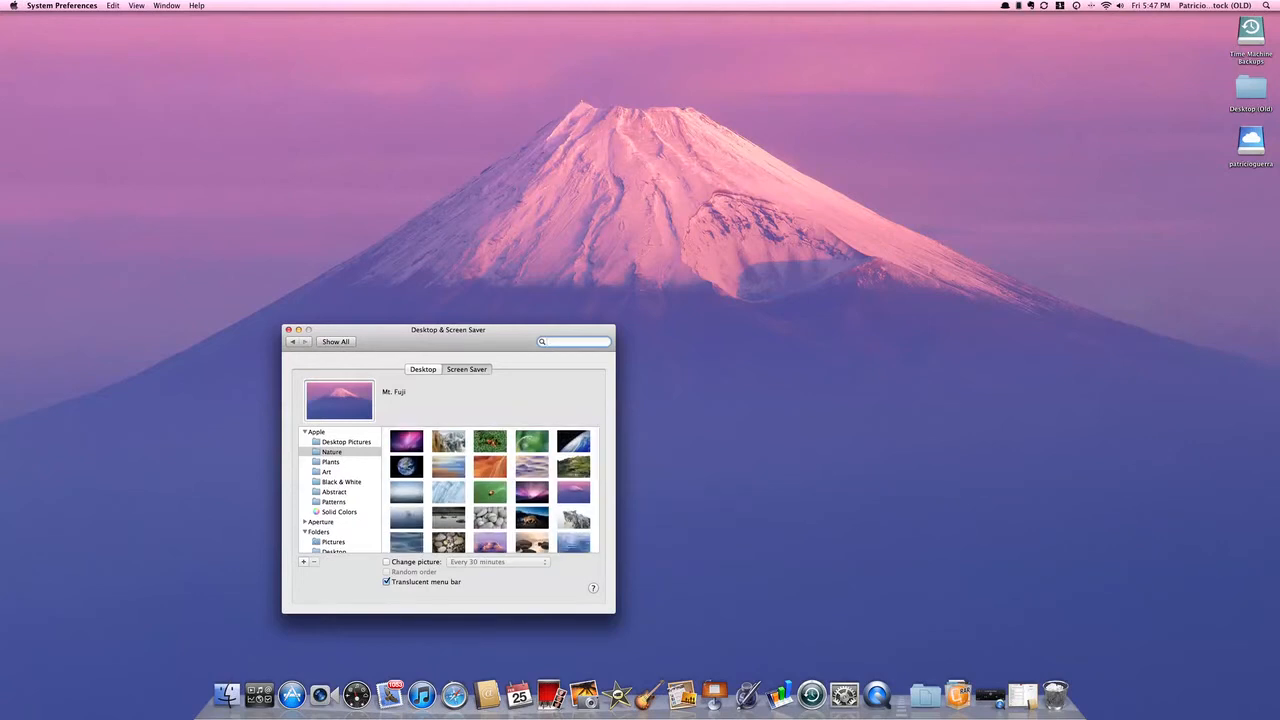
left_click(466, 368)
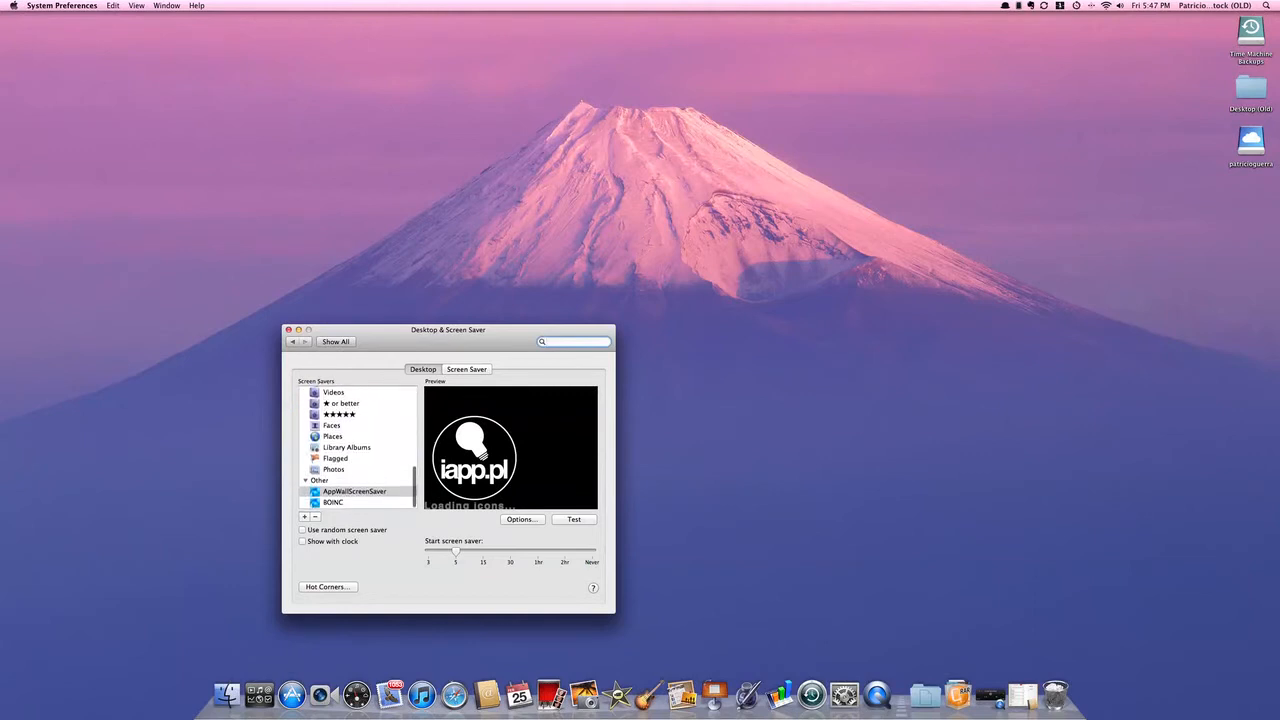
Step: In the Mouse pane, keep Swipe Left/Right set to 'to Navigate'
left_click(336, 340)
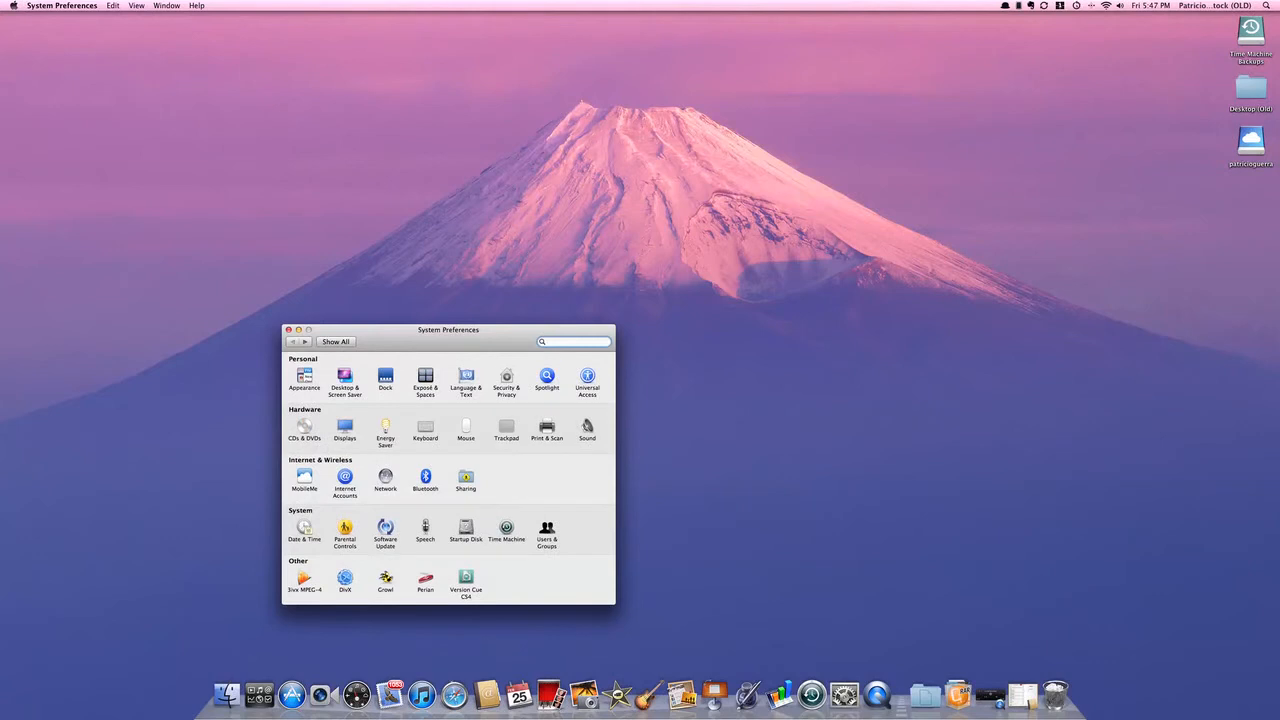
left_click(464, 428)
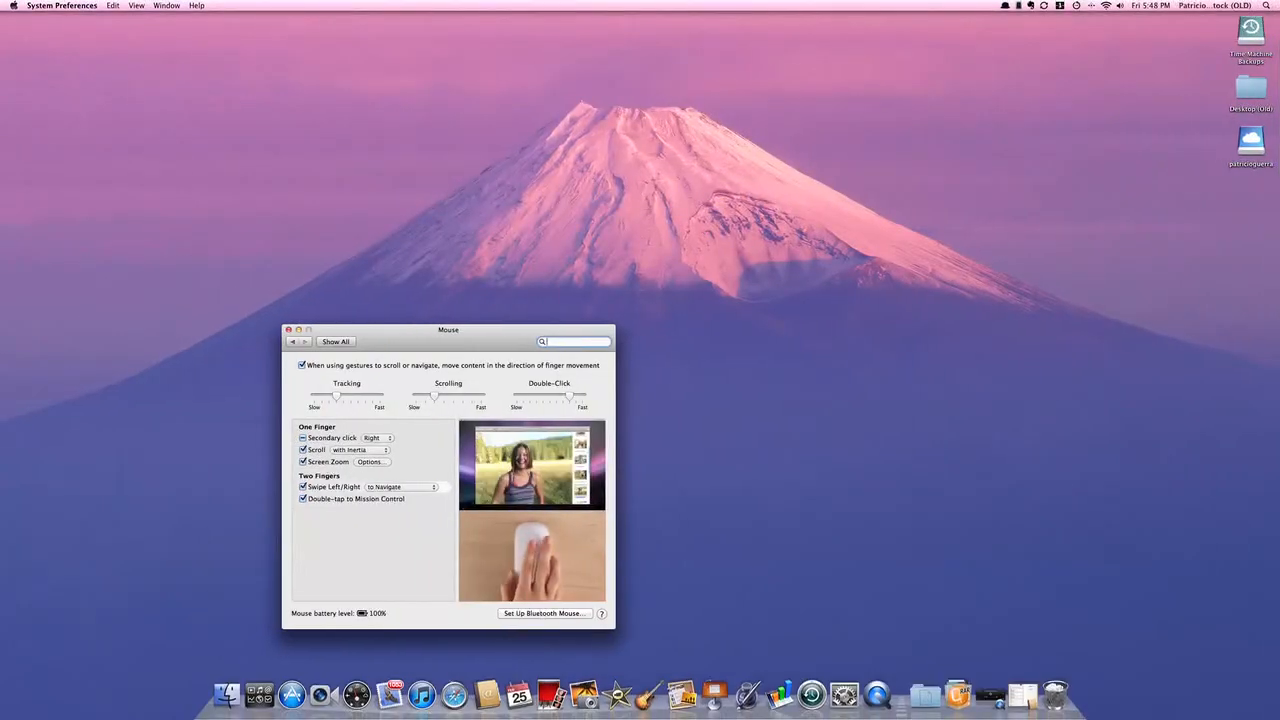
left_click(400, 488)
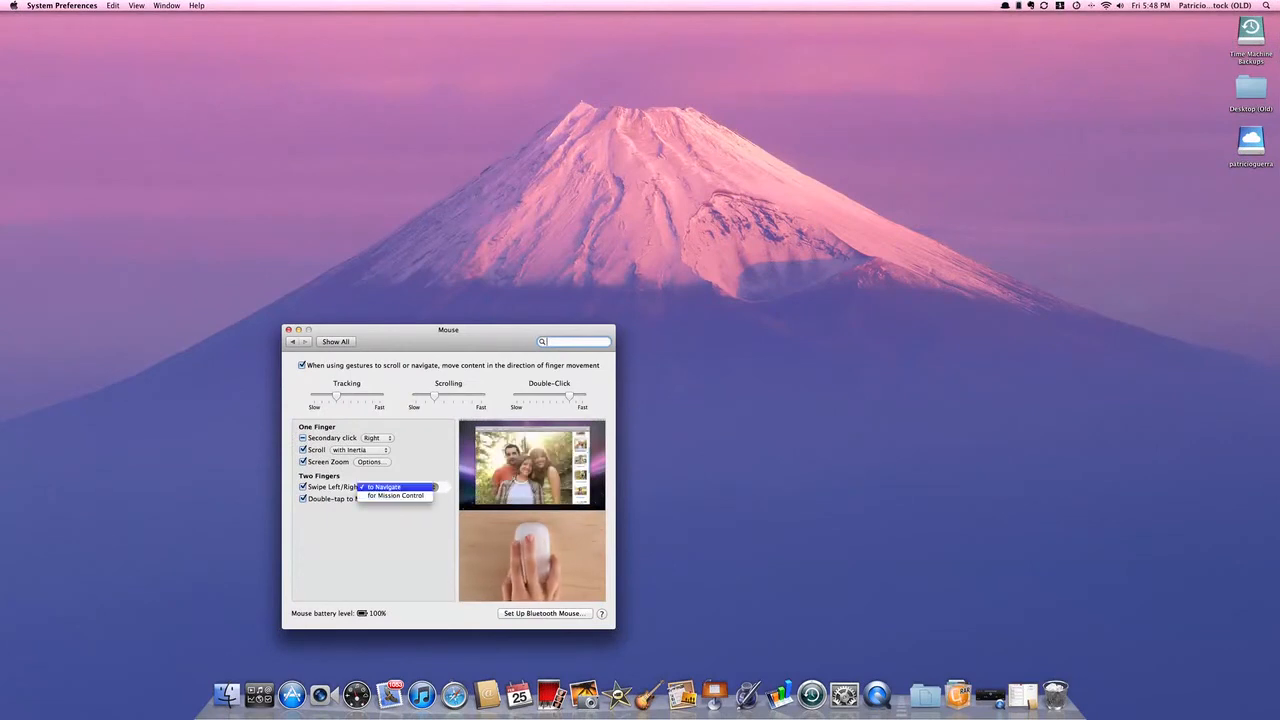
left_click(384, 488)
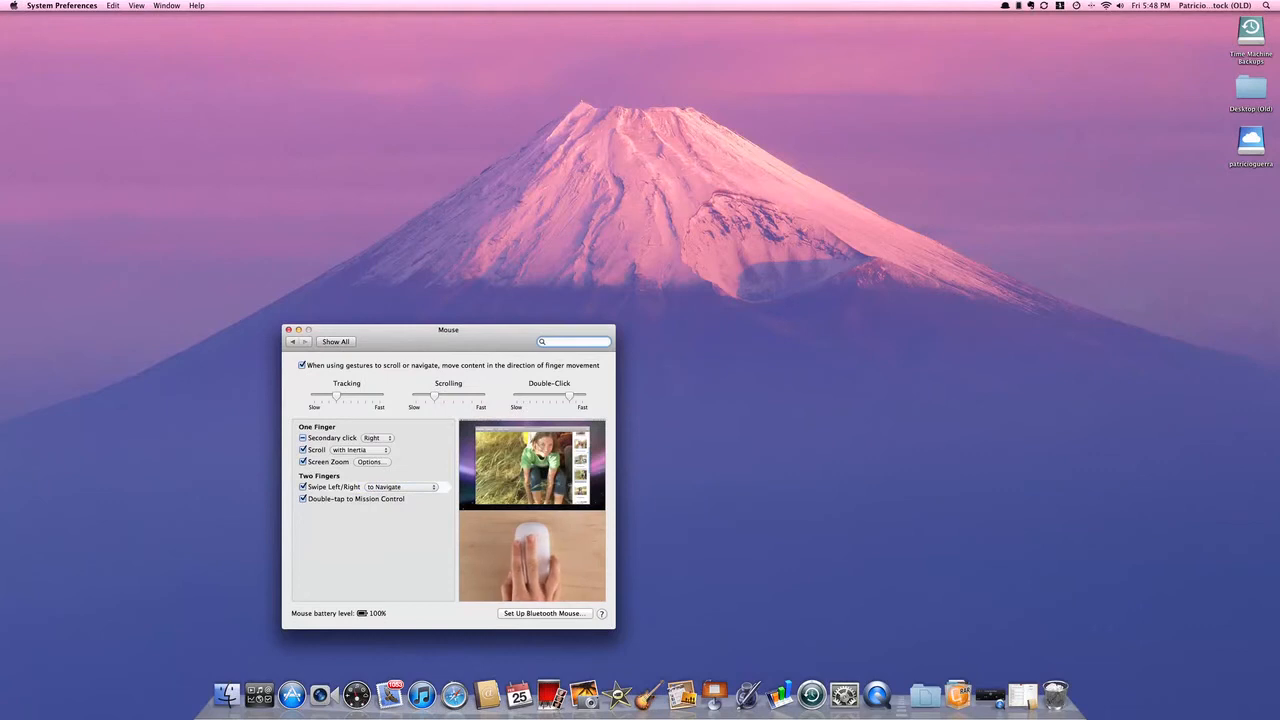
Step: In Screen Zoom Options, try each image-movement choice and keep 'Continuously with pointer'
left_click(372, 462)
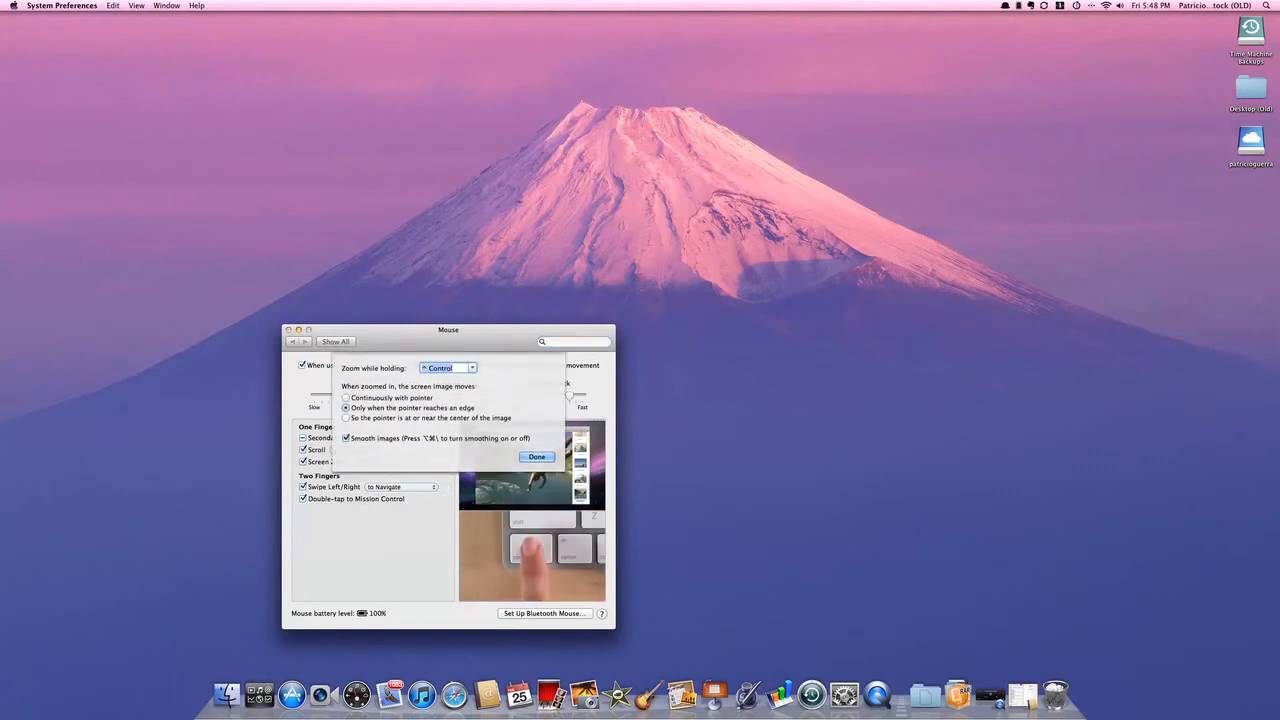
left_click(346, 398)
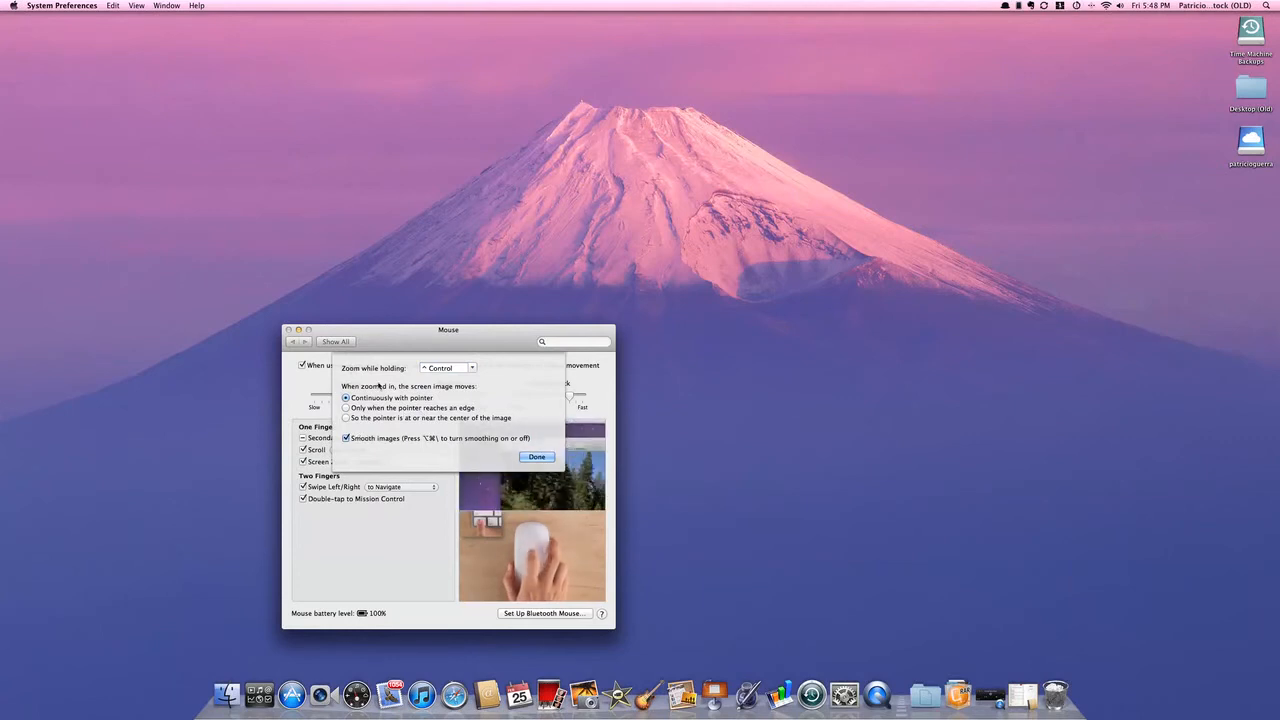
left_click(346, 418)
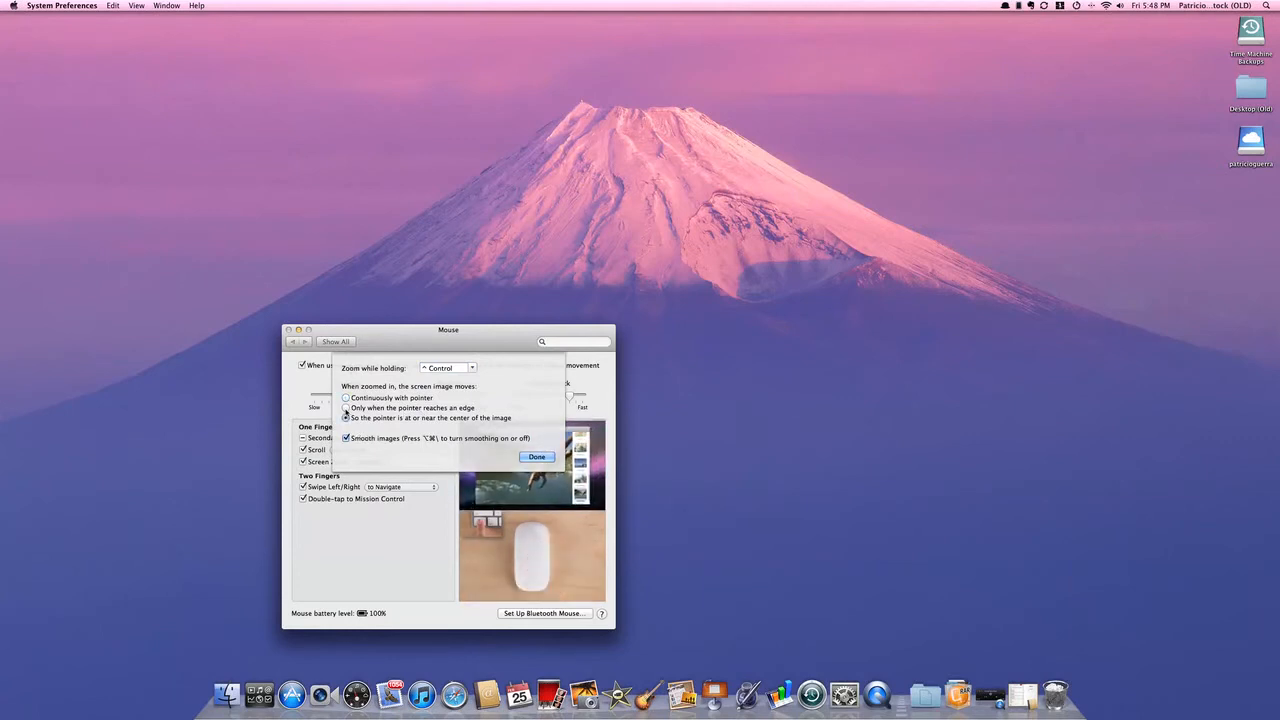
left_click(346, 418)
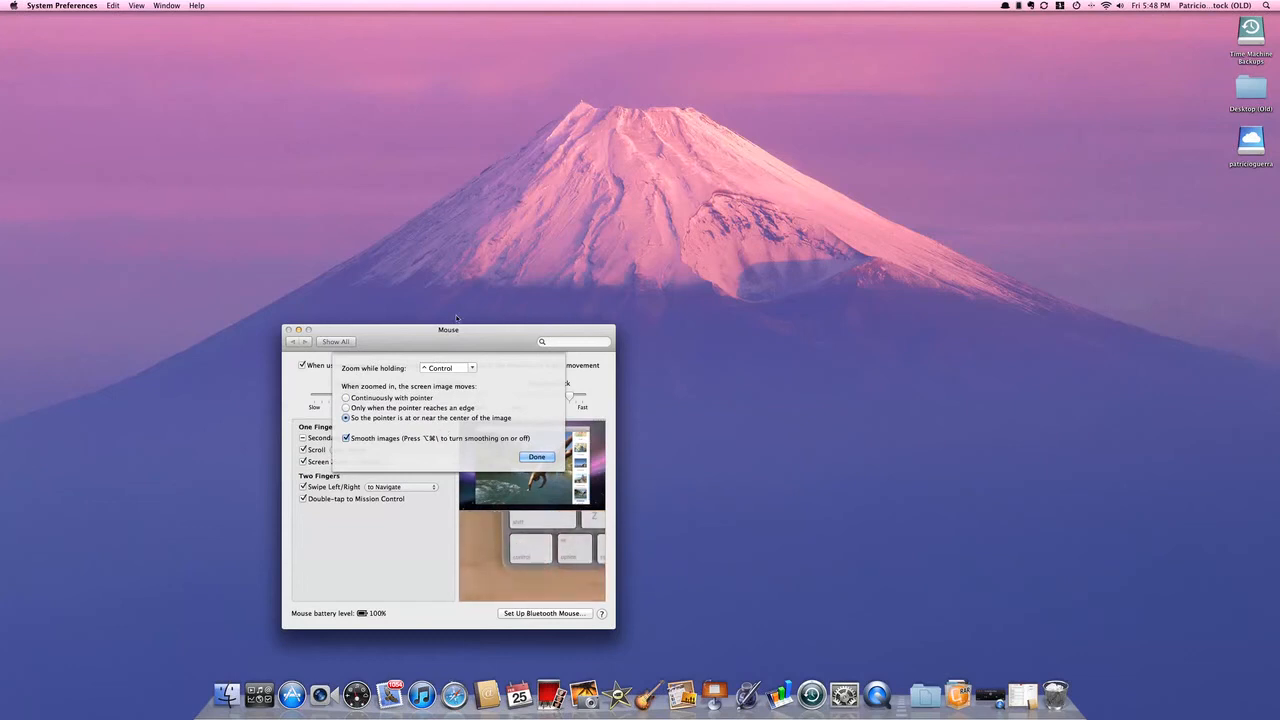
left_click(346, 408)
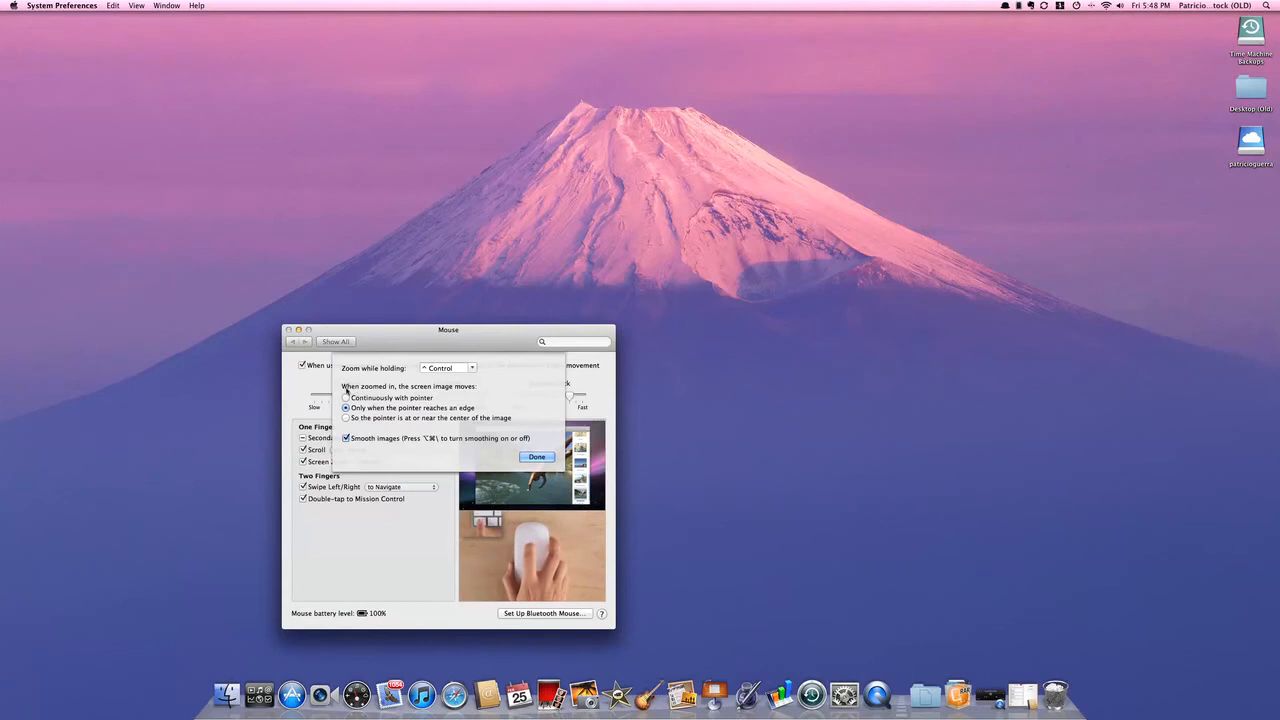
left_click(346, 398)
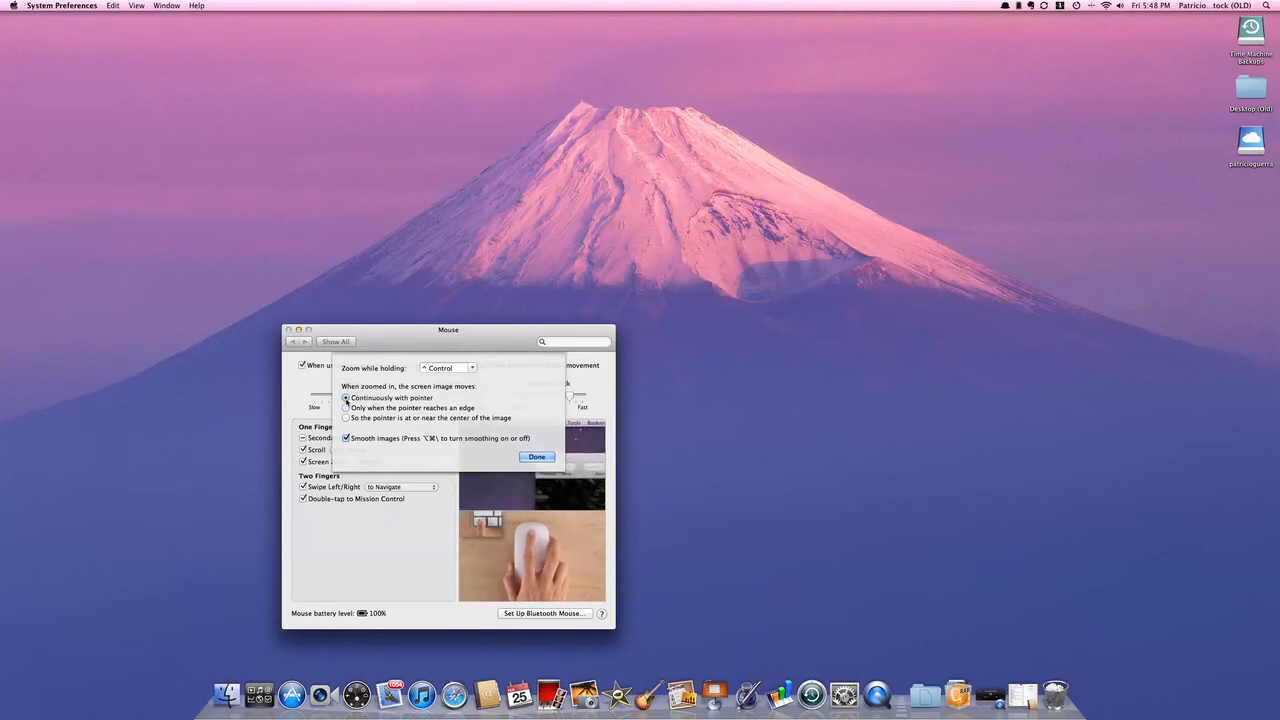
left_click(346, 398)
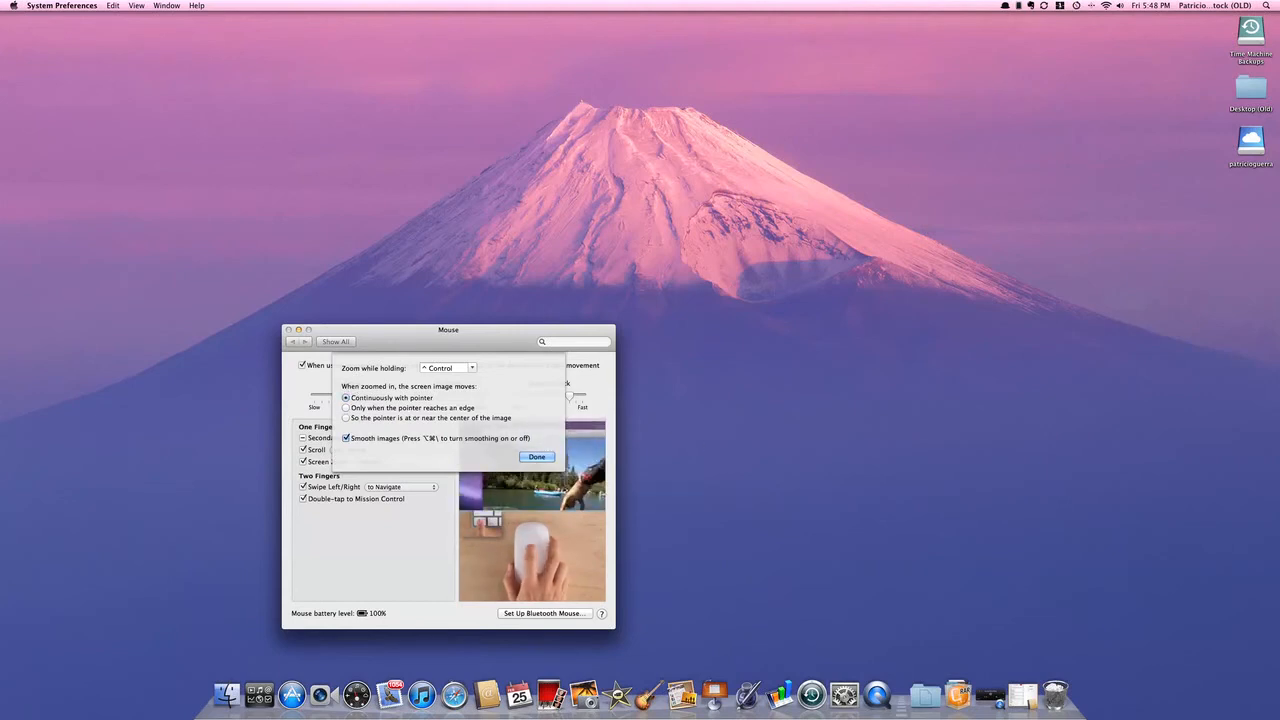
left_click(536, 456)
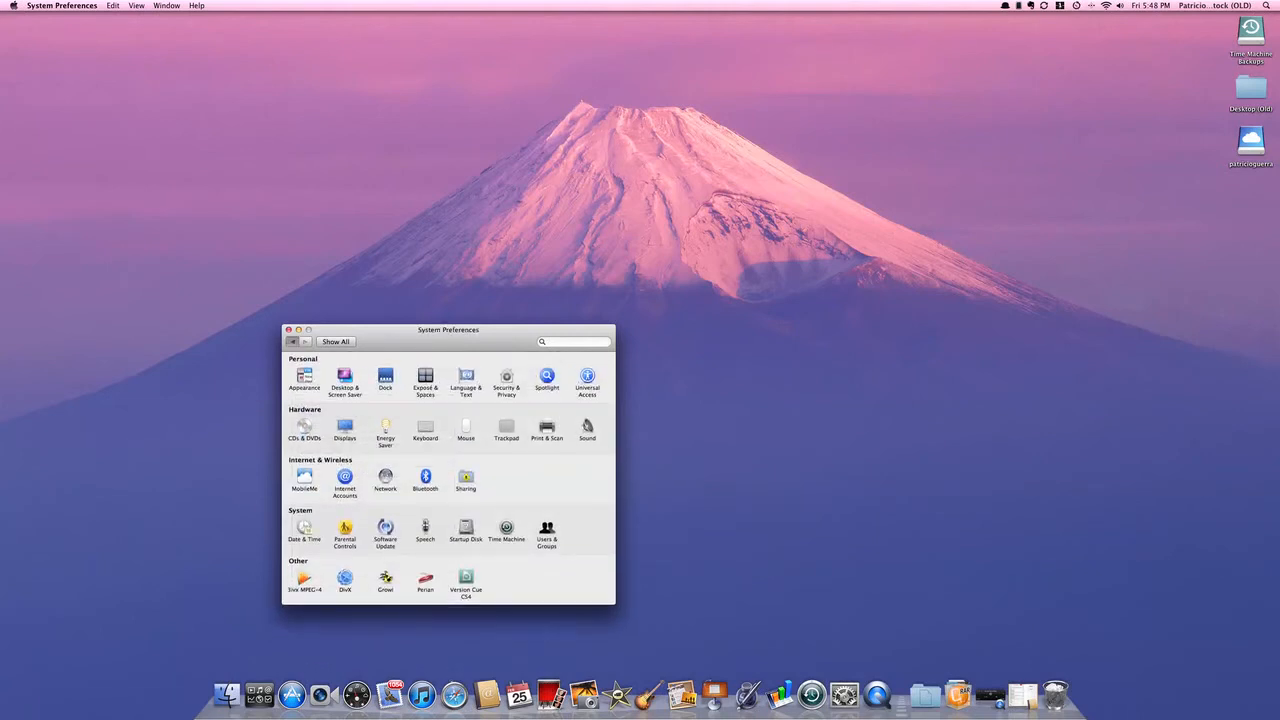
Step: Revisit the Mouse pane for the swipe setting, then look at Time Machine
left_click(464, 428)
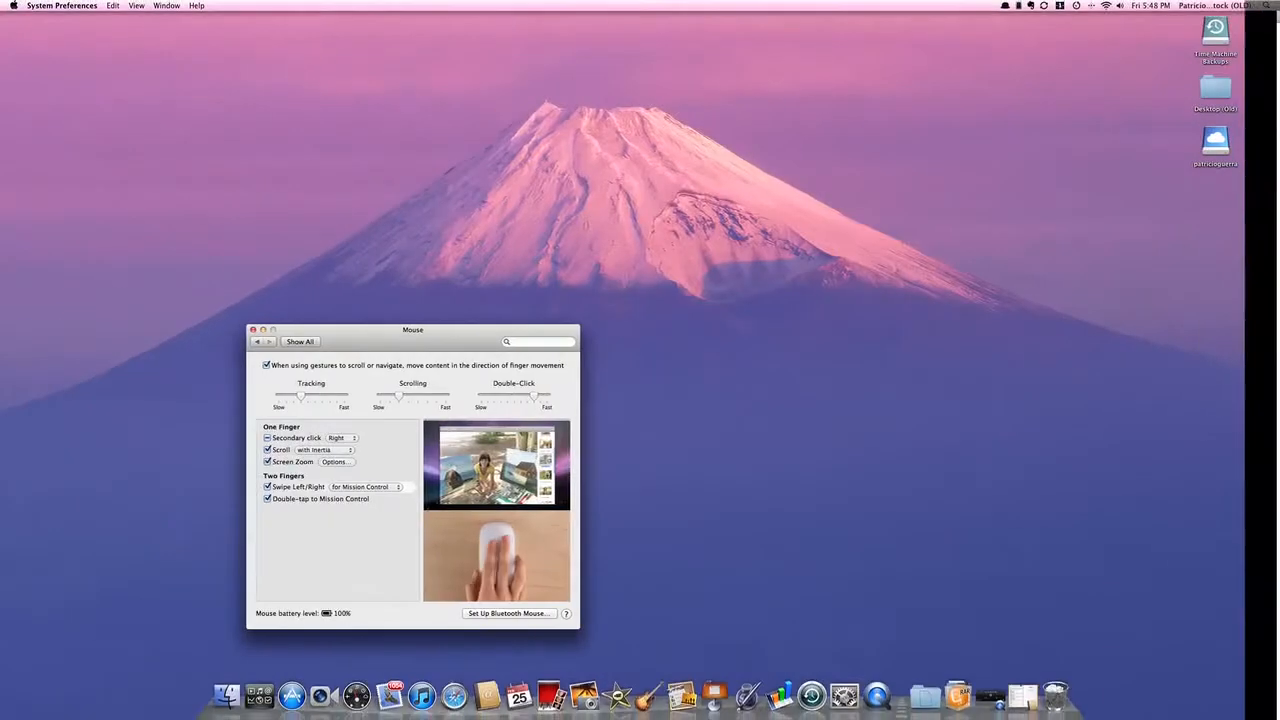
left_click(300, 340)
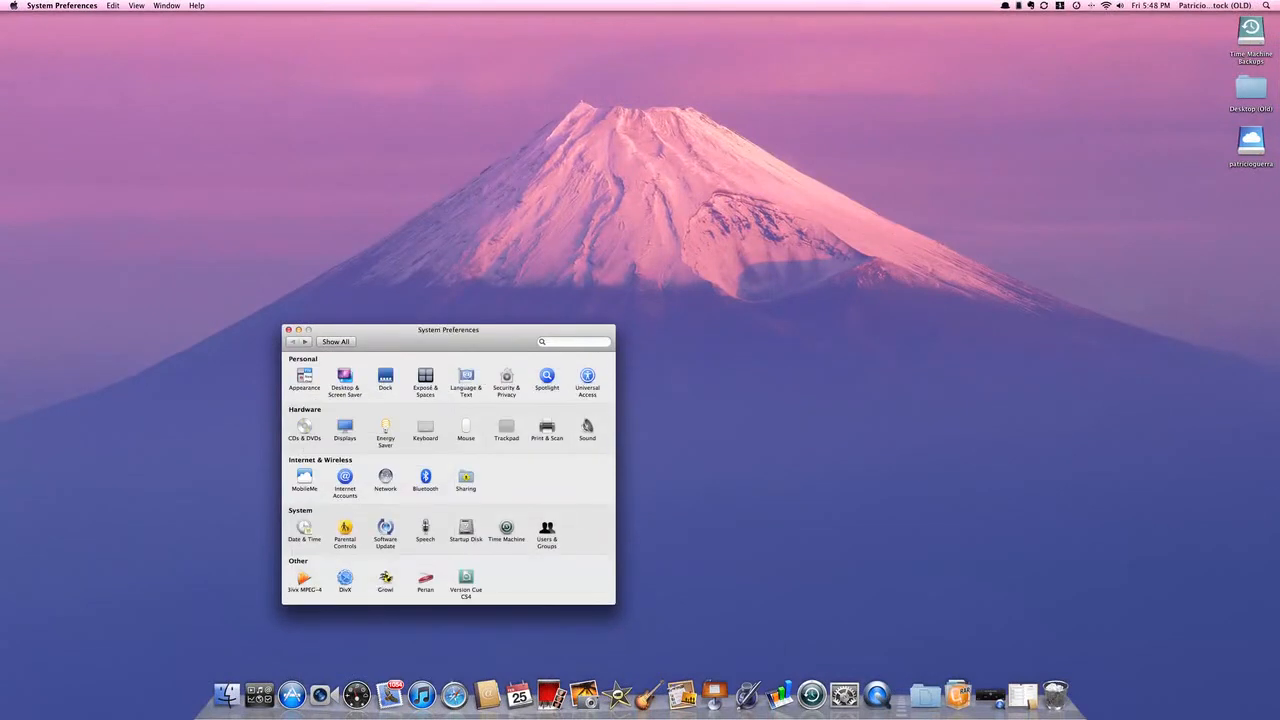
left_click(506, 528)
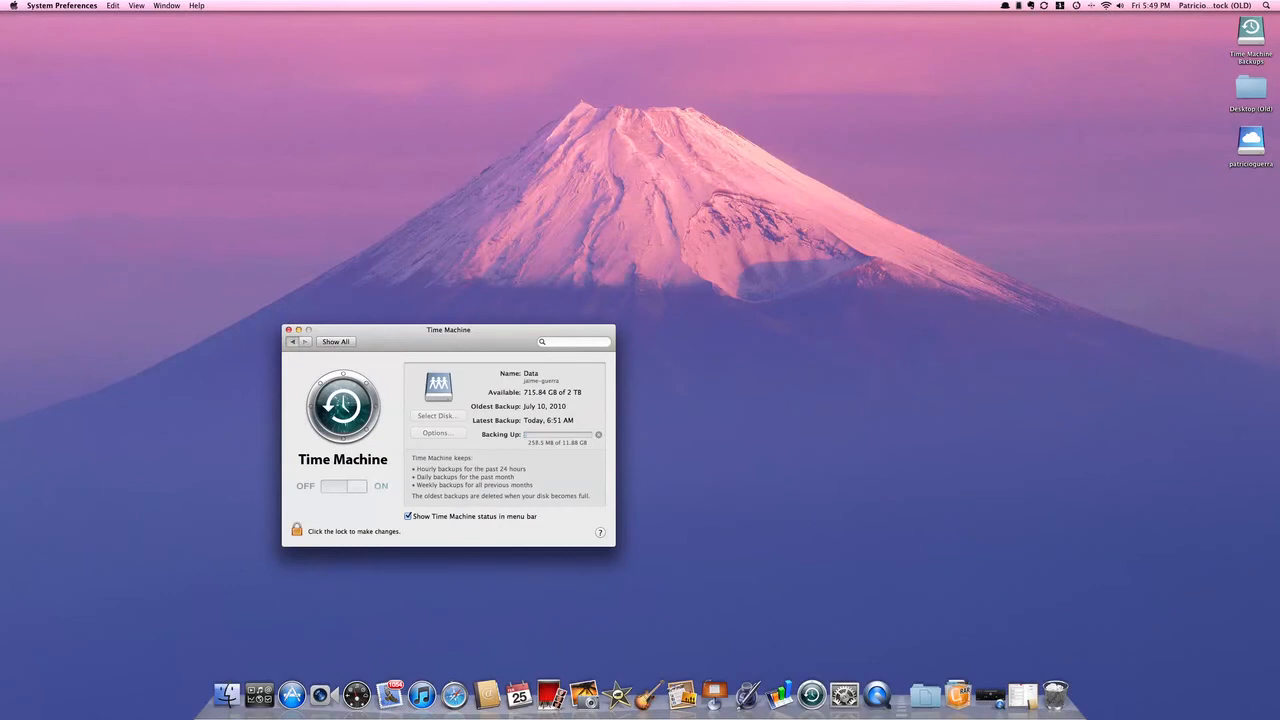
Step: Look at the Exposé & Spaces pane, return to the overview and trigger Mission Control with F3
left_click(336, 340)
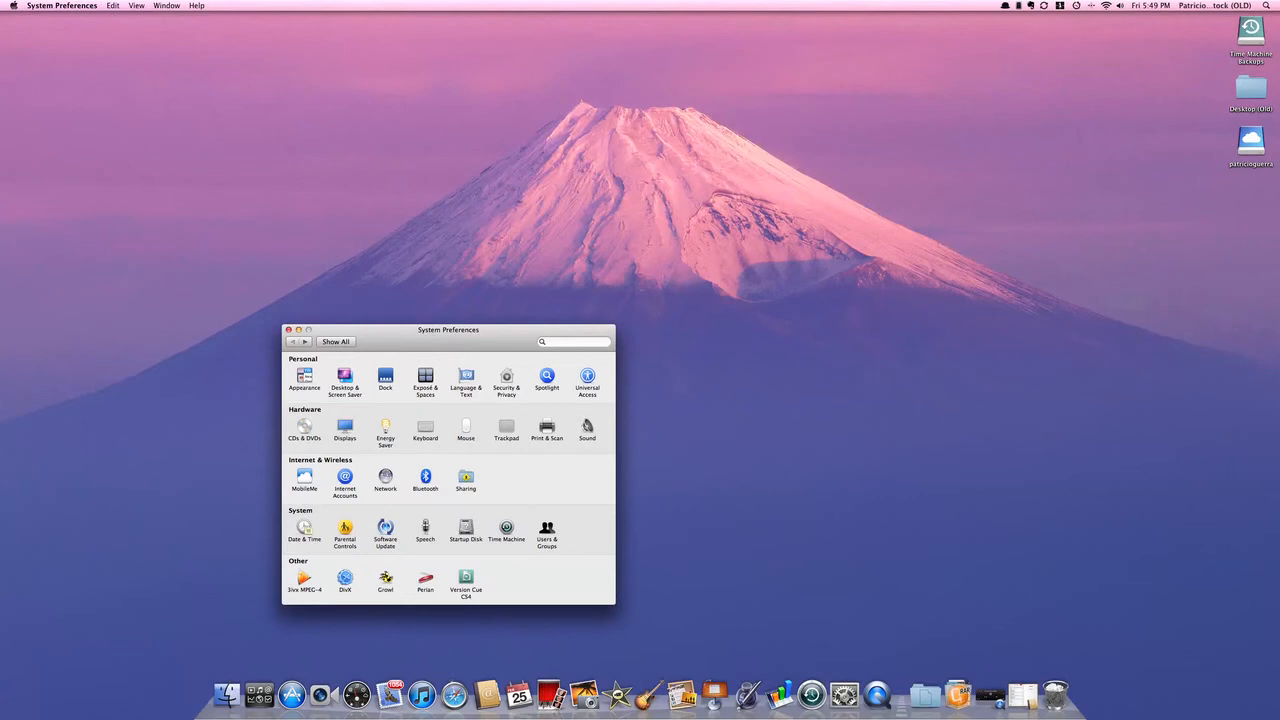
left_click(424, 378)
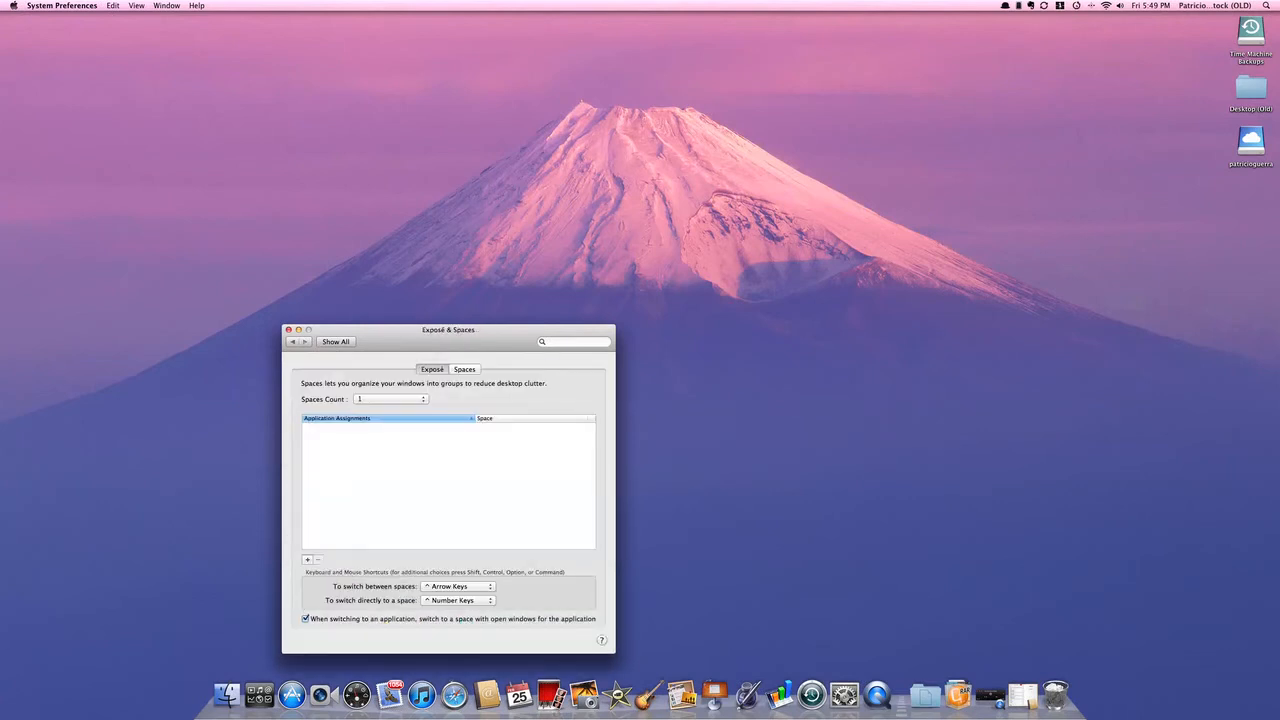
left_click(336, 340)
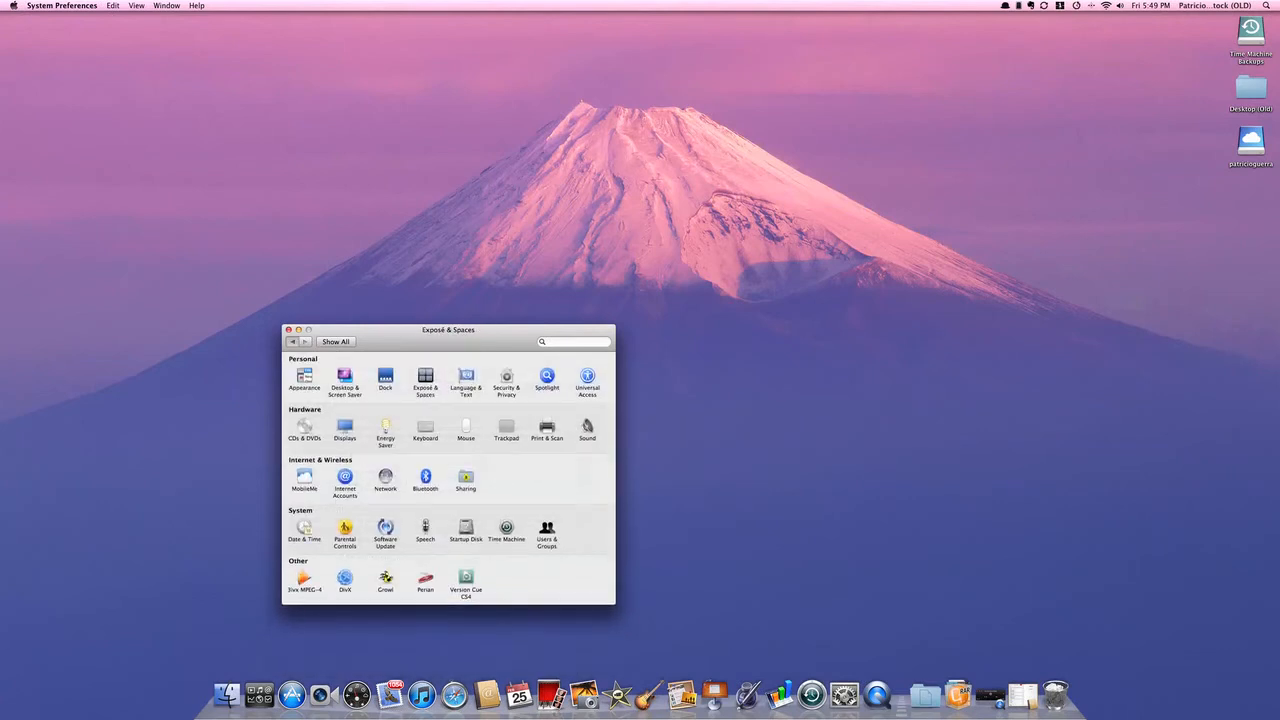
key("f3")
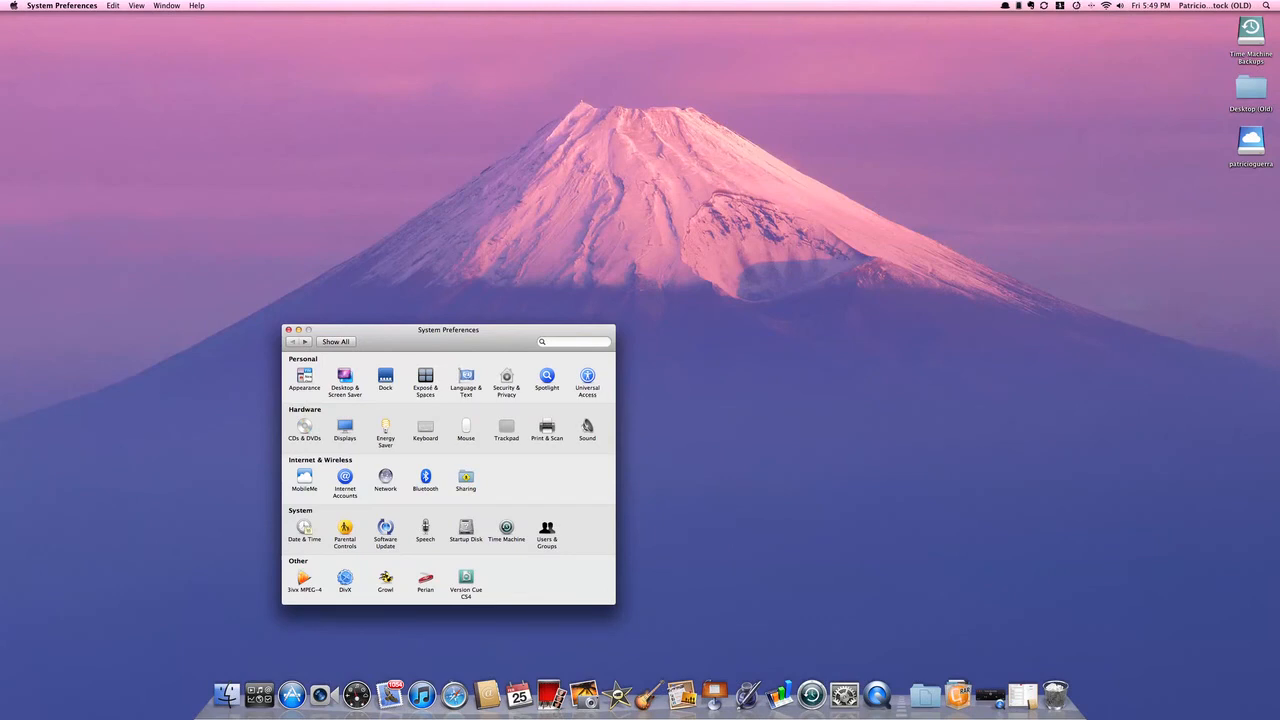
Step: Launch Safari and scroll through TheTechIt homepage
left_click(288, 330)
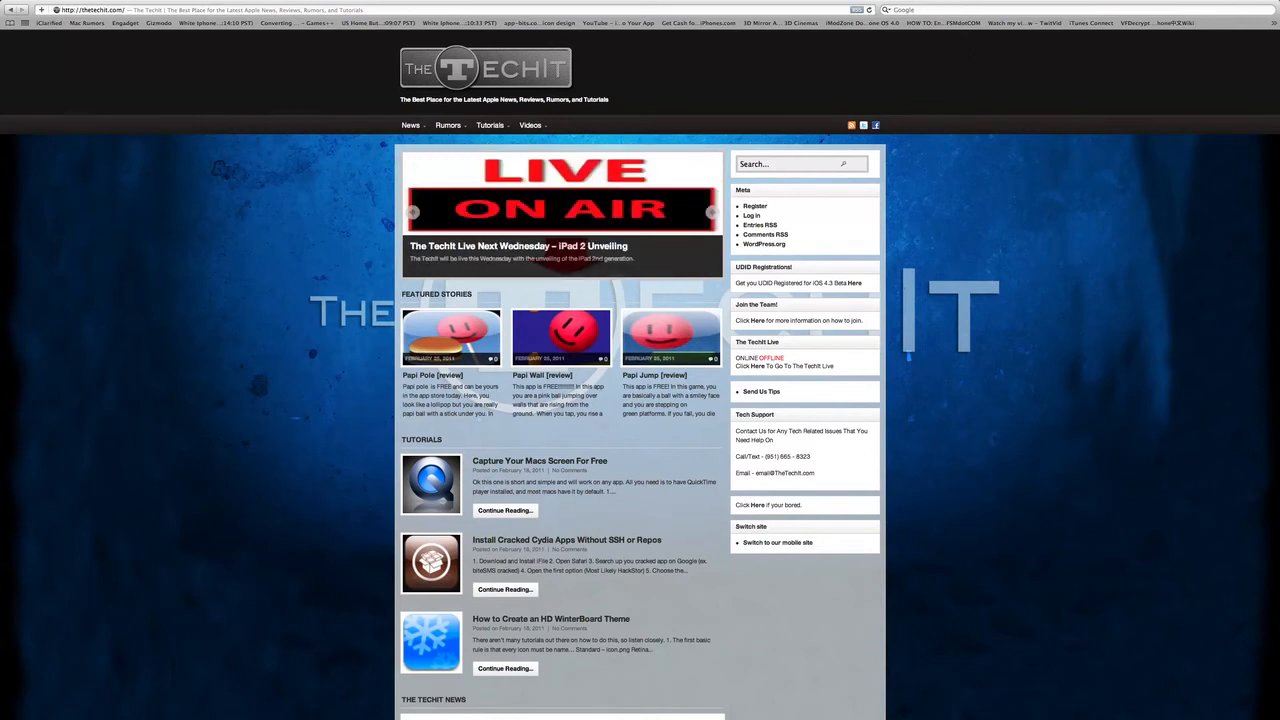
scroll("down", 3)
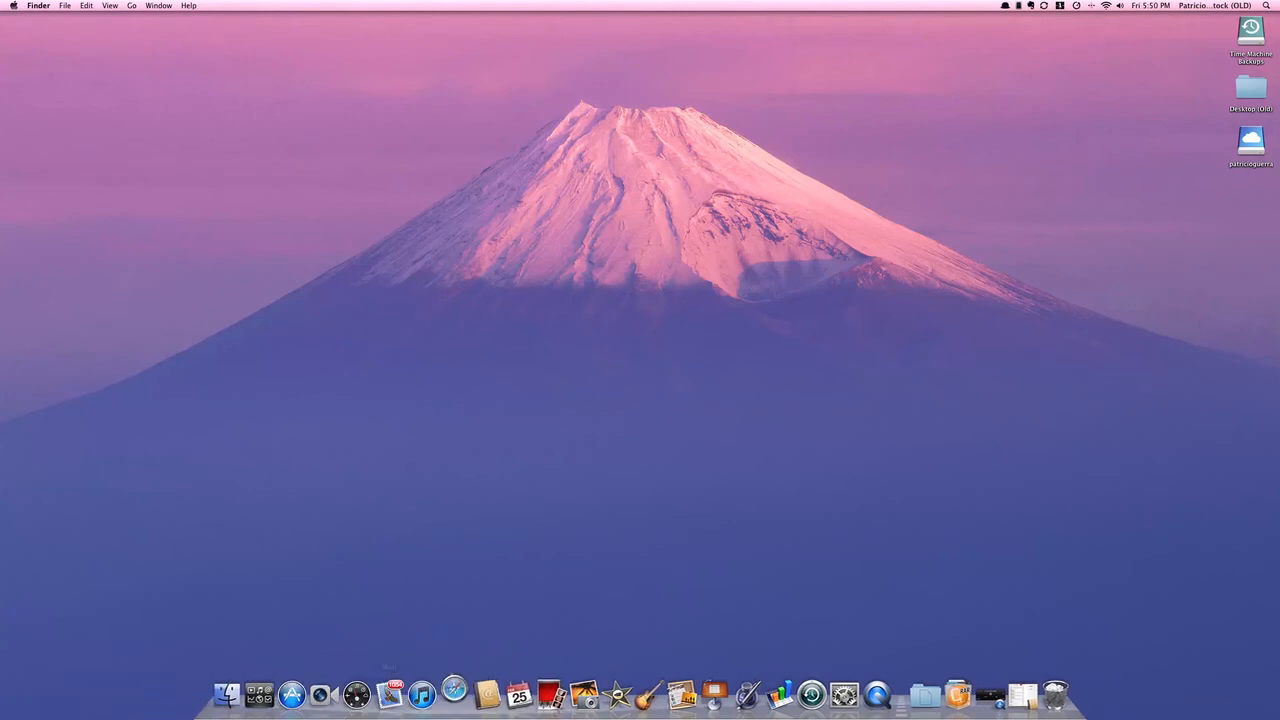
left_click(454, 692)
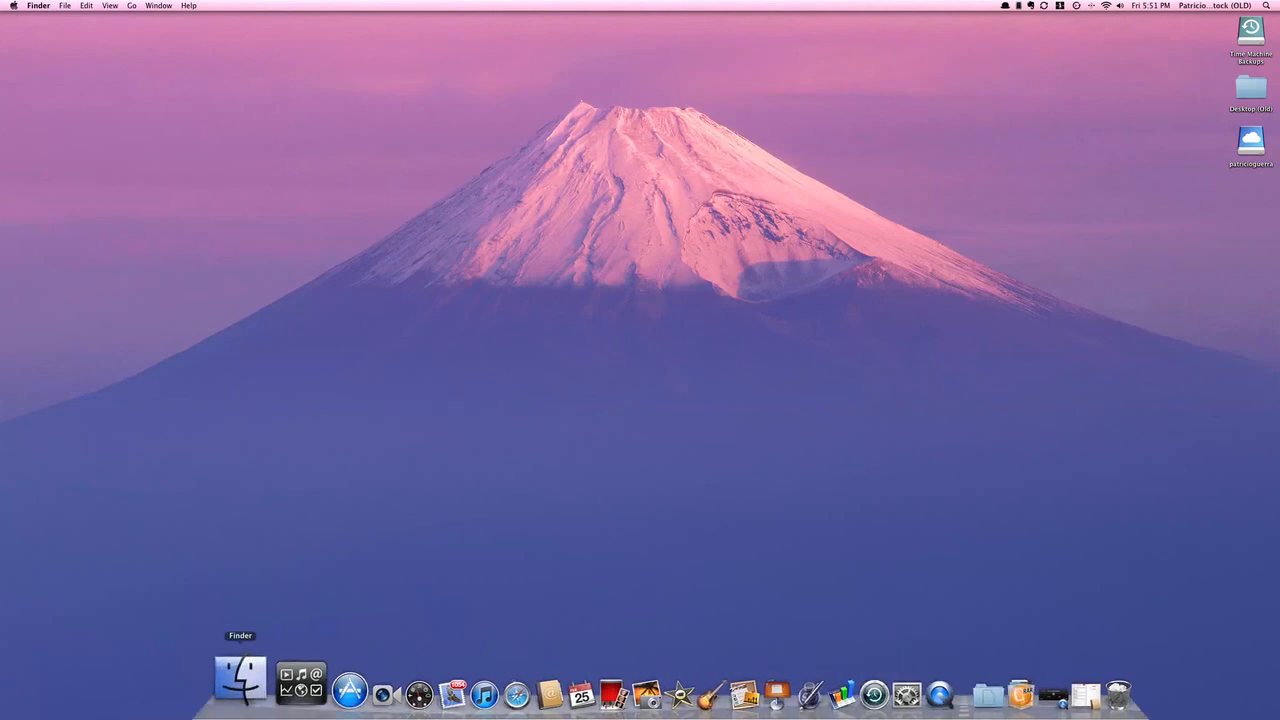
Step: Make QuickTime Player the active application from the Dock
left_click(240, 684)
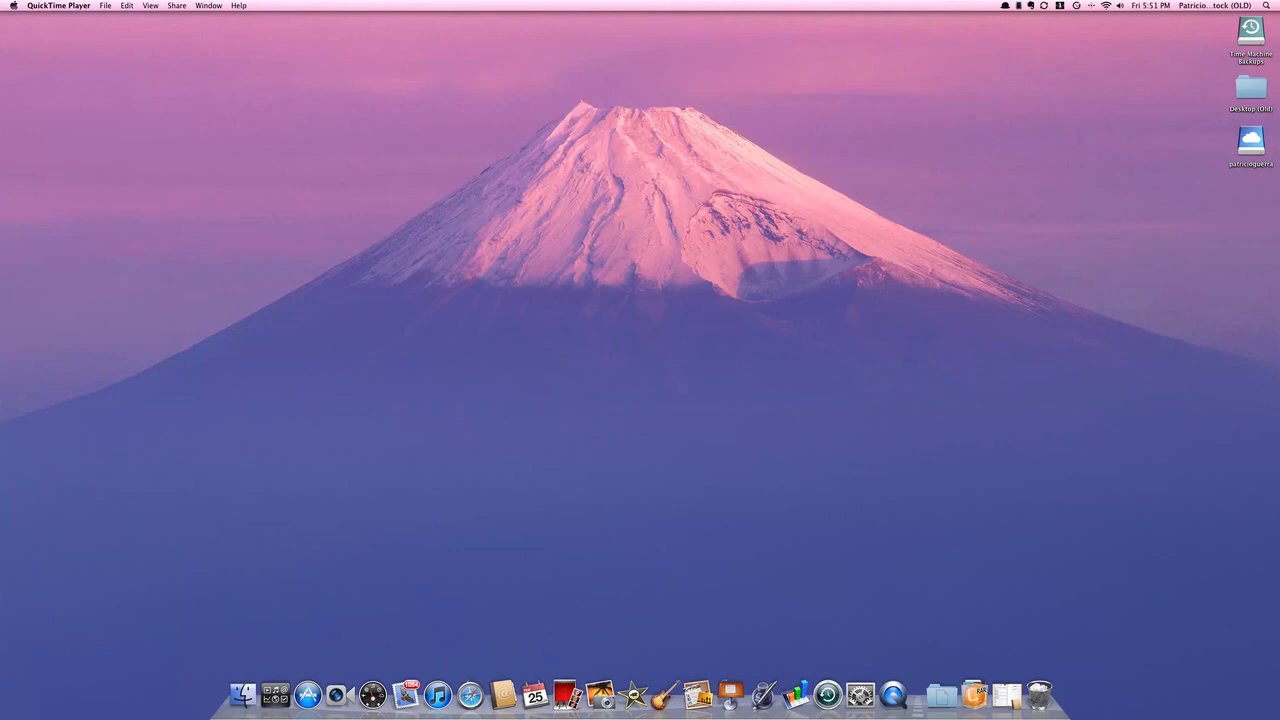
mouse_move(96, 108)
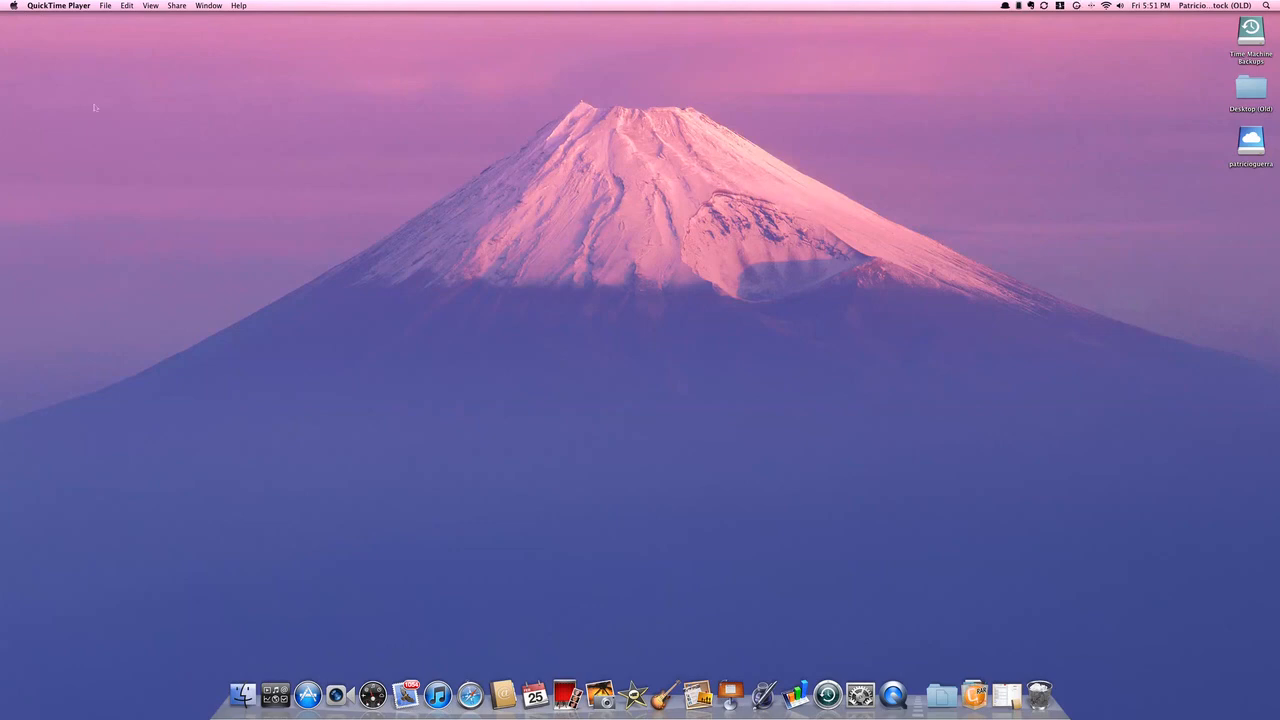